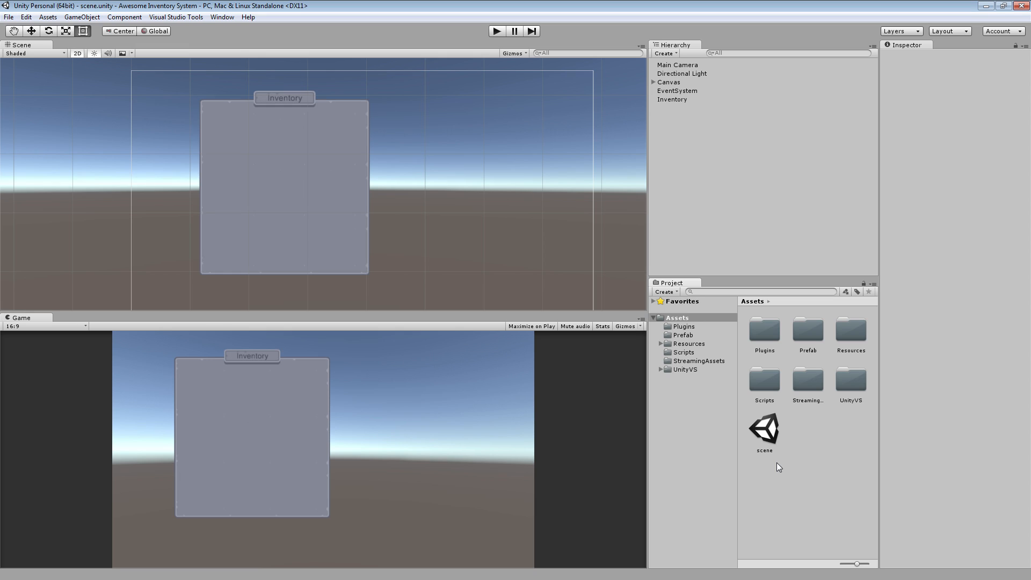
{"action": "mouse_move", "coordinate": [788, 429]}
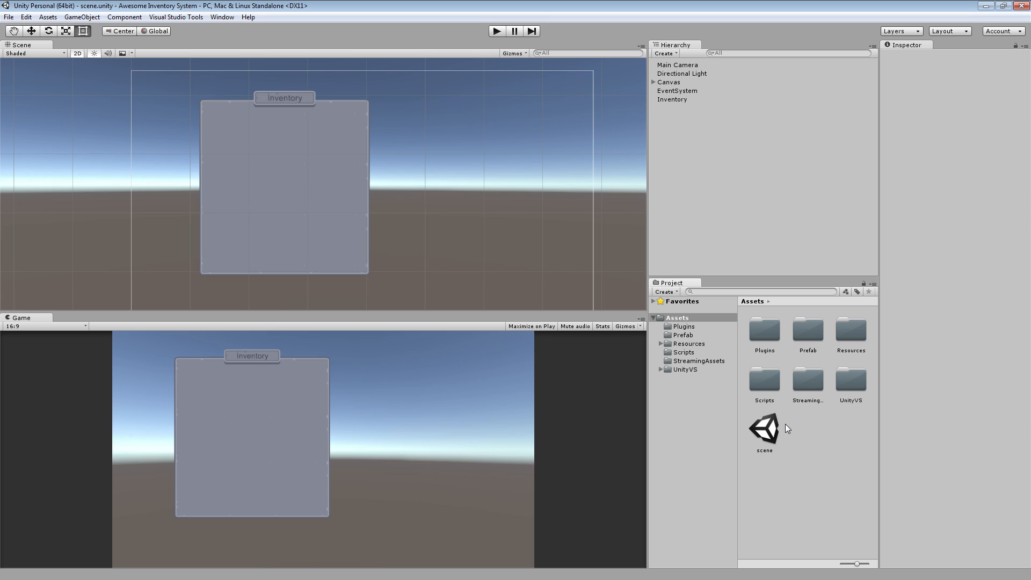
{"action": "mouse_move", "coordinate": [787, 384]}
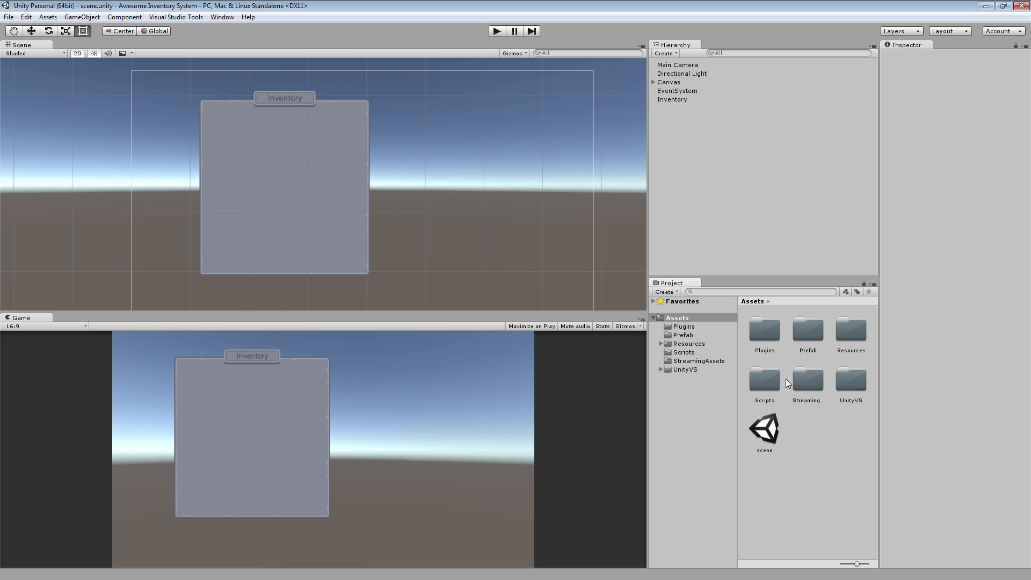
{"action": "mouse_move", "coordinate": [775, 263]}
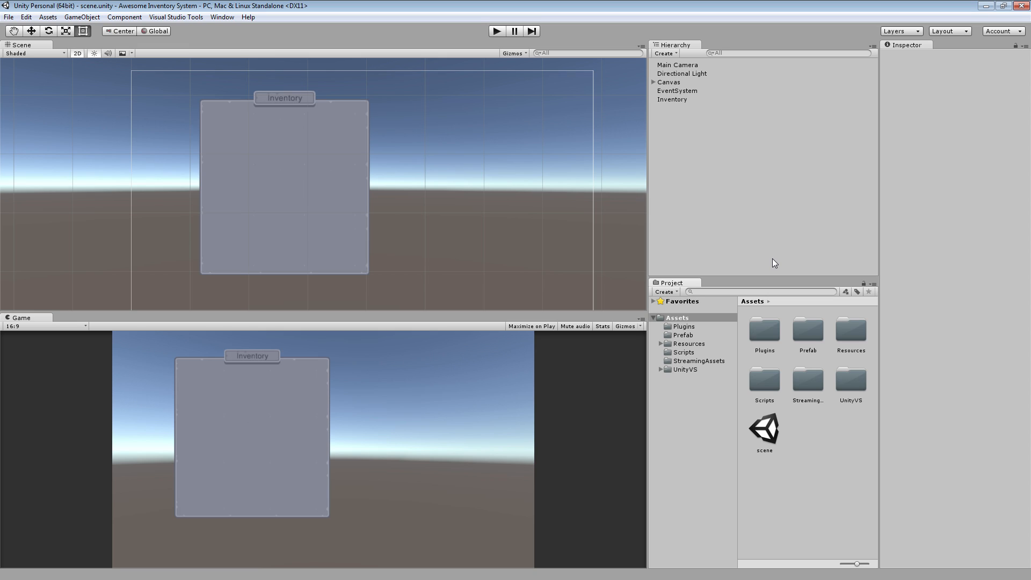
{"action": "mouse_move", "coordinate": [778, 268]}
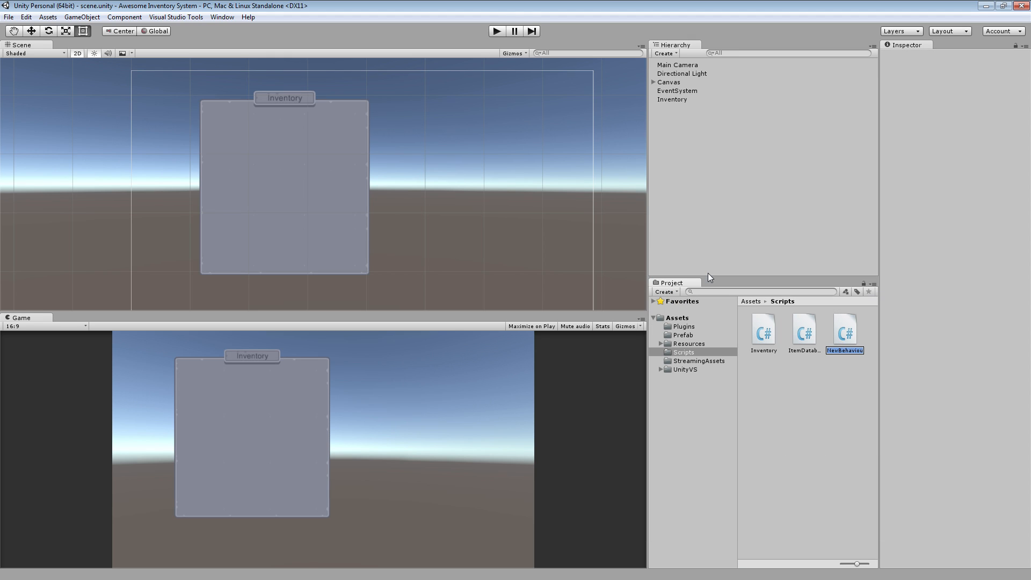
Step: Name the new script ItemData and confirm it in the Scripts folder
{"action": "type", "text": "ItemData"}
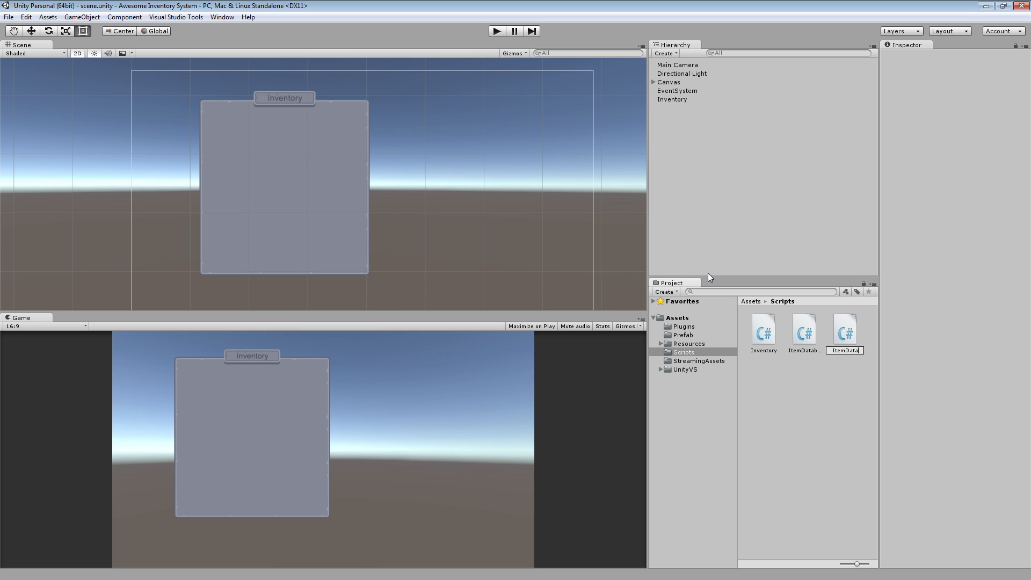
{"action": "left_click", "coordinate": [804, 330]}
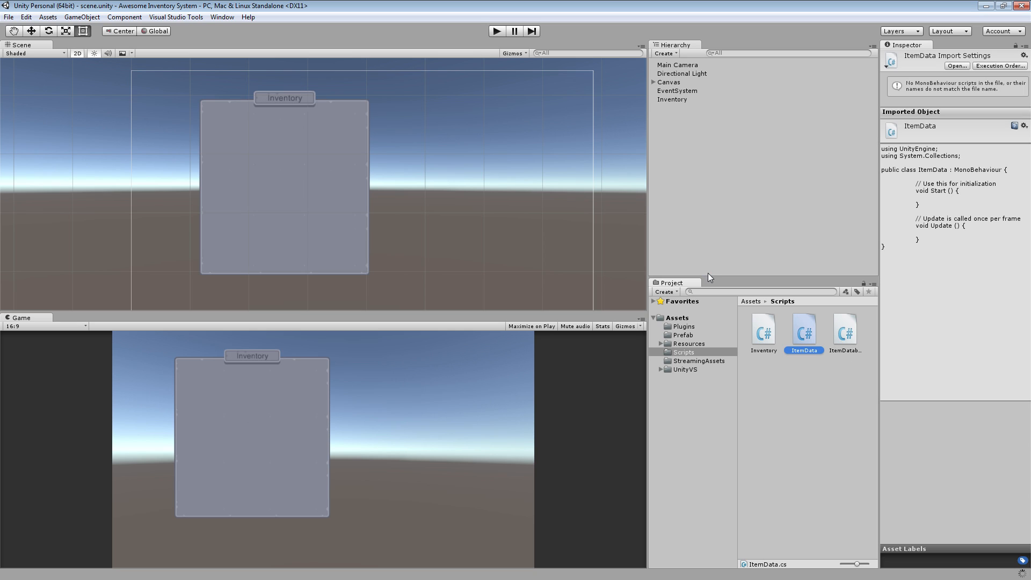
{"action": "mouse_move", "coordinate": [802, 373]}
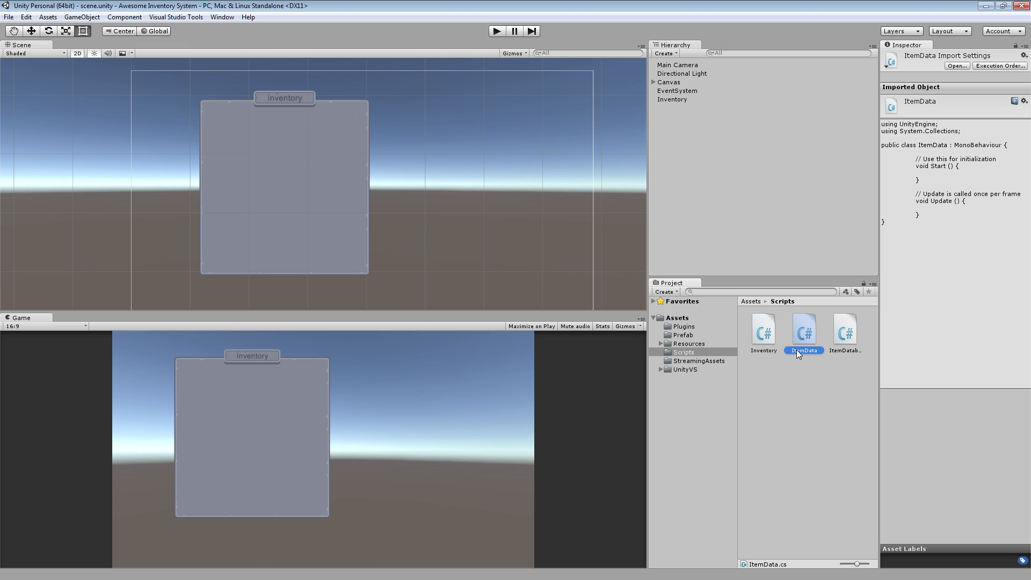
{"action": "mouse_move", "coordinate": [546, 175]}
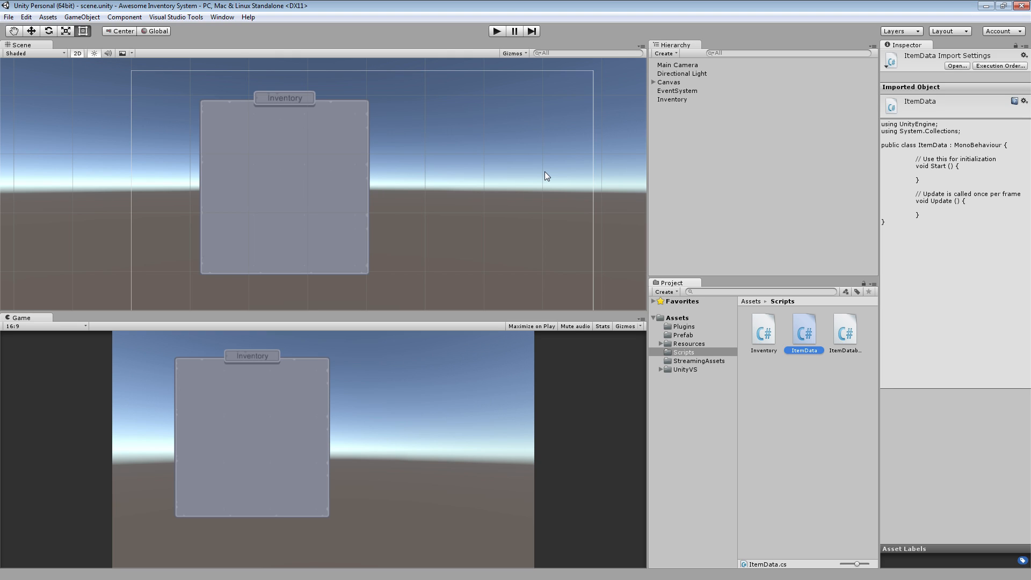
{"action": "mouse_move", "coordinate": [384, 395]}
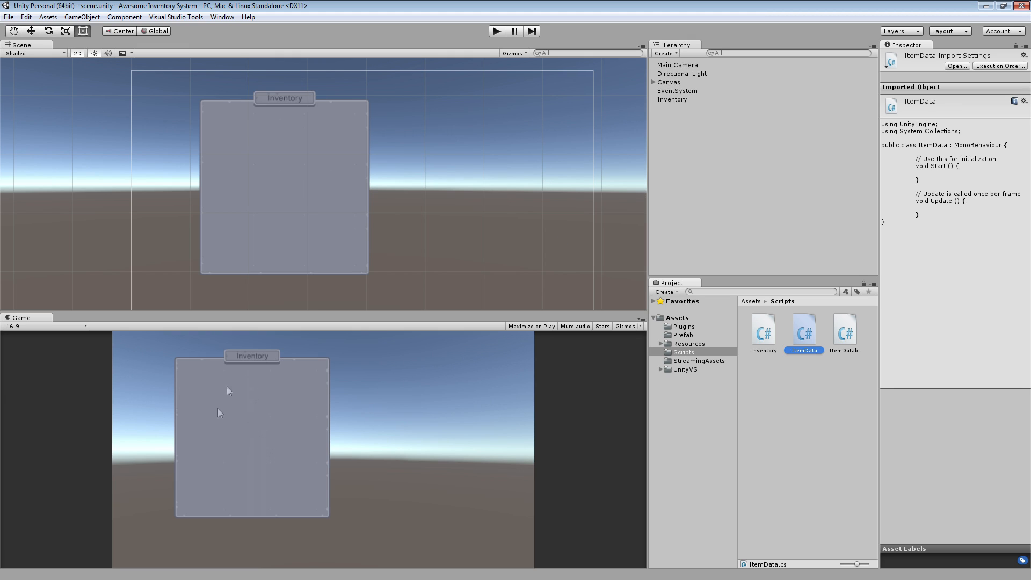
{"action": "mouse_move", "coordinate": [264, 455]}
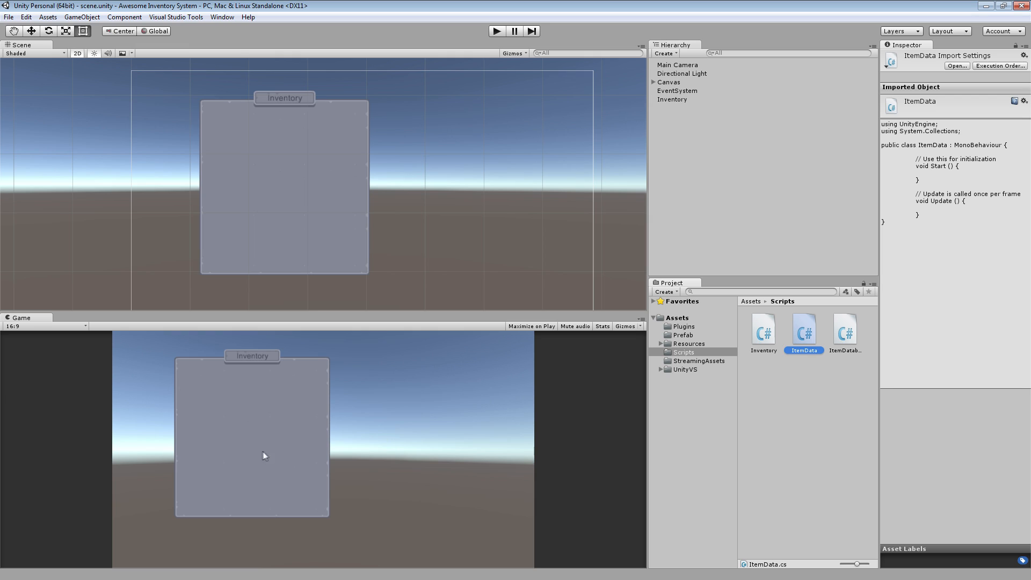
{"action": "mouse_move", "coordinate": [251, 469]}
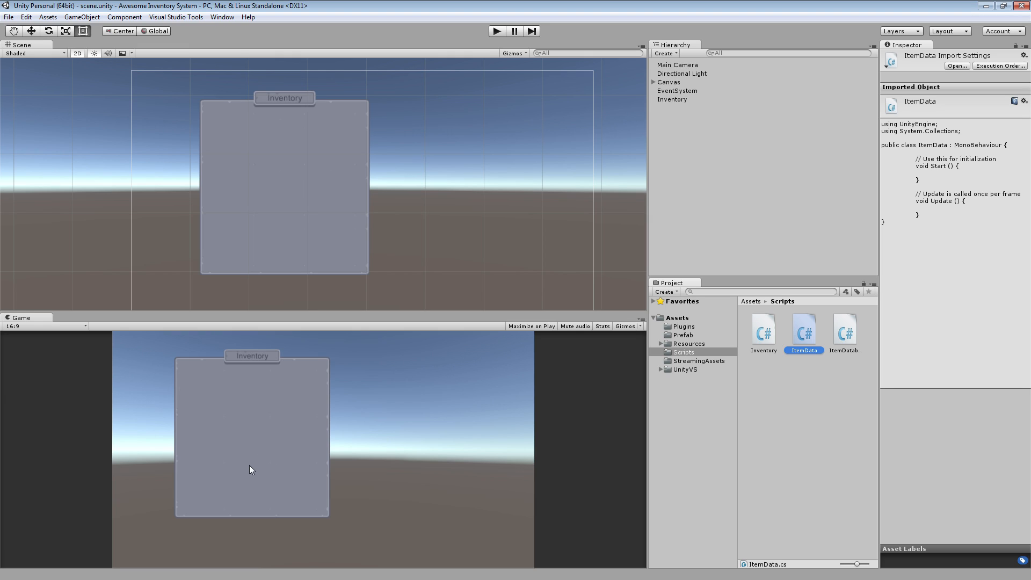
{"action": "mouse_move", "coordinate": [298, 421]}
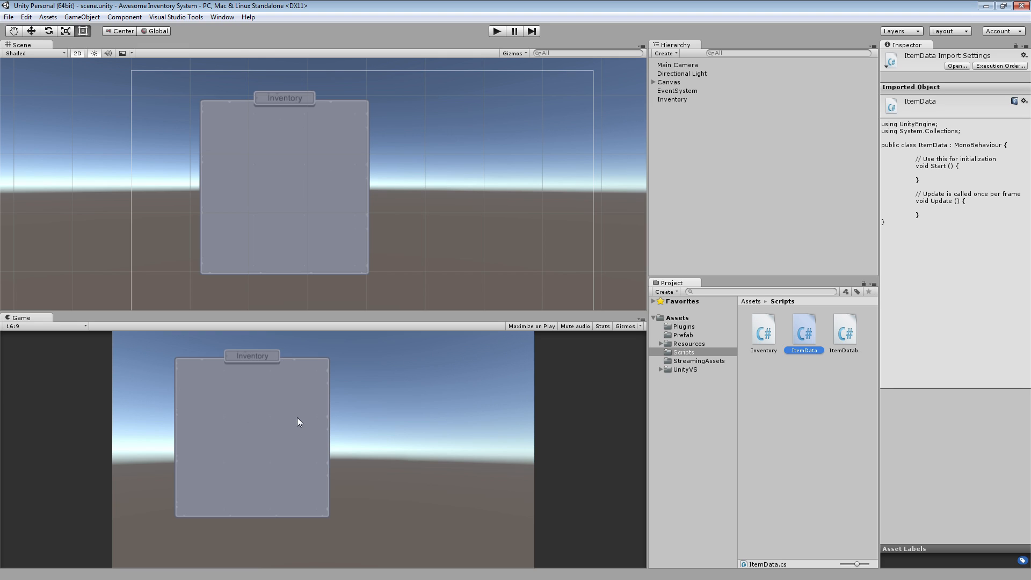
{"action": "mouse_move", "coordinate": [424, 340]}
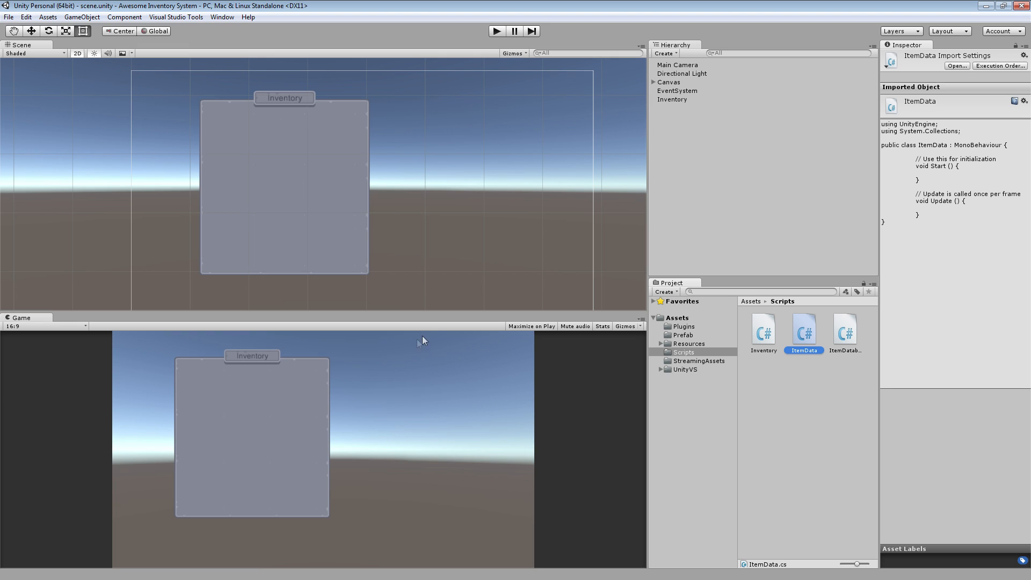
{"action": "mouse_move", "coordinate": [830, 350]}
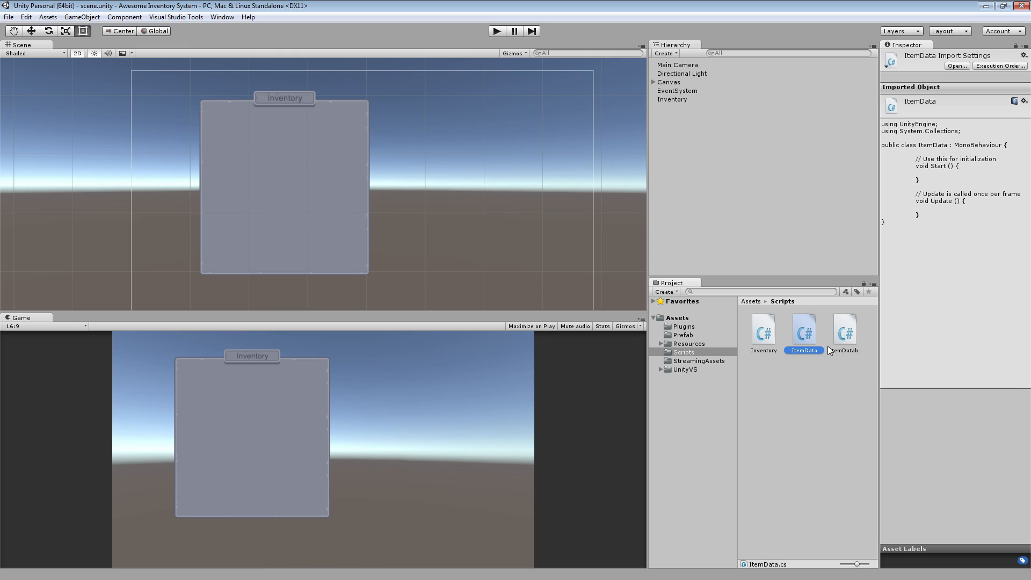
{"action": "mouse_move", "coordinate": [808, 347]}
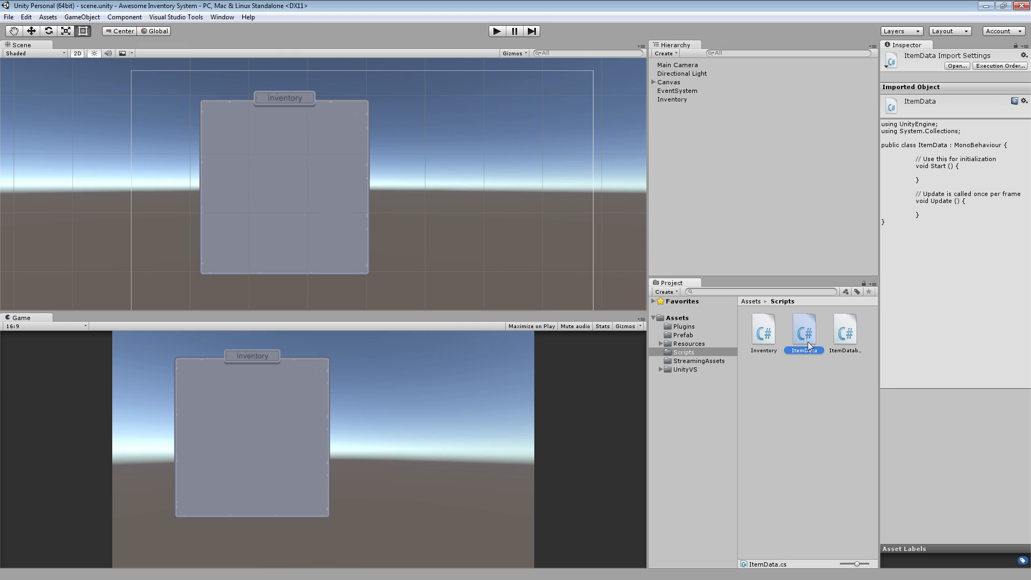
{"action": "mouse_move", "coordinate": [683, 122]}
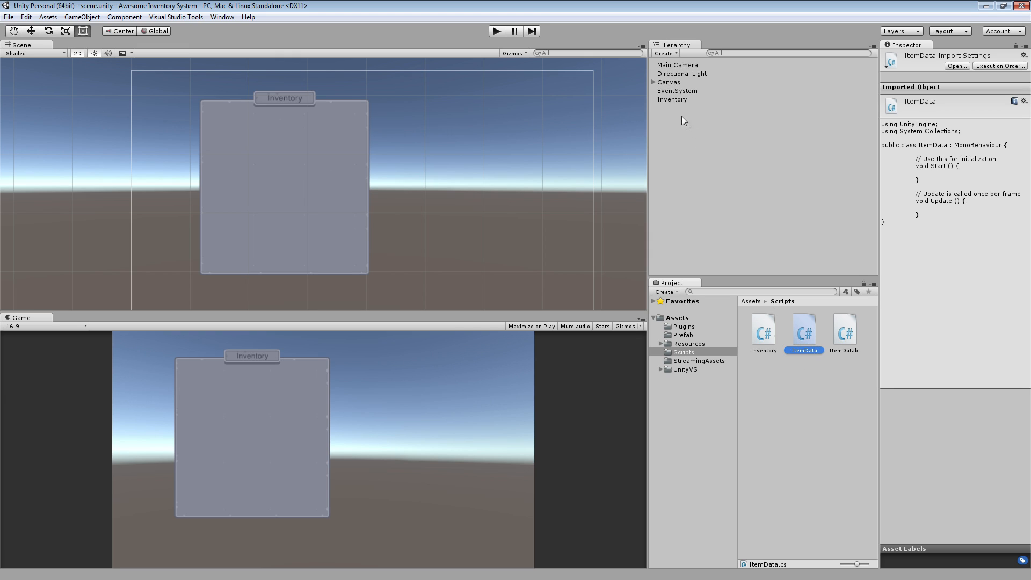
Step: Add the ItemData component to the Item prefab in the Prefab folder
{"action": "left_click", "coordinate": [682, 335]}
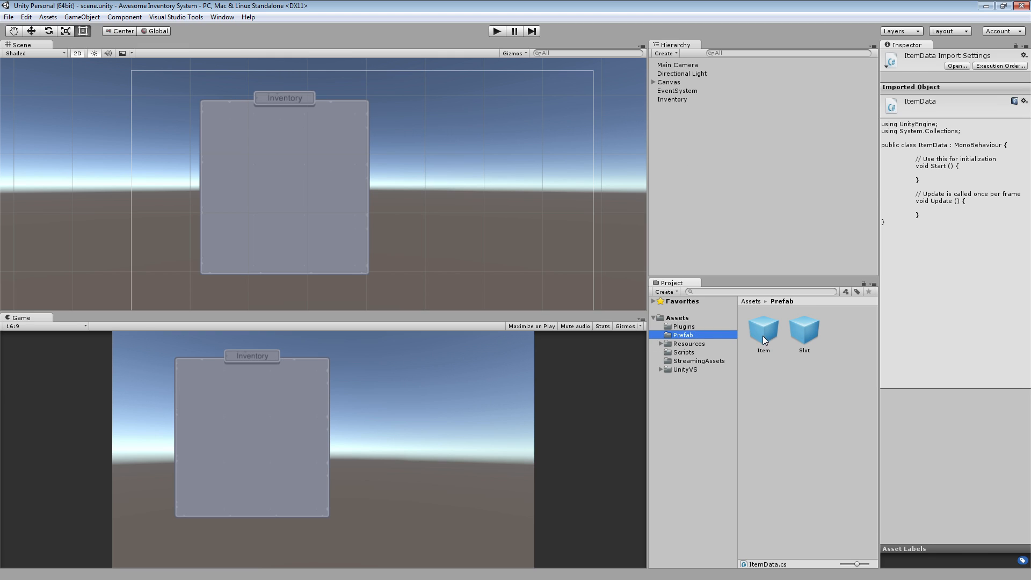
{"action": "left_click", "coordinate": [762, 331]}
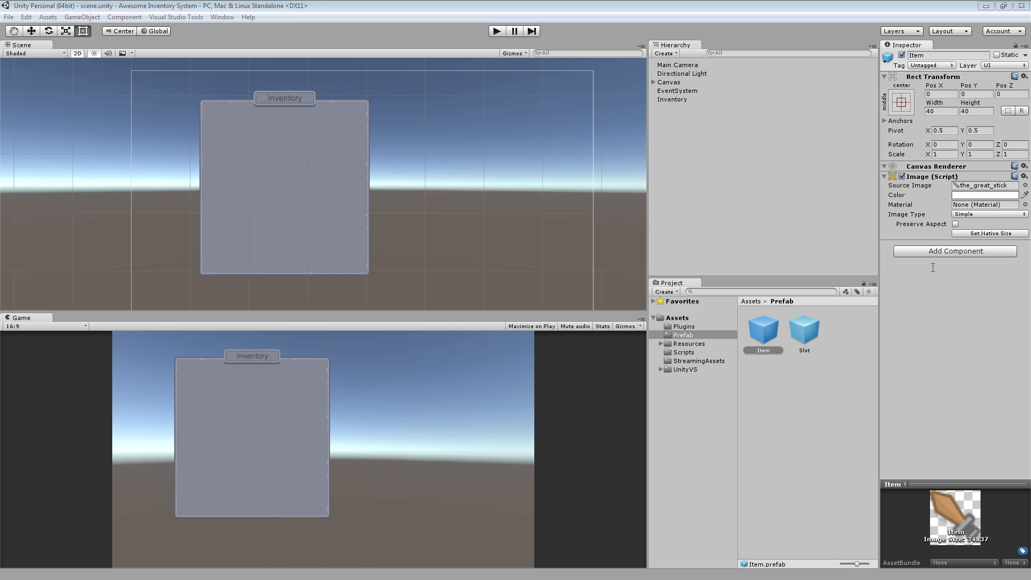
{"action": "left_click", "coordinate": [954, 250]}
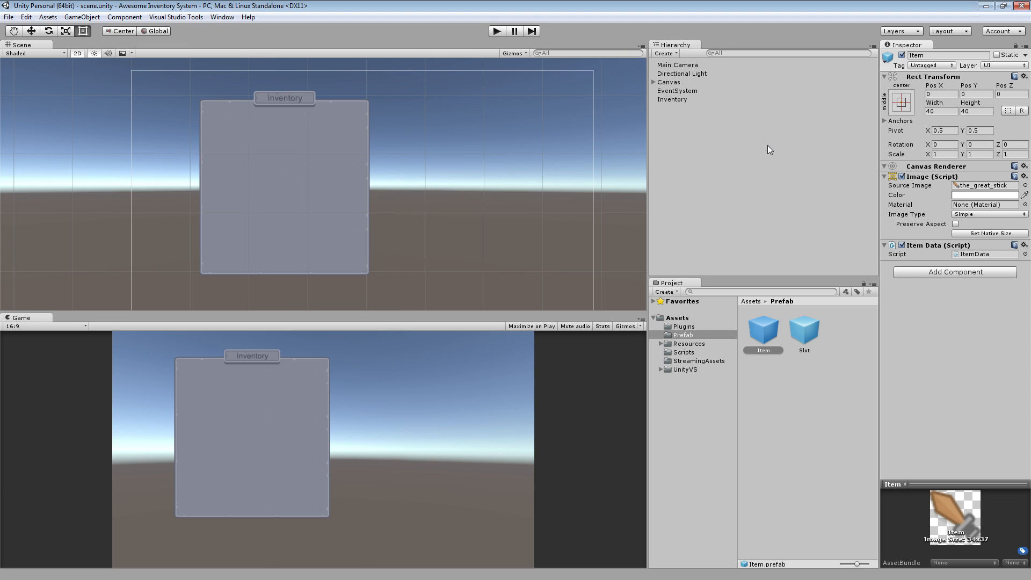
Step: Expand Canvas and Inventory Panel in the Hierarchy, then bring ItemData up in Visual Studio
{"action": "left_click", "coordinate": [652, 82]}
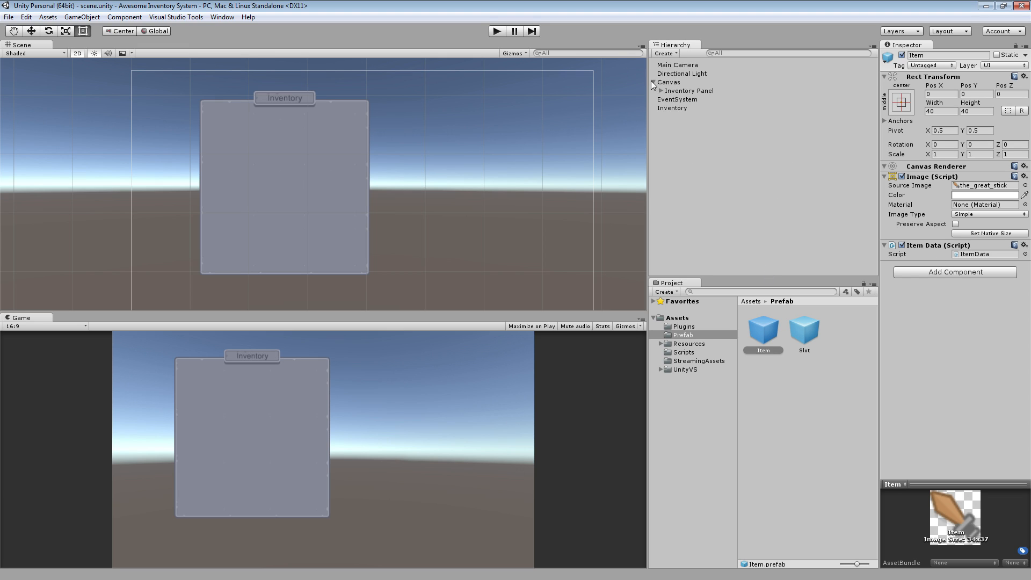
{"action": "left_click", "coordinate": [686, 108]}
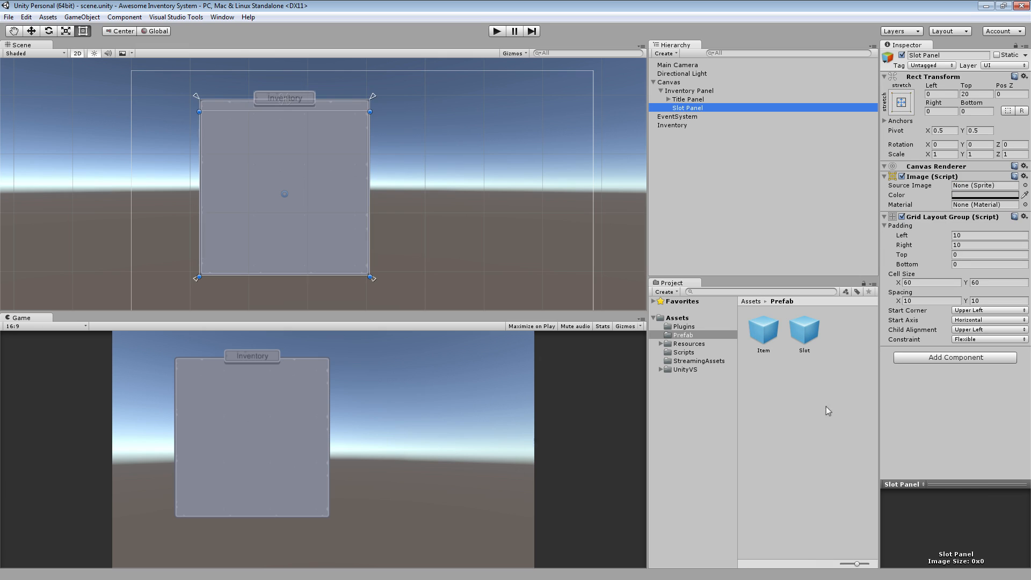
{"action": "mouse_move", "coordinate": [763, 376]}
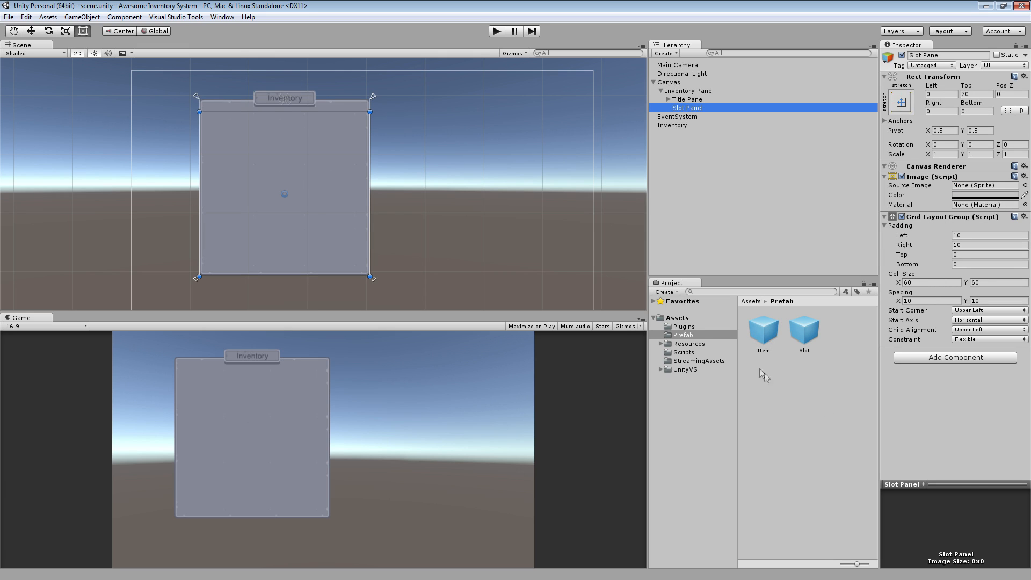
{"action": "left_click", "coordinate": [729, 155]}
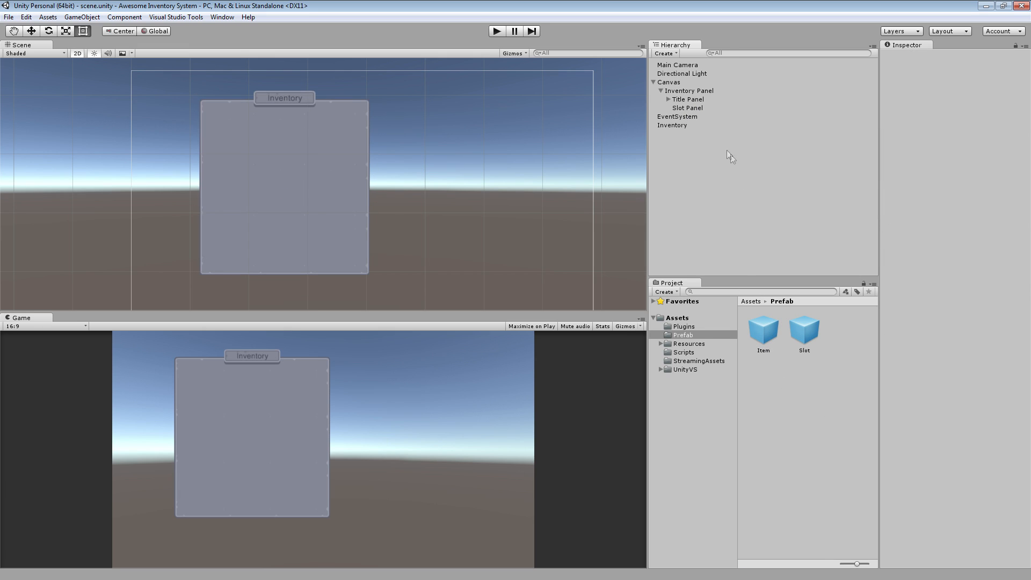
{"action": "left_click", "coordinate": [683, 352]}
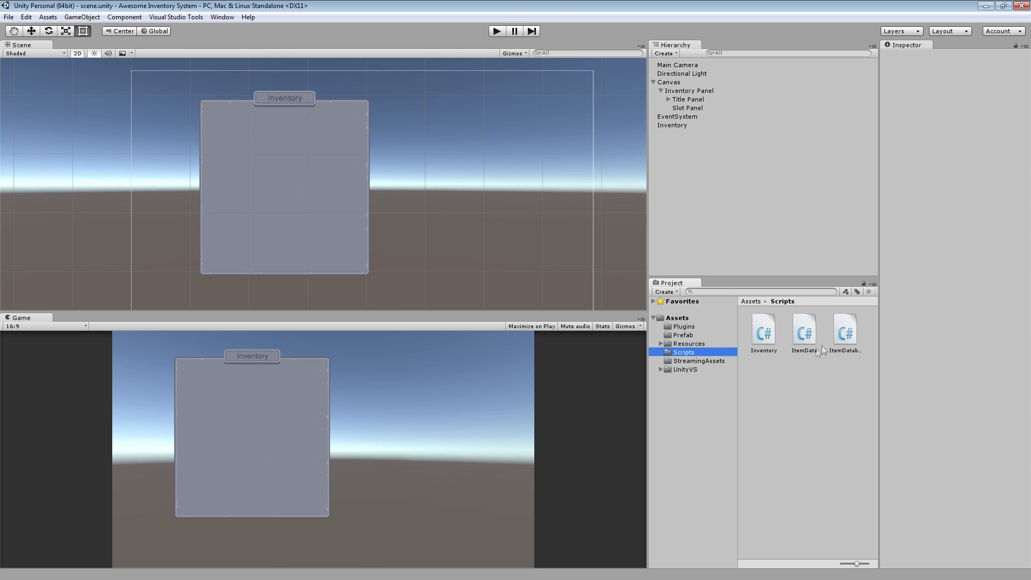
{"action": "double_click", "coordinate": [803, 329]}
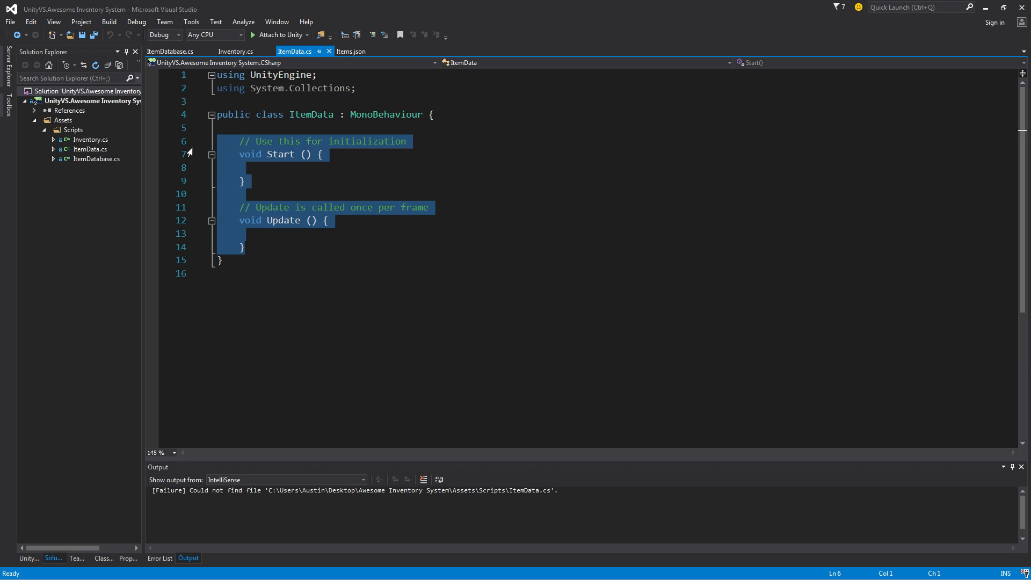
Step: Replace ItemData's default methods with 'public Item item;' and 'public int amount;' and save
{"action": "key", "text": "Delete"}
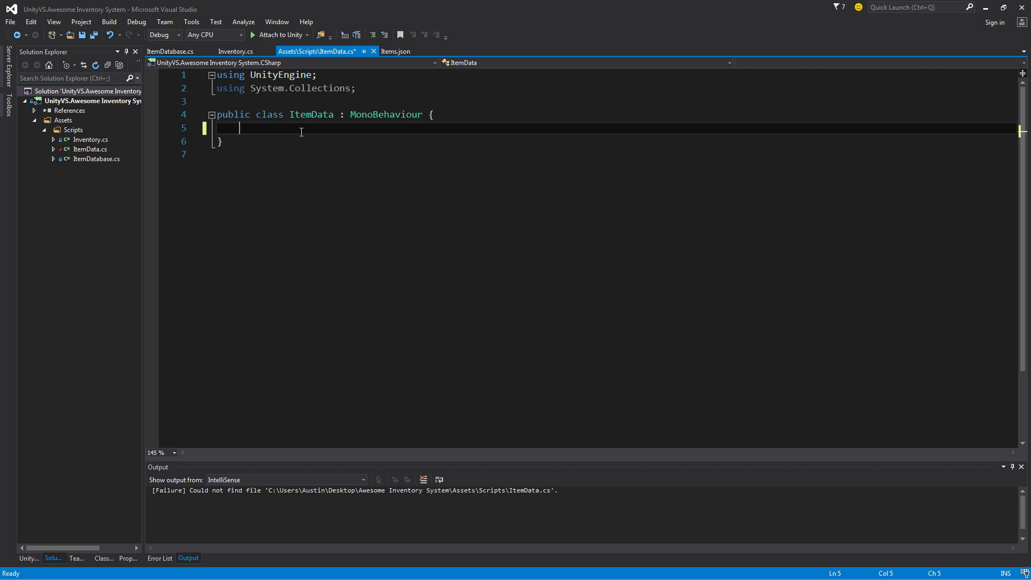
{"action": "type", "text": "public Item item"}
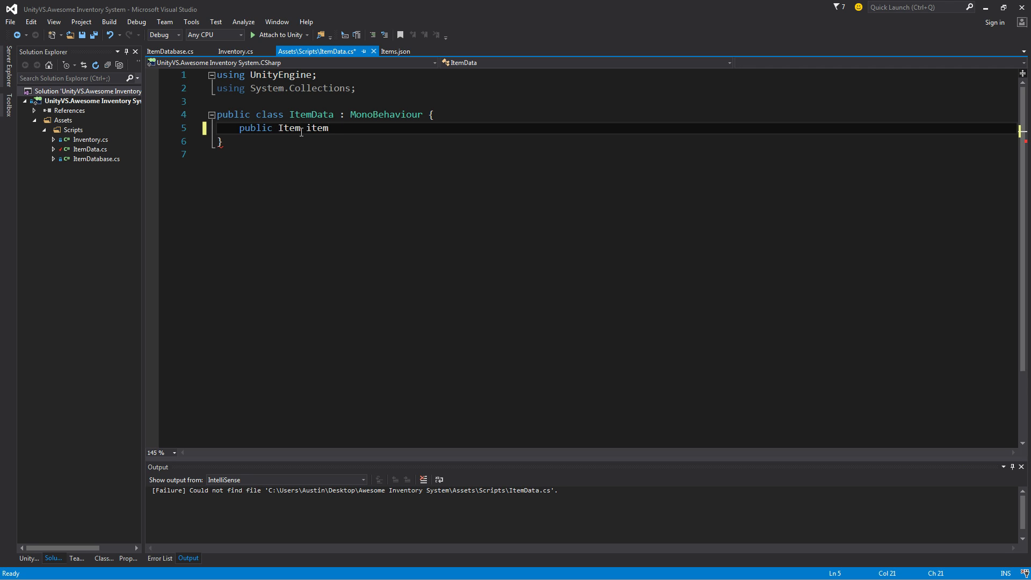
{"action": "type", "text": ";"}
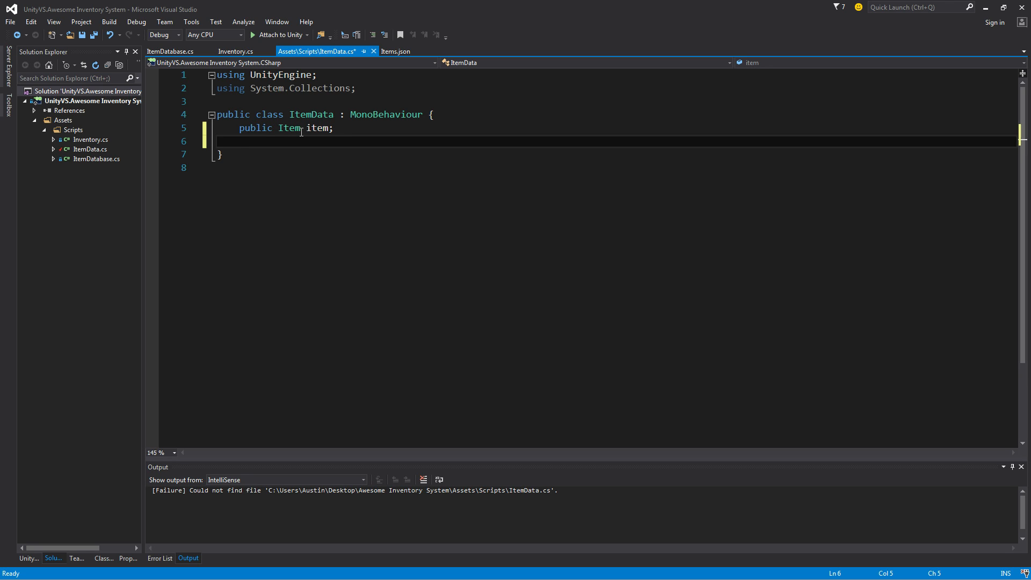
{"action": "type", "text": "public int"}
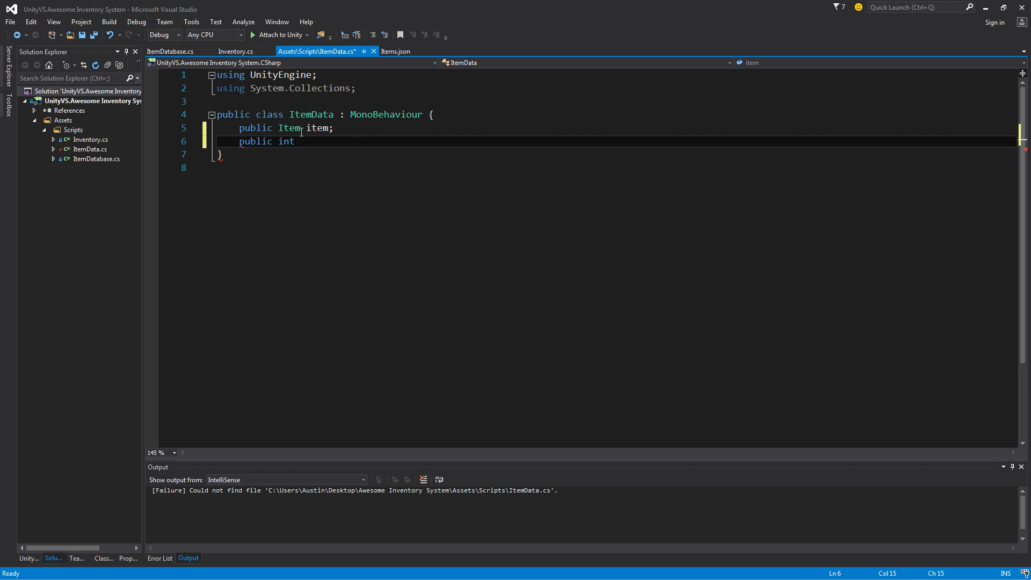
{"action": "type", "text": "amount;"}
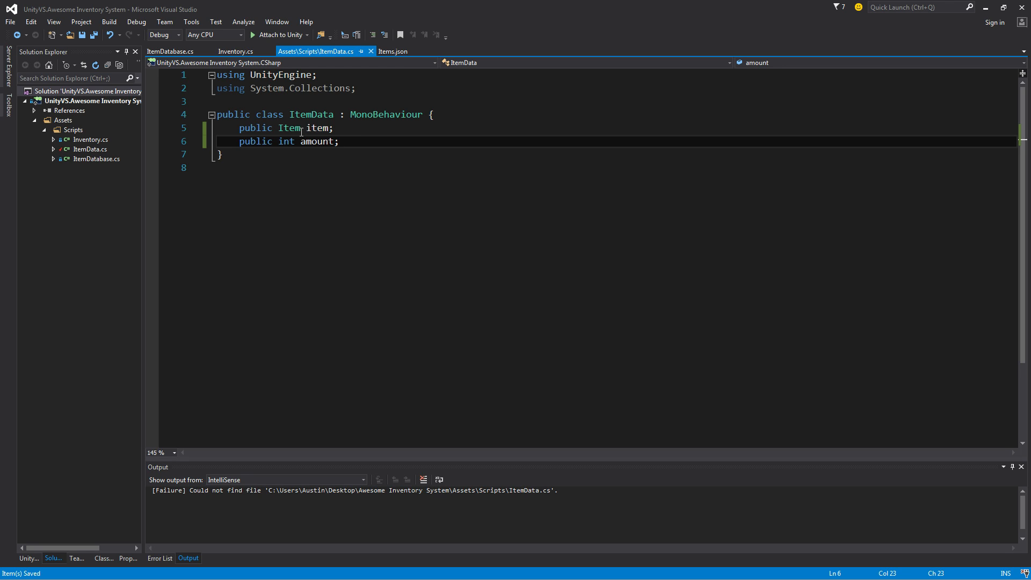
{"action": "left_click", "coordinate": [339, 142]}
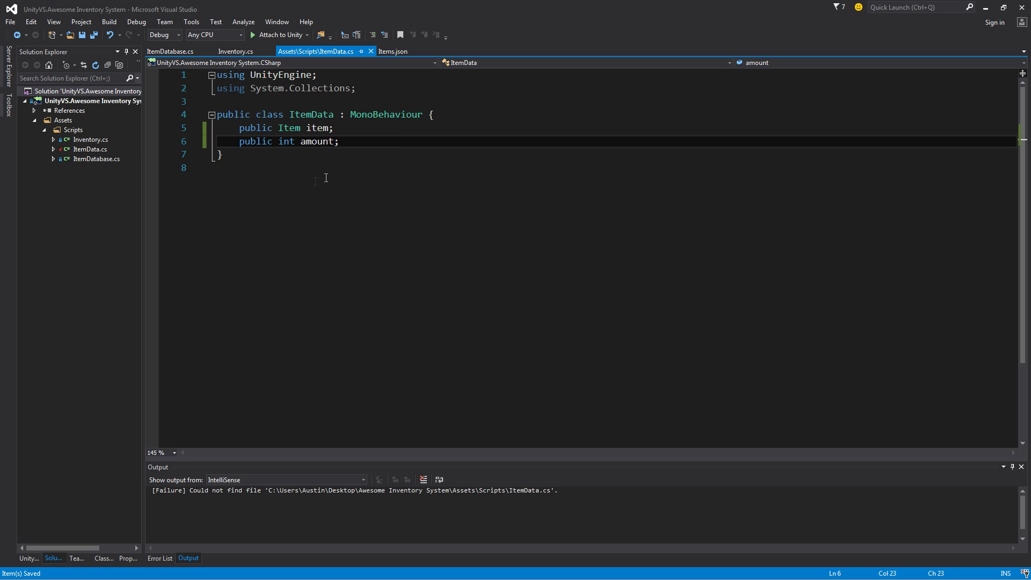
{"action": "mouse_move", "coordinate": [351, 136]}
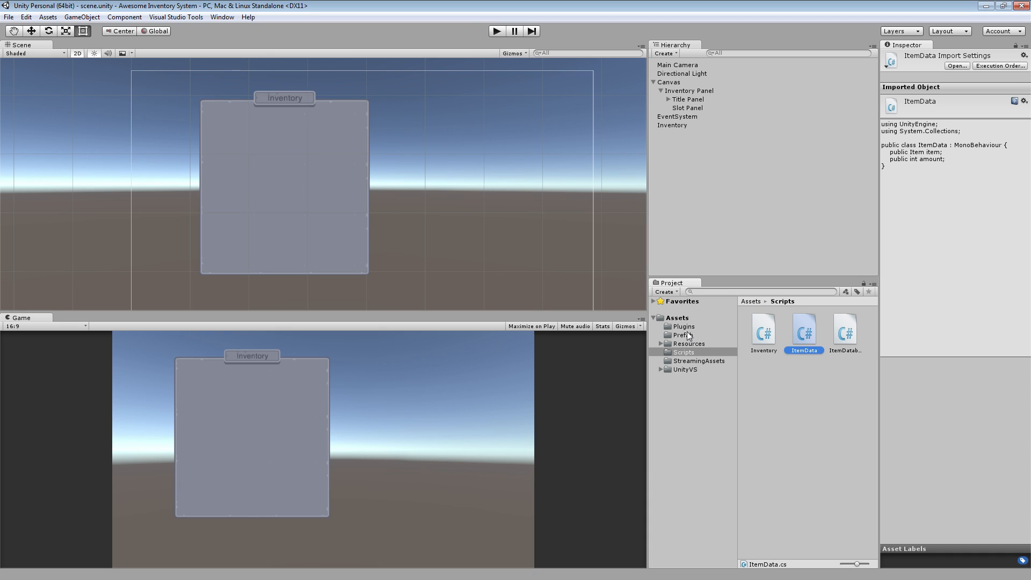
Step: Place a Slot prefab holding the stick Item prefab under Slot Panel
{"action": "left_click", "coordinate": [683, 335]}
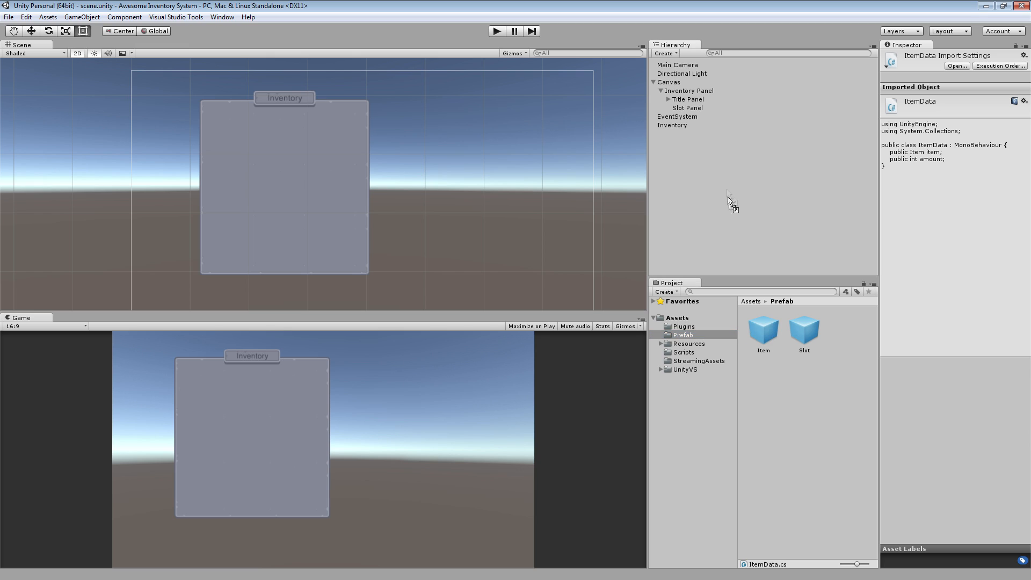
{"action": "mouse_move", "coordinate": [738, 253]}
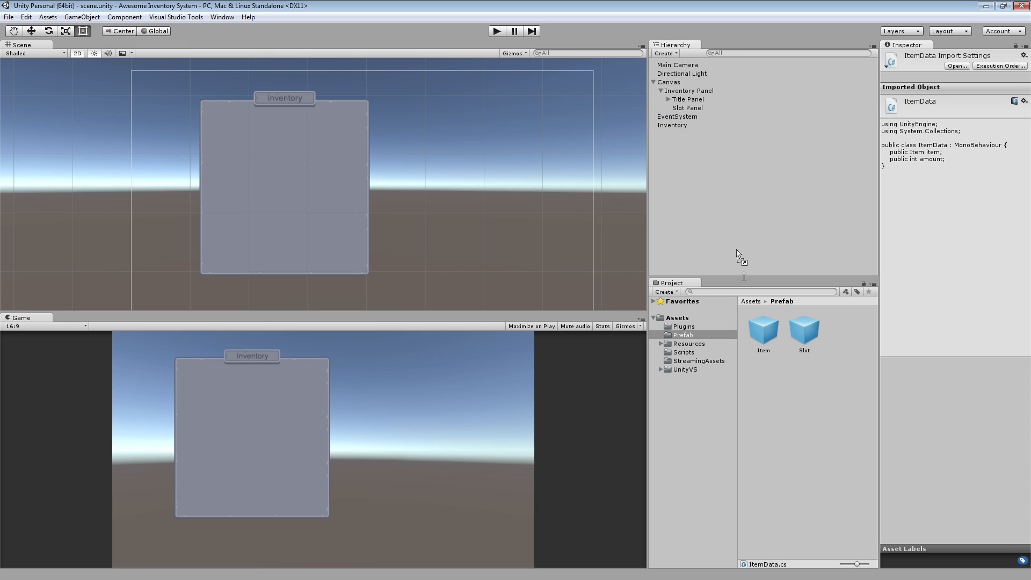
{"action": "left_click", "coordinate": [686, 107]}
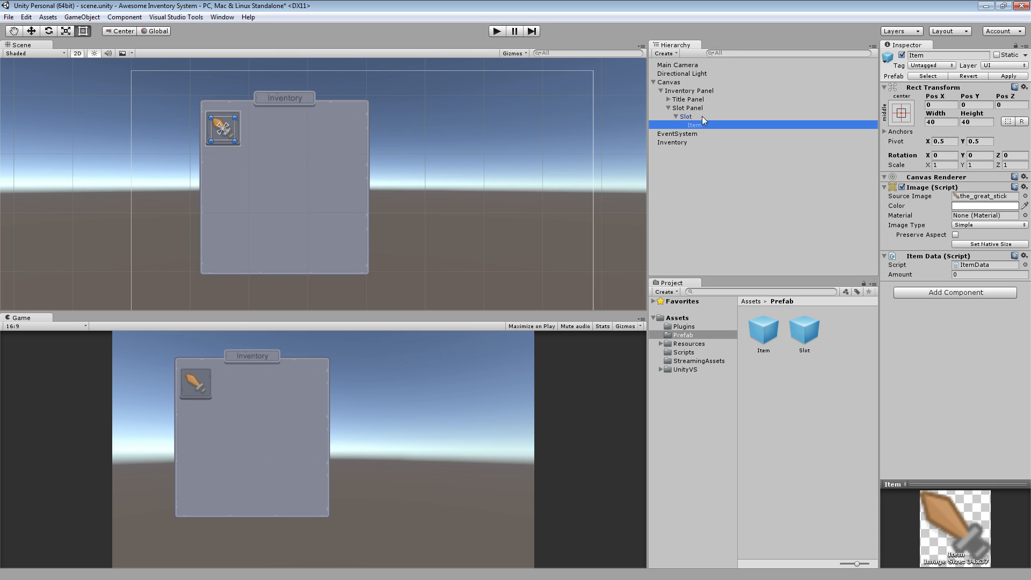
{"action": "mouse_move", "coordinate": [701, 129]}
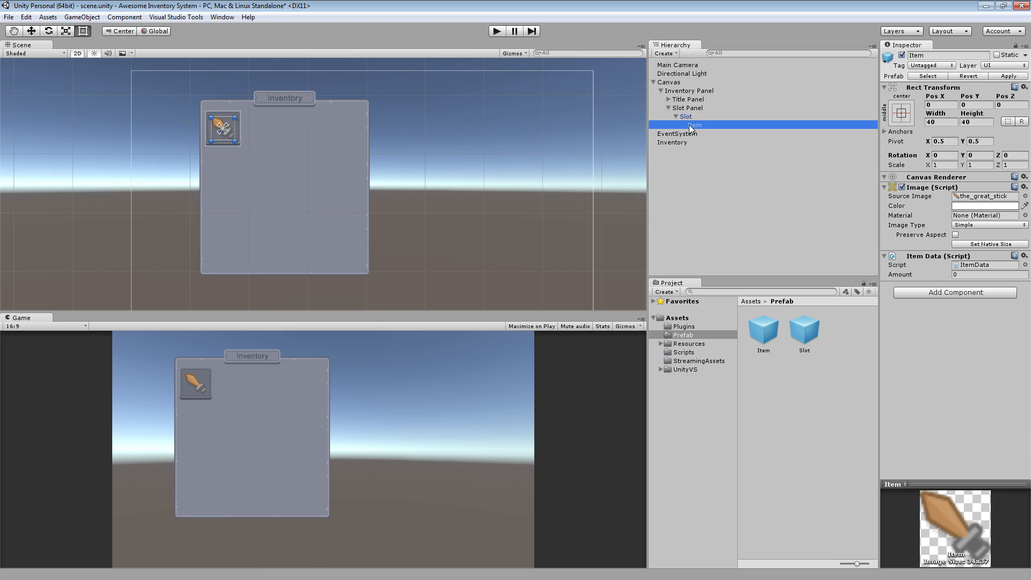
Step: Create a UI Text child of Item named 'Stack Amount' with text 7
{"action": "right_click", "coordinate": [694, 125]}
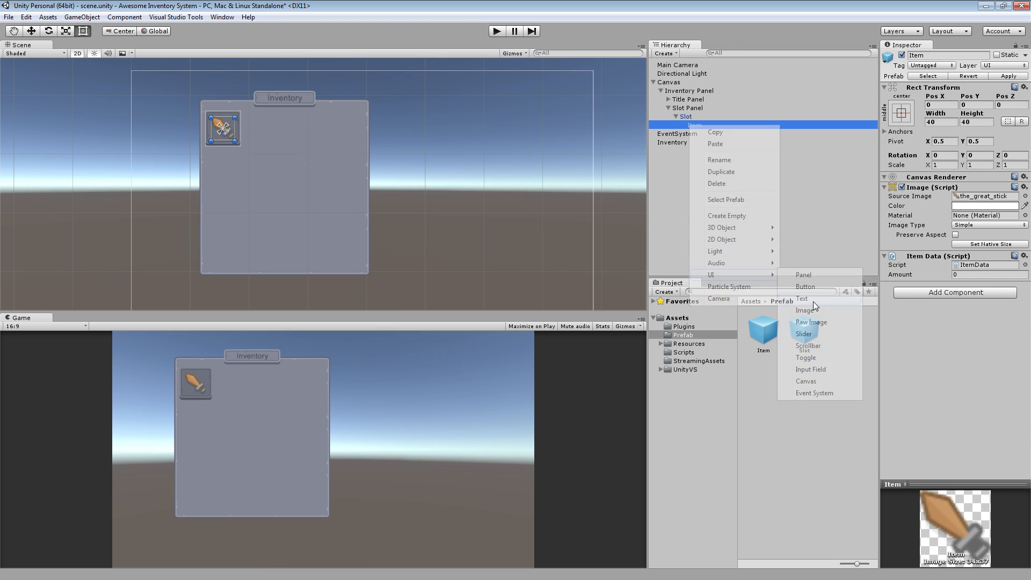
{"action": "left_click", "coordinate": [803, 299]}
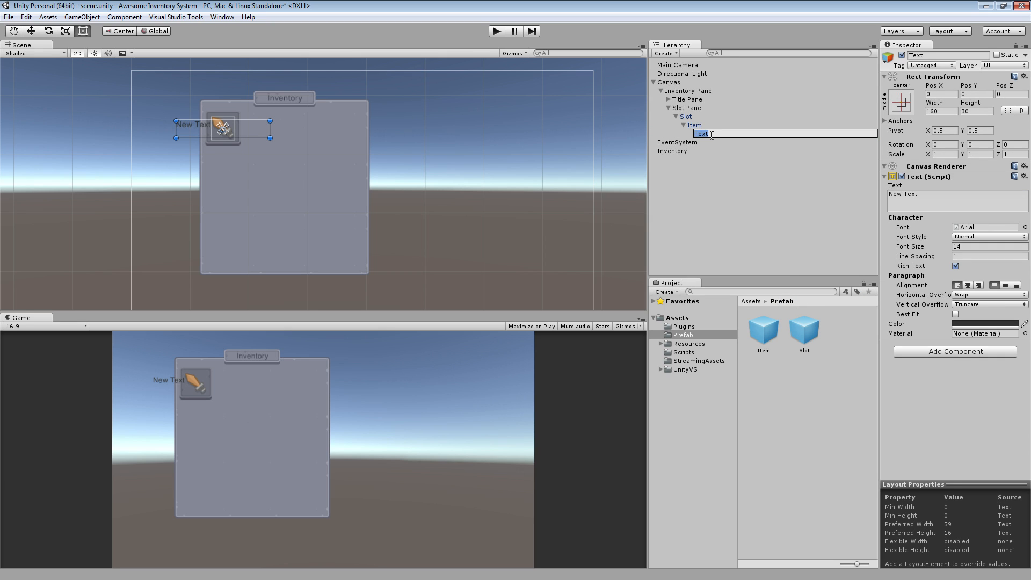
{"action": "type", "text": "Stack"}
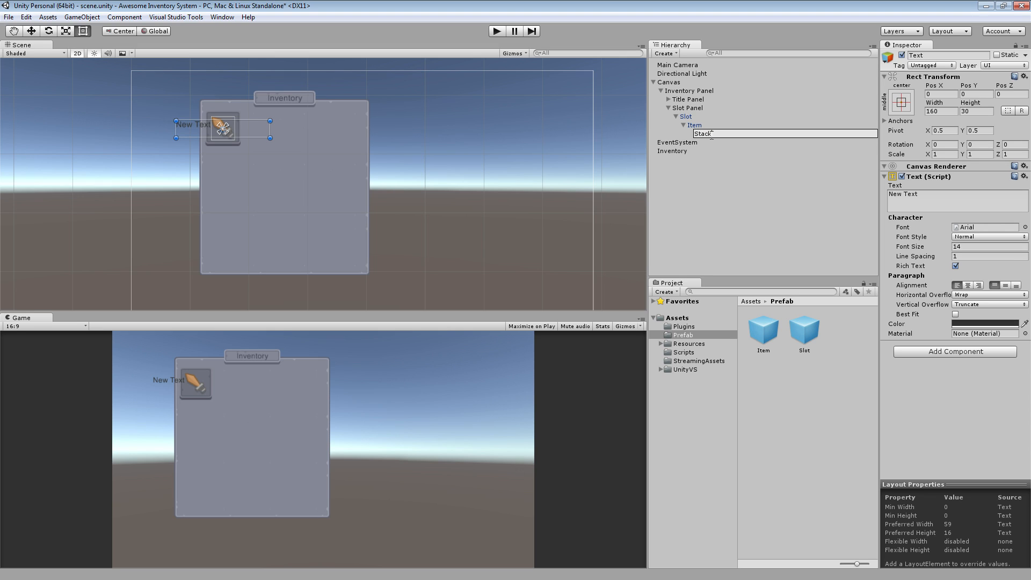
{"action": "type", "text": "Amount"}
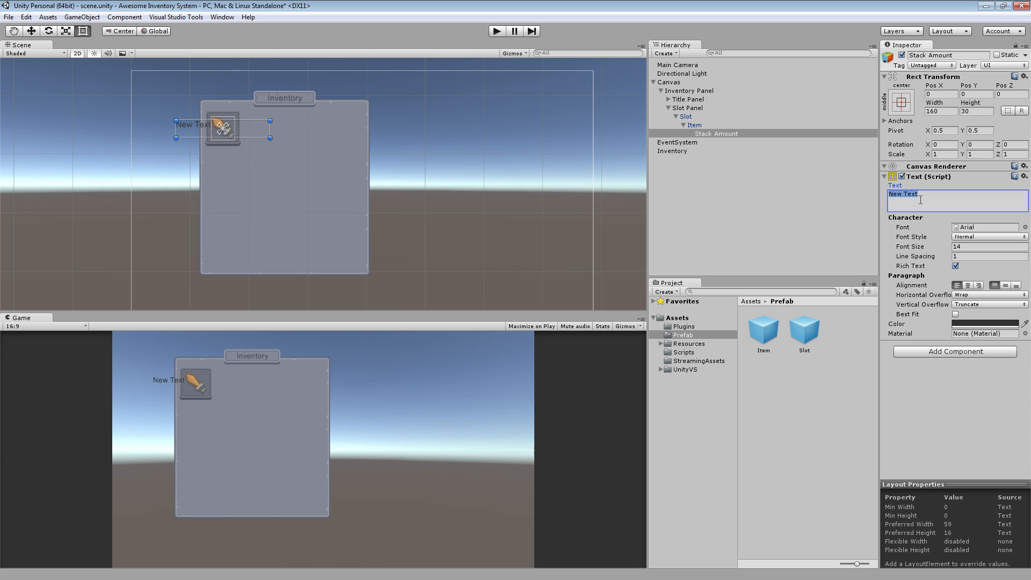
{"action": "type", "text": "7"}
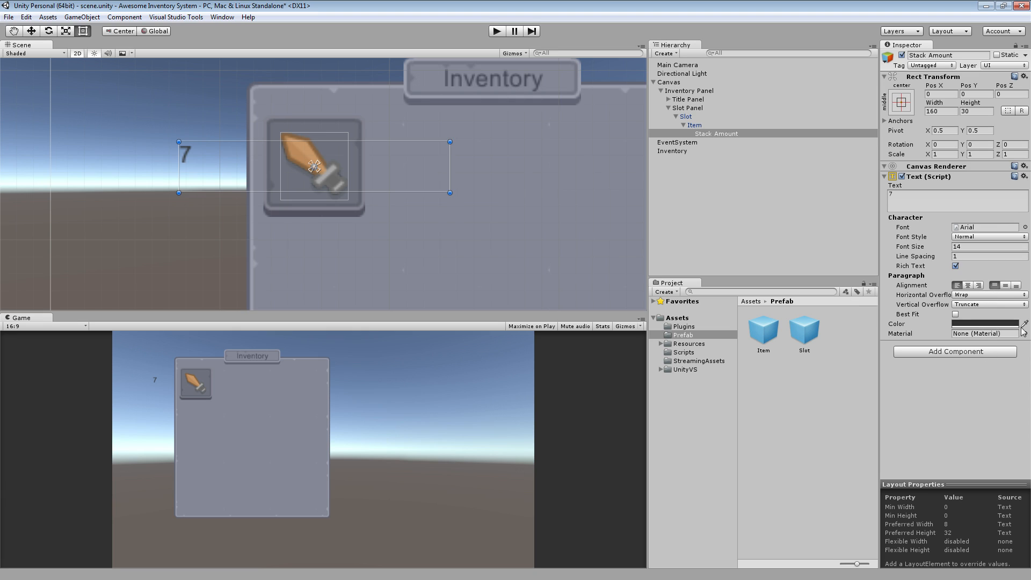
{"action": "left_click", "coordinate": [958, 201]}
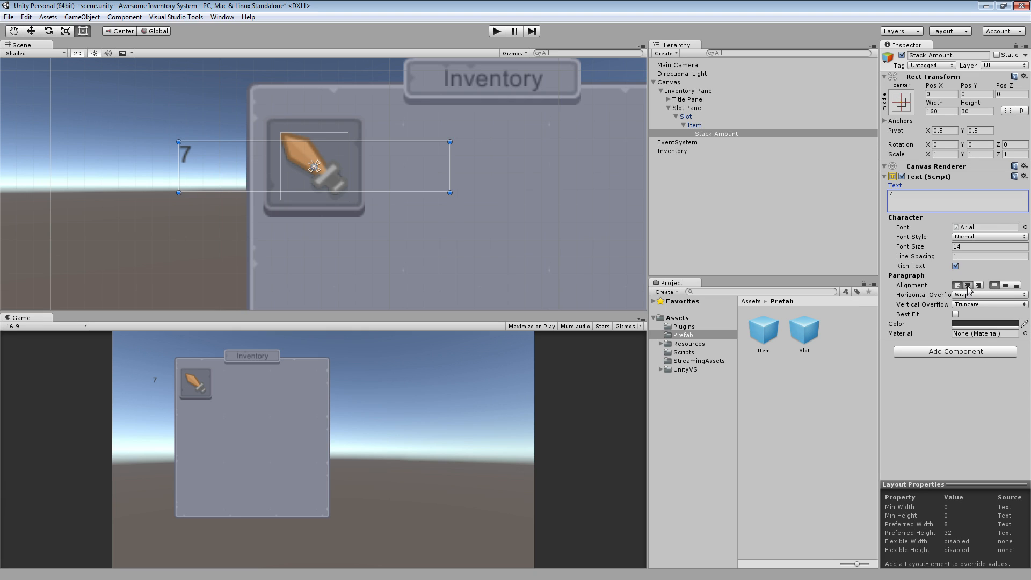
Step: Anchor Stack Amount to the bottom-right corner and make its font bold
{"action": "left_click", "coordinate": [967, 285]}
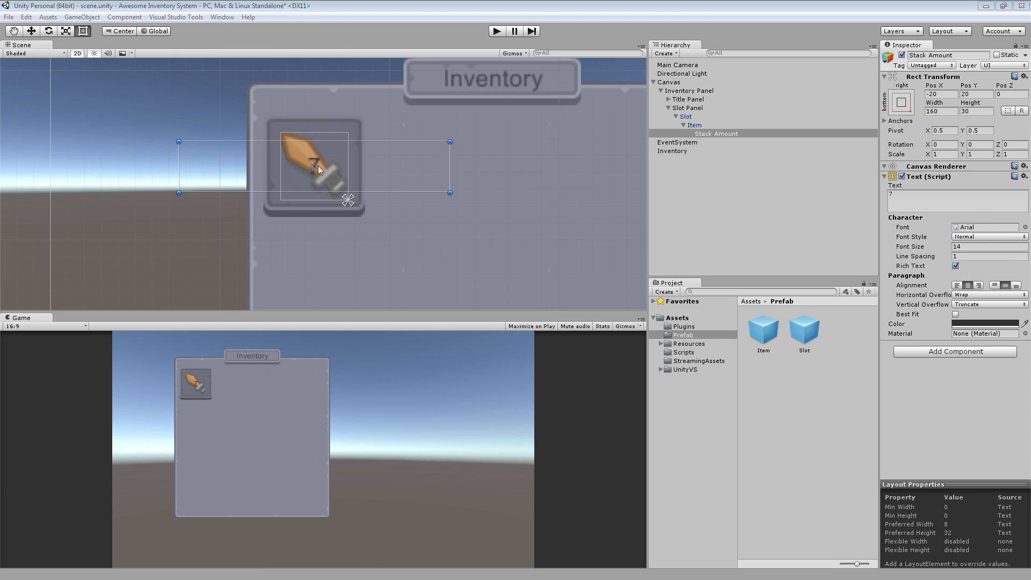
{"action": "mouse_move", "coordinate": [179, 141]}
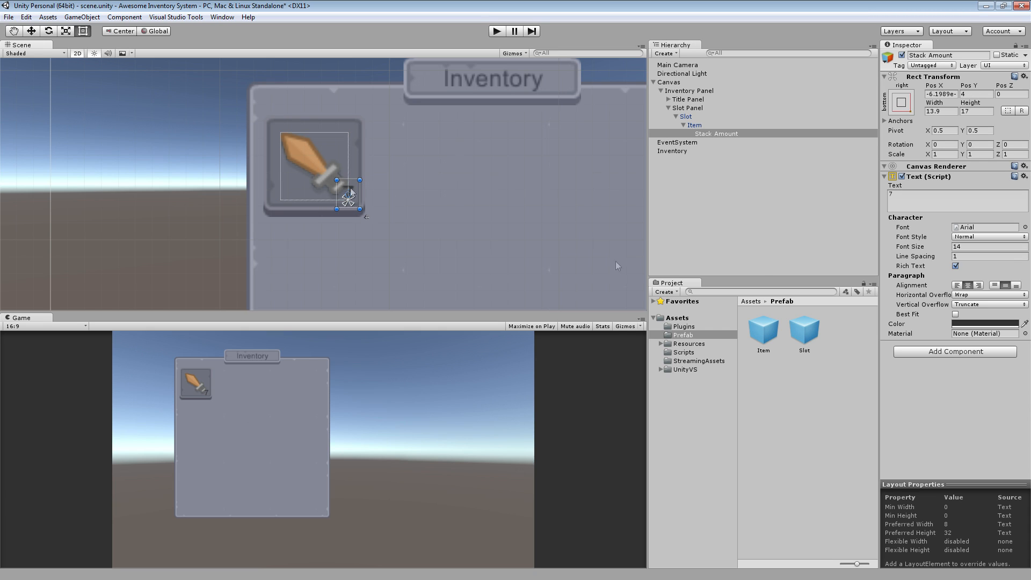
{"action": "left_click", "coordinate": [988, 236]}
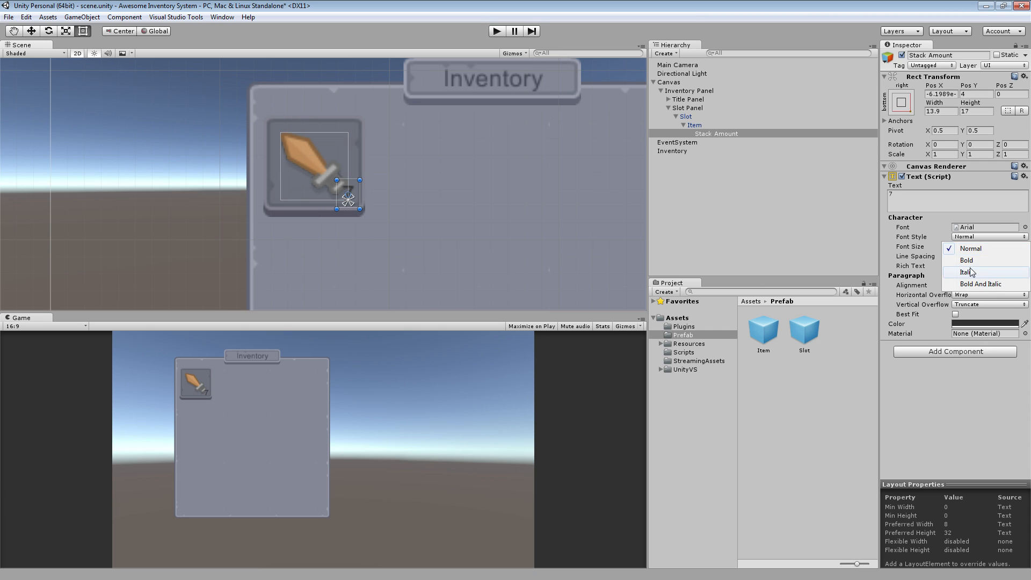
{"action": "left_click", "coordinate": [967, 260]}
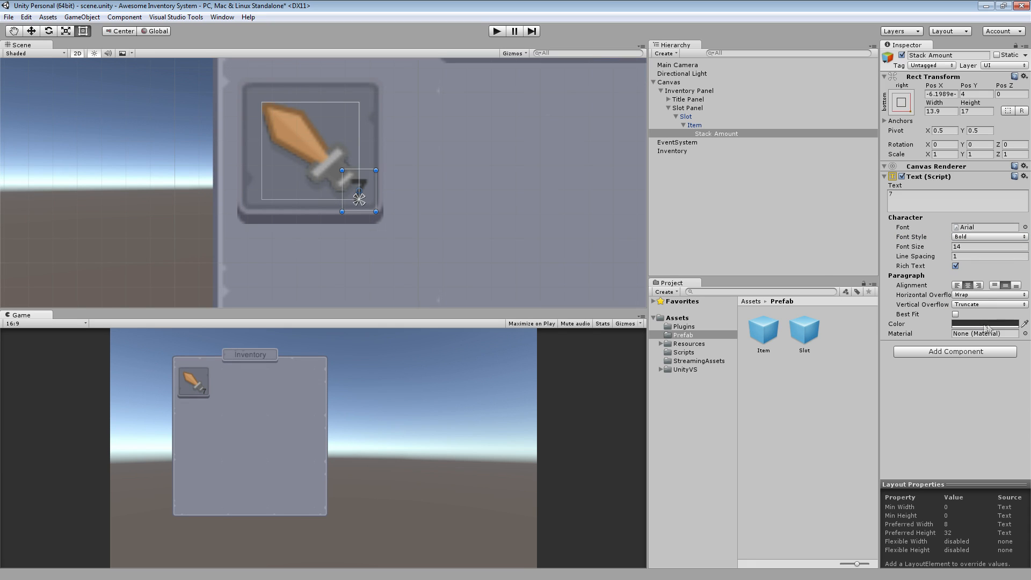
{"action": "left_click", "coordinate": [985, 323]}
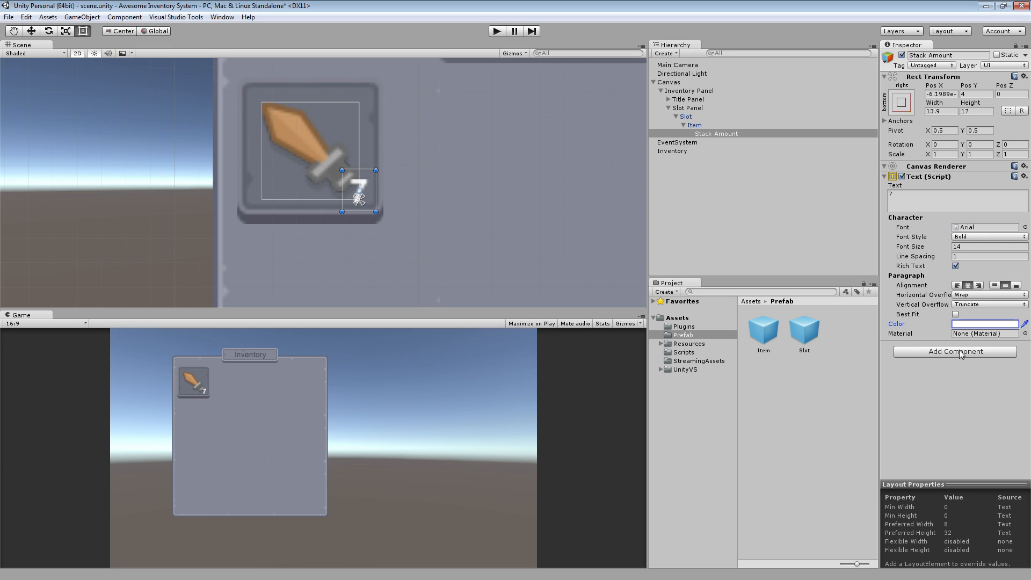
Step: Add a Shadow component to Stack Amount and collapse the Item, Slot and Slot Panel branches
{"action": "left_click", "coordinate": [954, 353]}
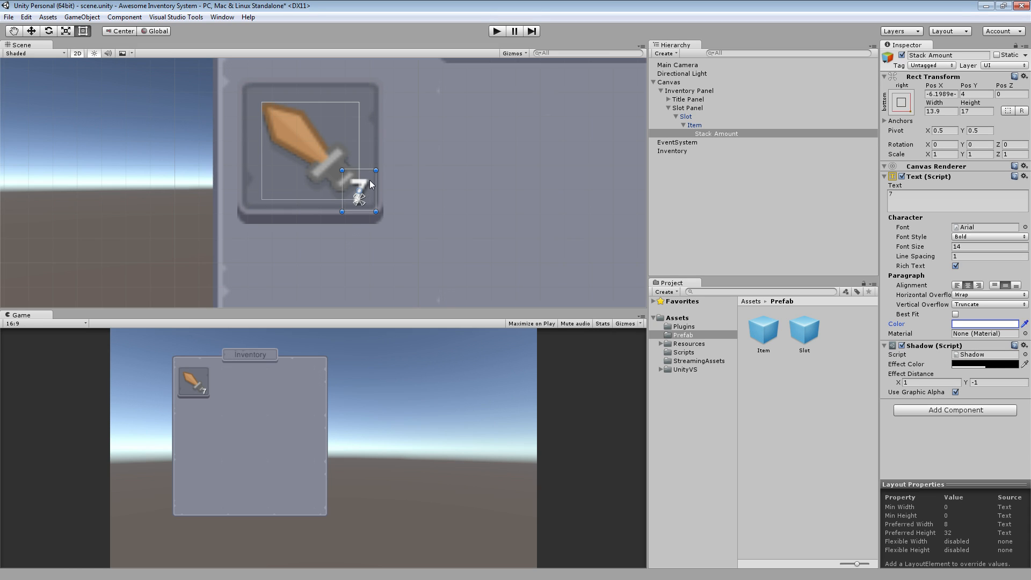
{"action": "mouse_move", "coordinate": [578, 250]}
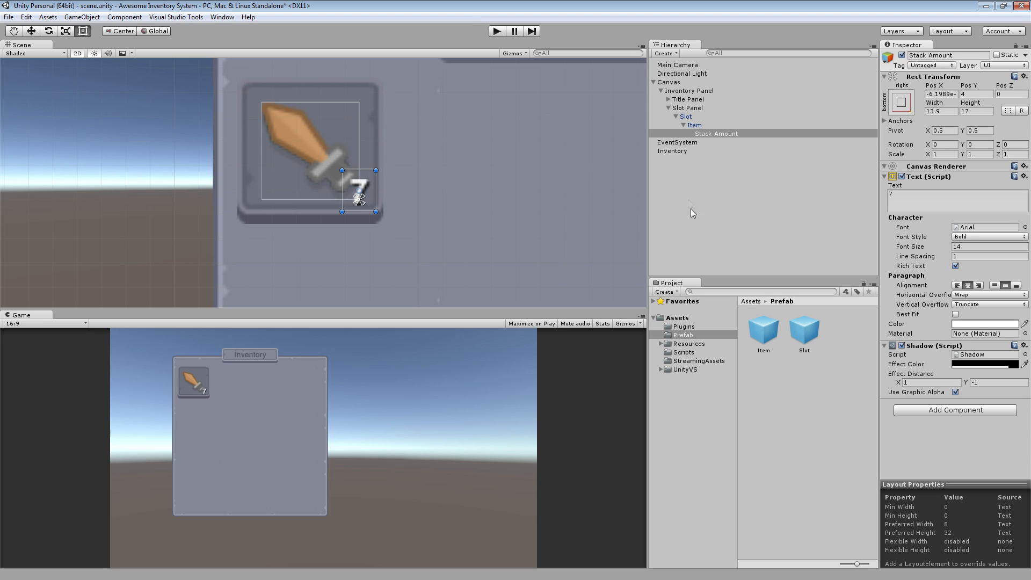
{"action": "left_click", "coordinate": [677, 116]}
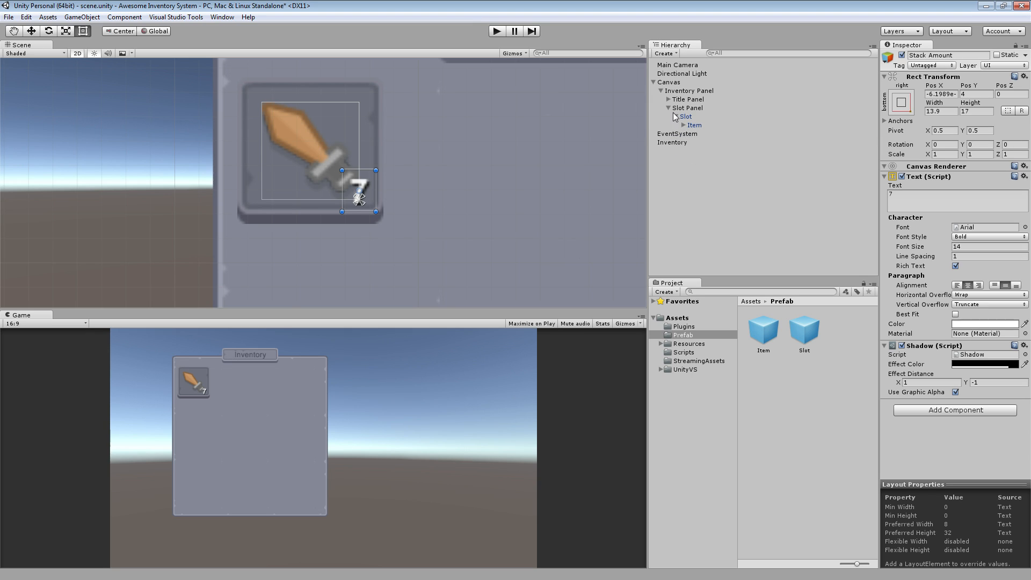
{"action": "left_click", "coordinate": [679, 116]}
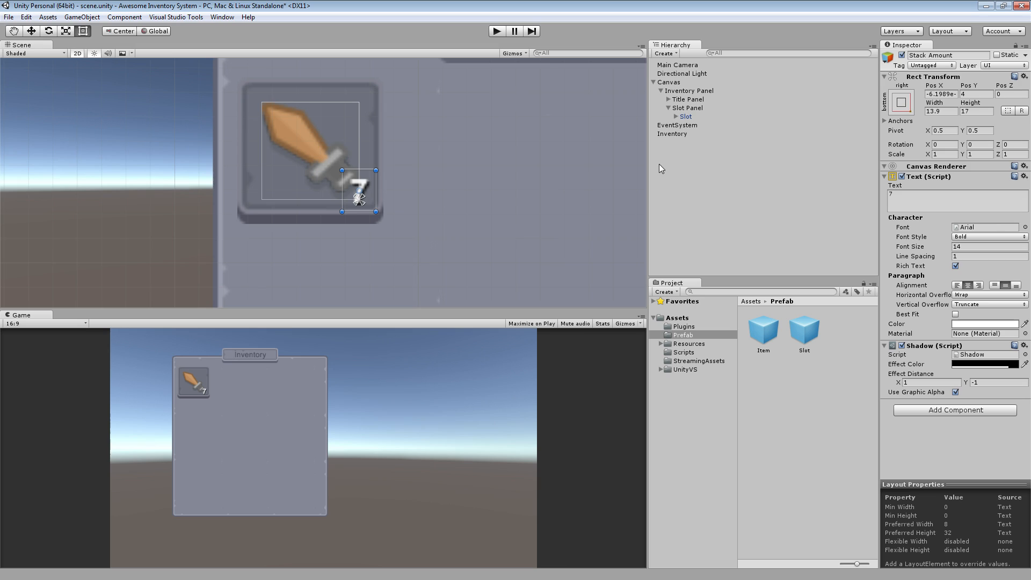
{"action": "mouse_move", "coordinate": [619, 149]}
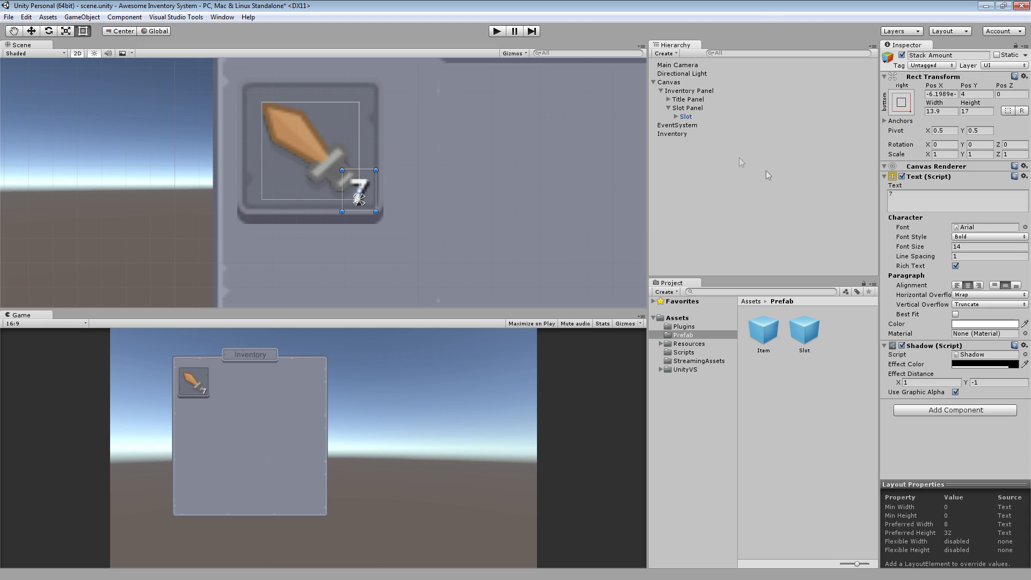
{"action": "left_click", "coordinate": [663, 107]}
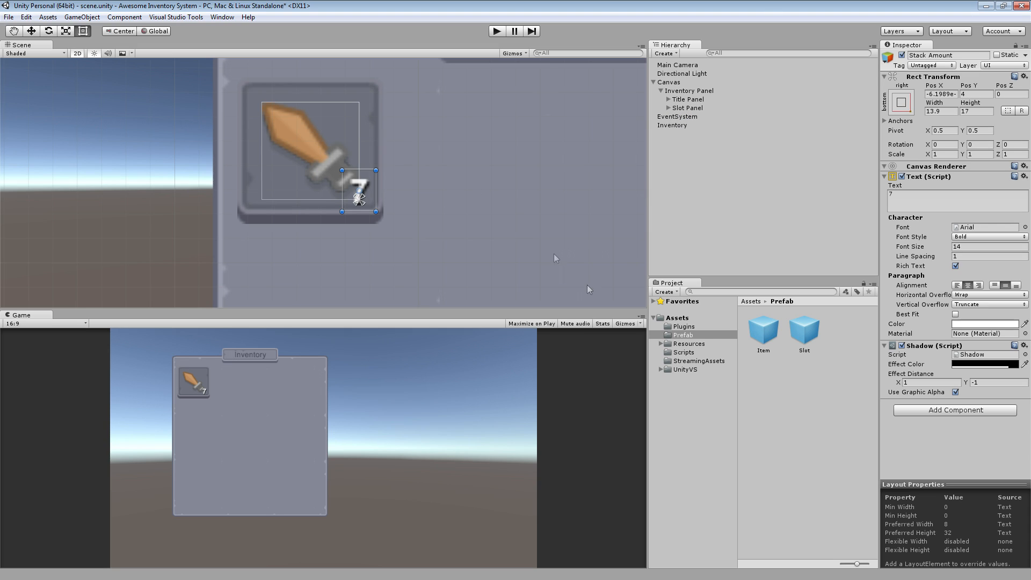
{"action": "mouse_move", "coordinate": [431, 202]}
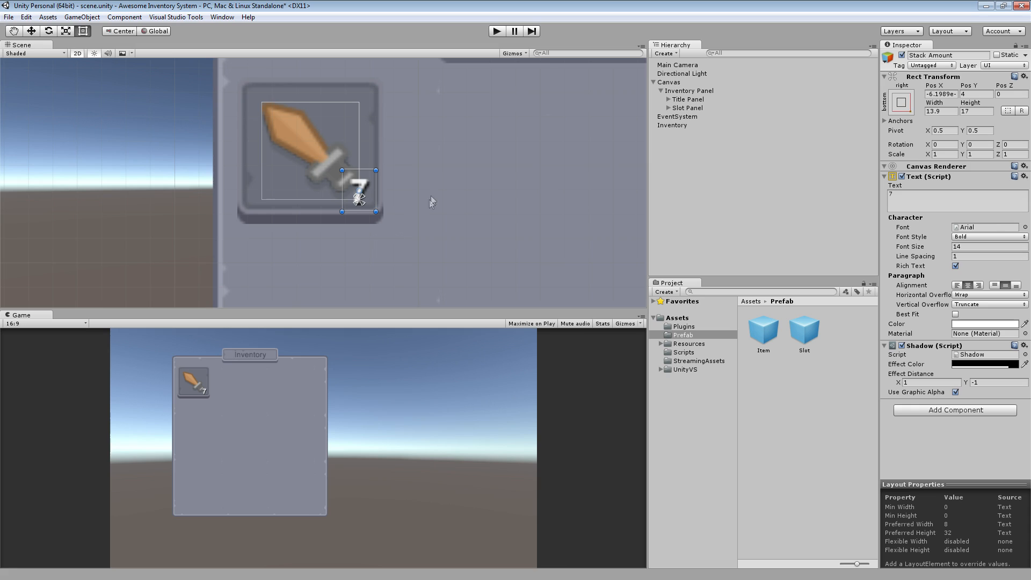
{"action": "mouse_move", "coordinate": [275, 384]}
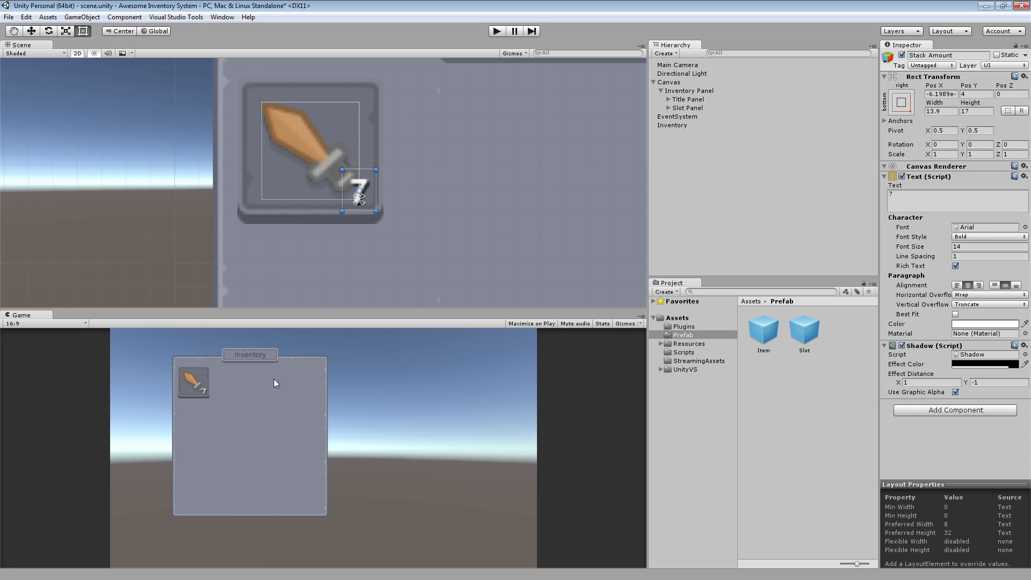
{"action": "mouse_move", "coordinate": [395, 316]}
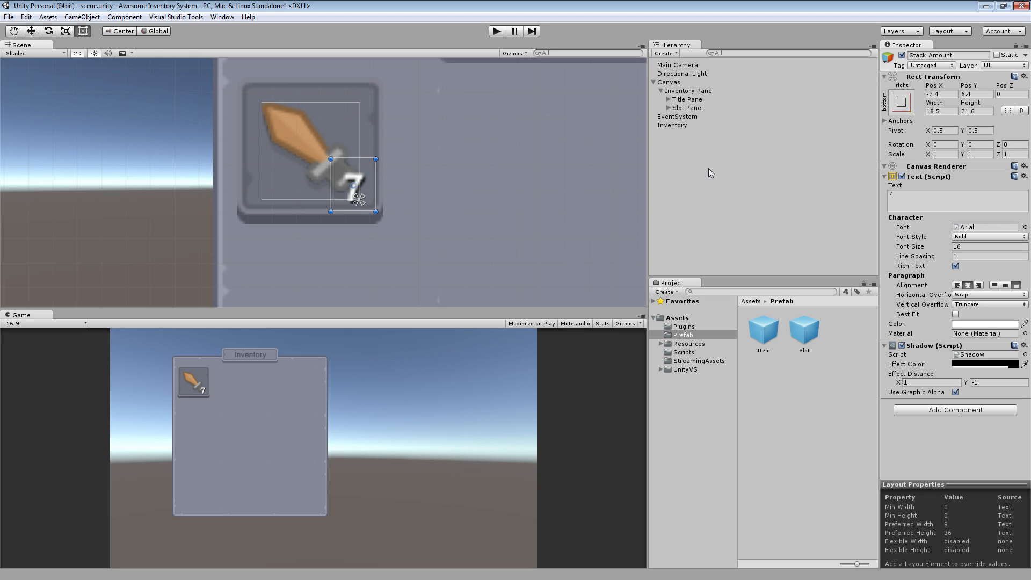
Step: Clear the Stack Amount text value so the prefab starts blank
{"action": "left_click", "coordinate": [663, 107]}
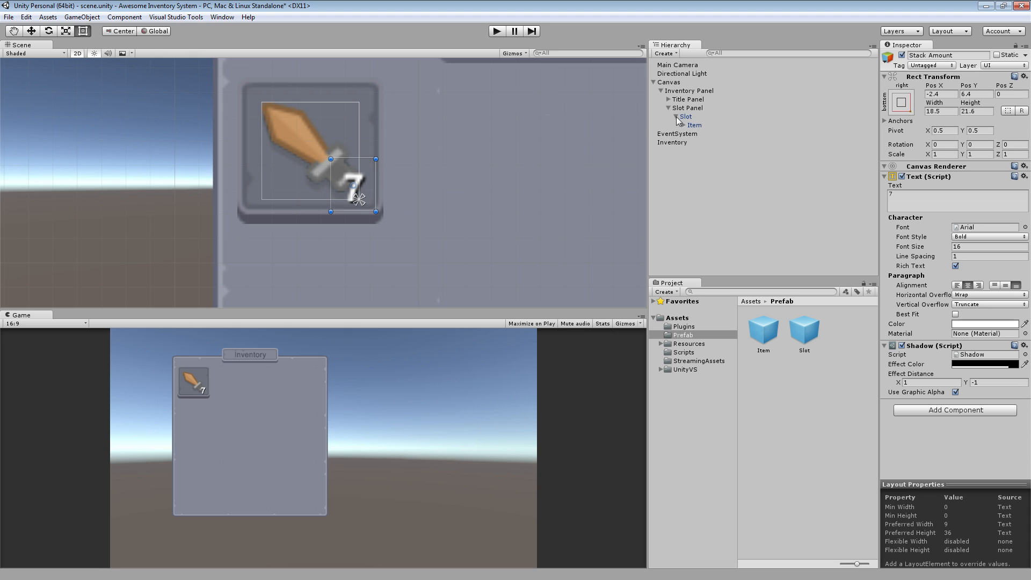
{"action": "left_click", "coordinate": [717, 134]}
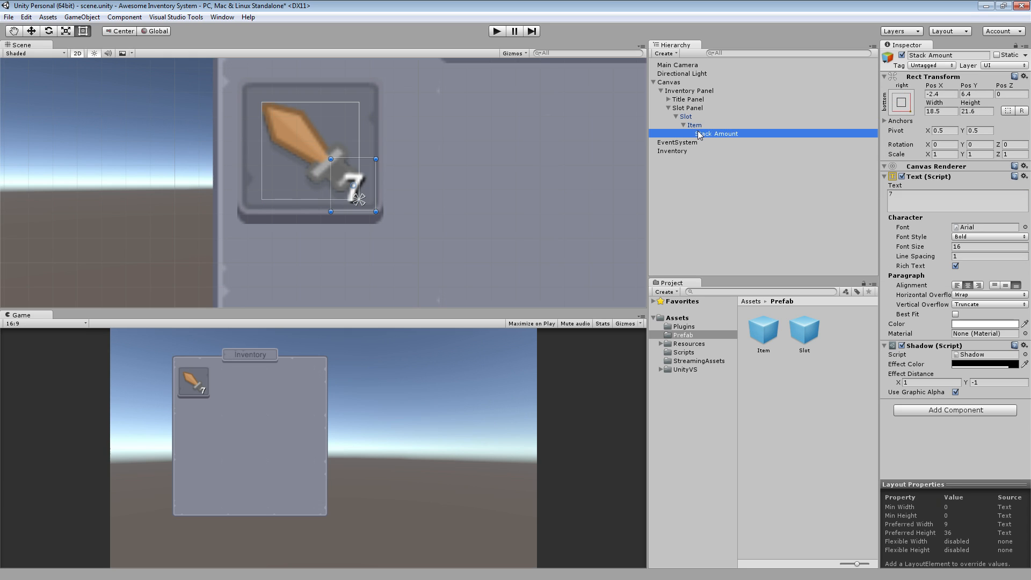
{"action": "mouse_move", "coordinate": [696, 133]}
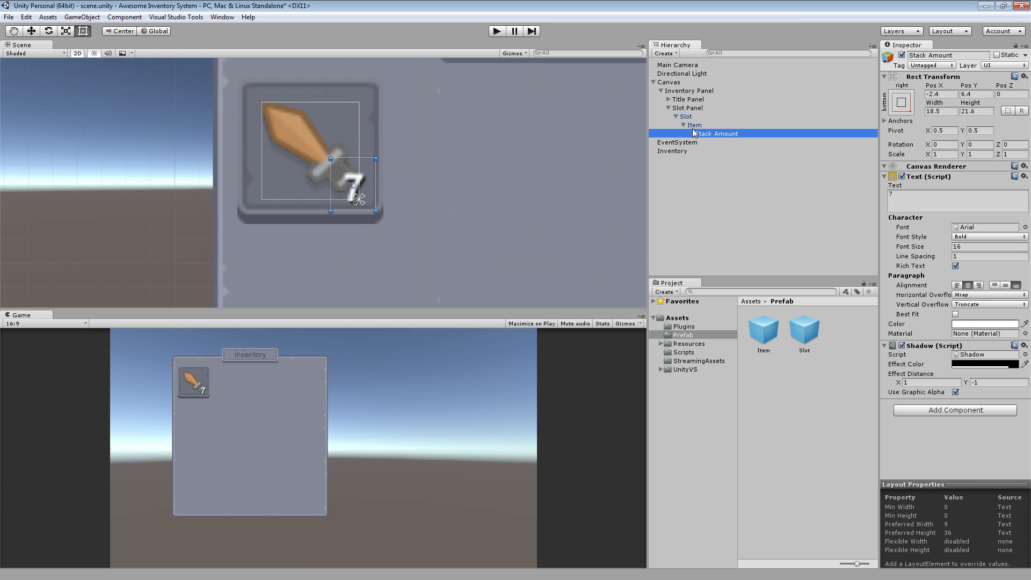
{"action": "mouse_move", "coordinate": [716, 170]}
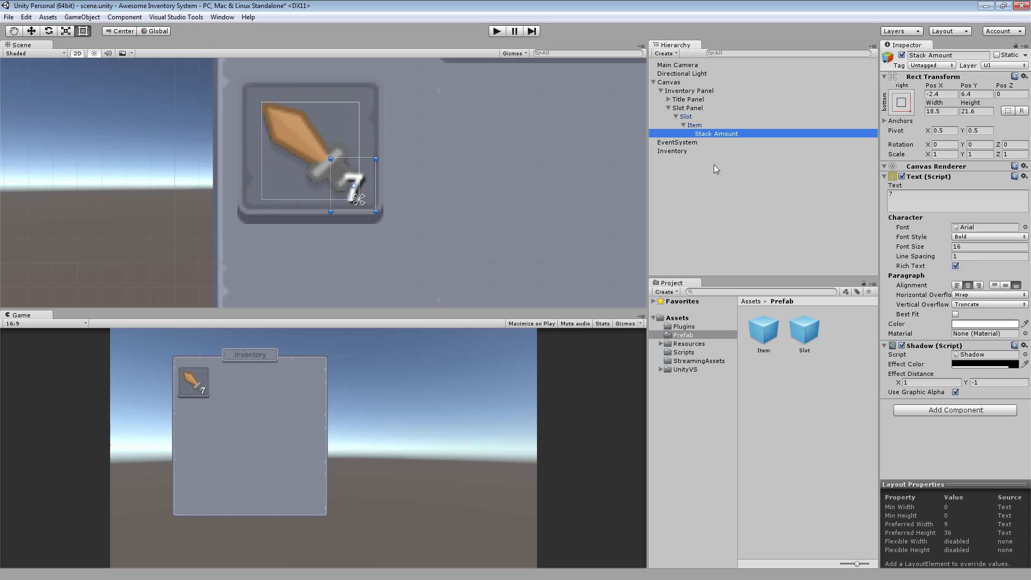
{"action": "left_click", "coordinate": [956, 201]}
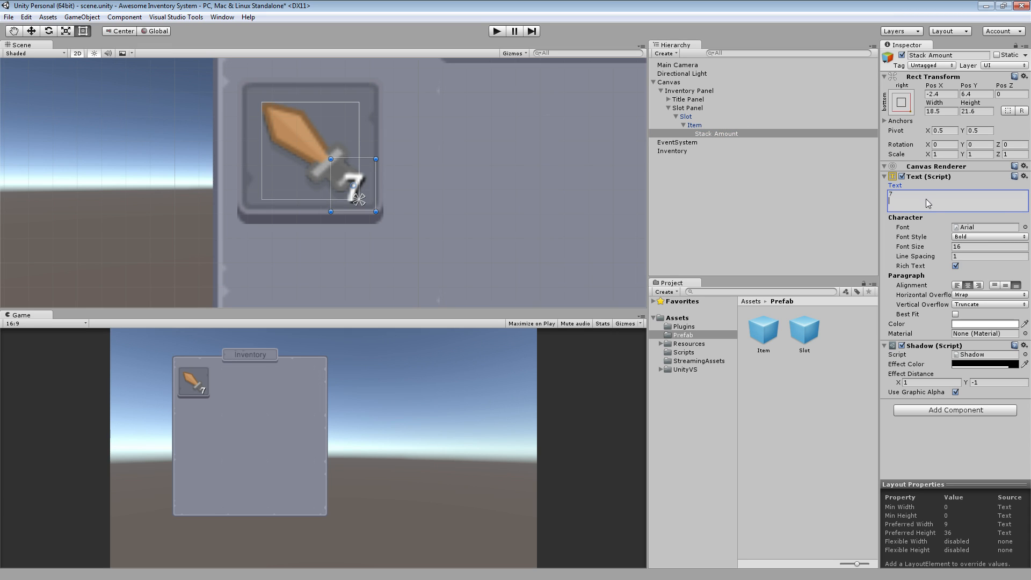
{"action": "left_click", "coordinate": [685, 116]}
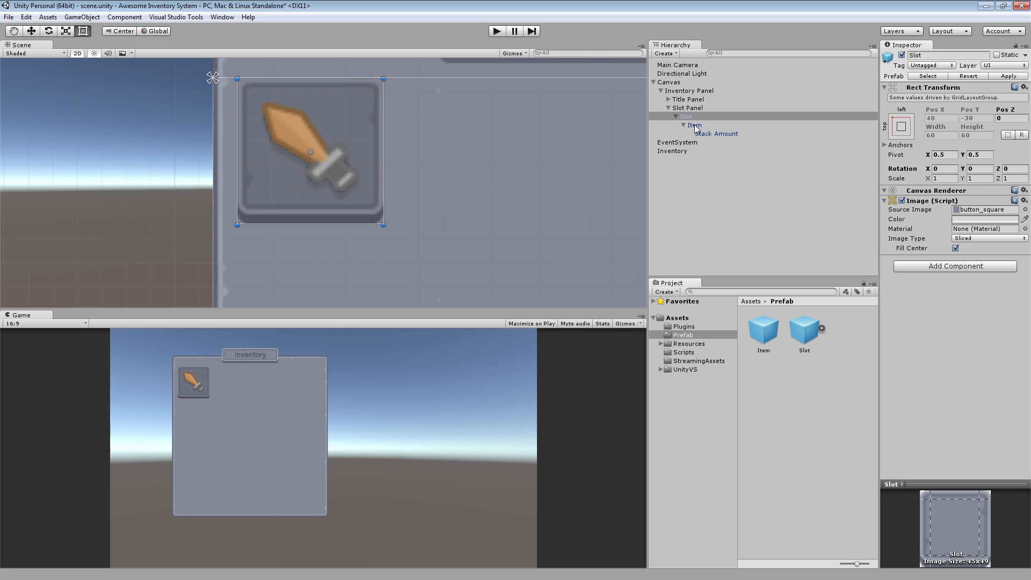
Step: Save the scene Item as a new prefab and delete the old Item.prefab
{"action": "left_click", "coordinate": [804, 334]}
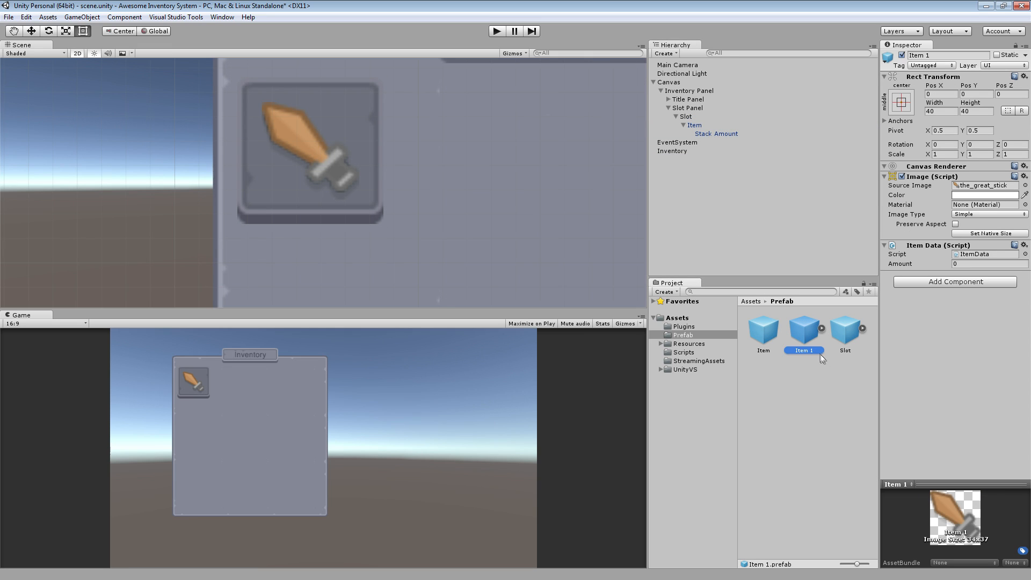
{"action": "left_click", "coordinate": [763, 330]}
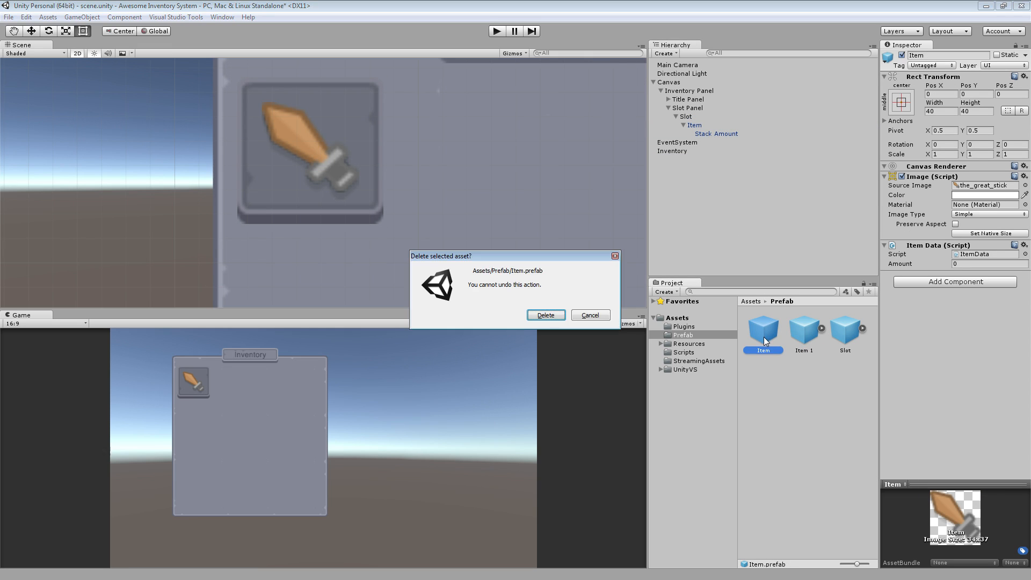
{"action": "left_click", "coordinate": [546, 315]}
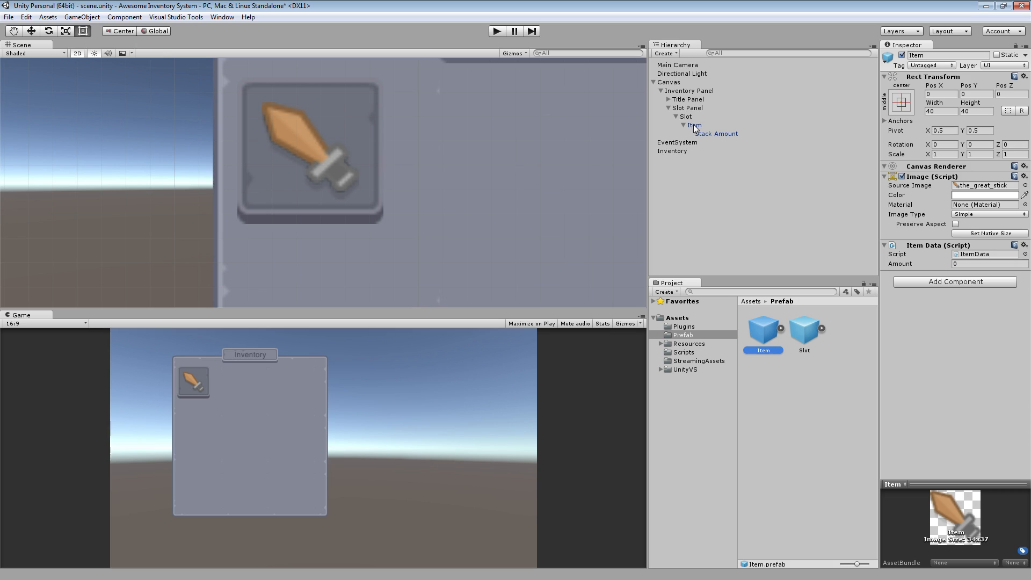
Step: Delete the sample Item from the Slot, check the Slot prefab, and return to the code editor
{"action": "left_click", "coordinate": [686, 116]}
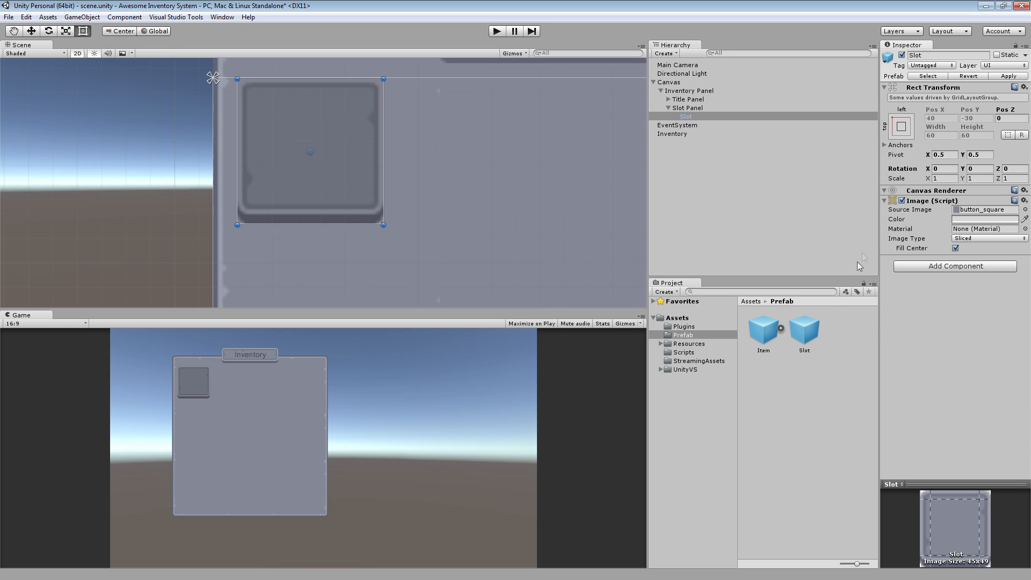
{"action": "mouse_move", "coordinate": [660, 186]}
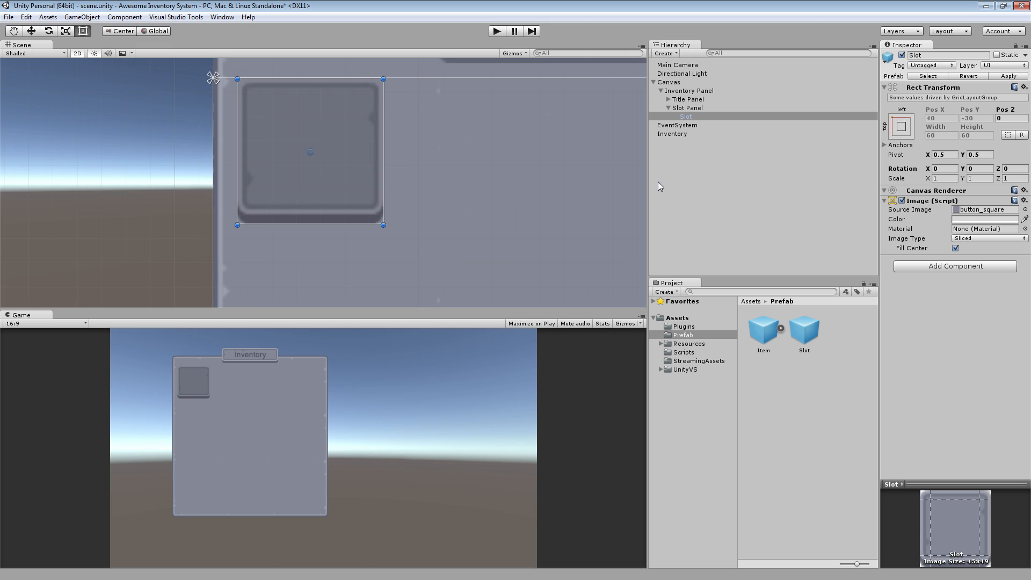
{"action": "mouse_move", "coordinate": [815, 340]}
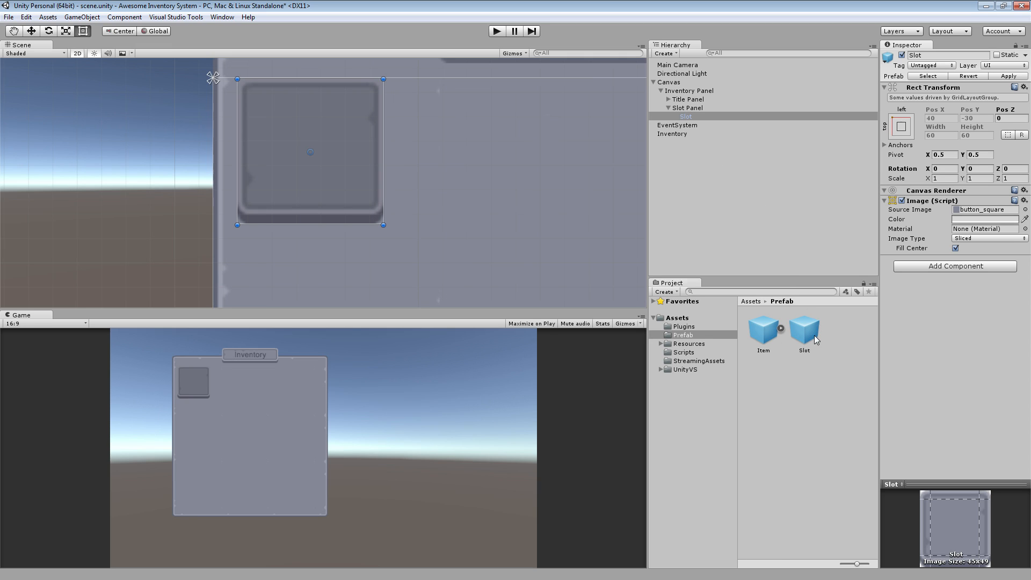
{"action": "left_click", "coordinate": [803, 328]}
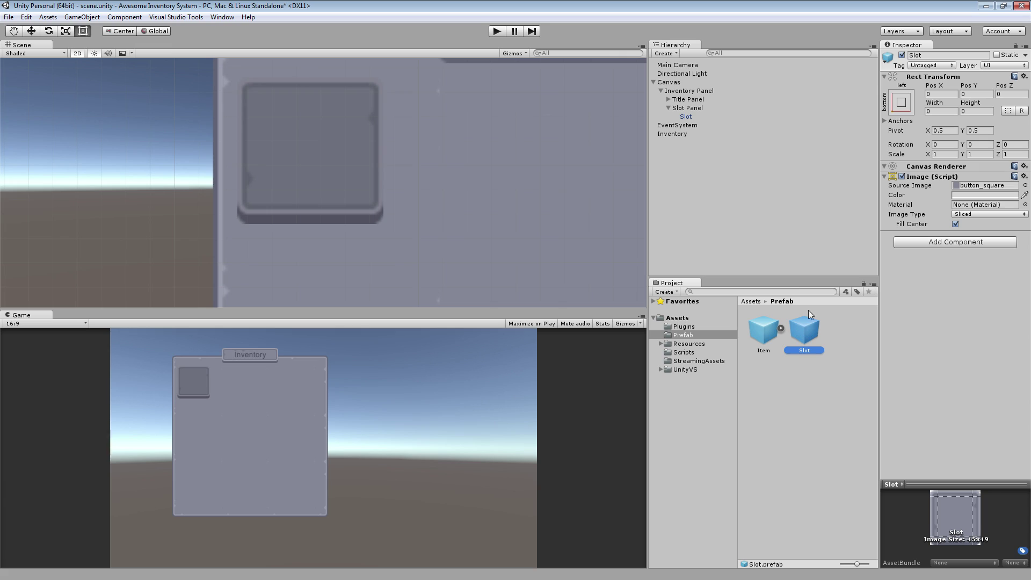
{"action": "mouse_move", "coordinate": [799, 327]}
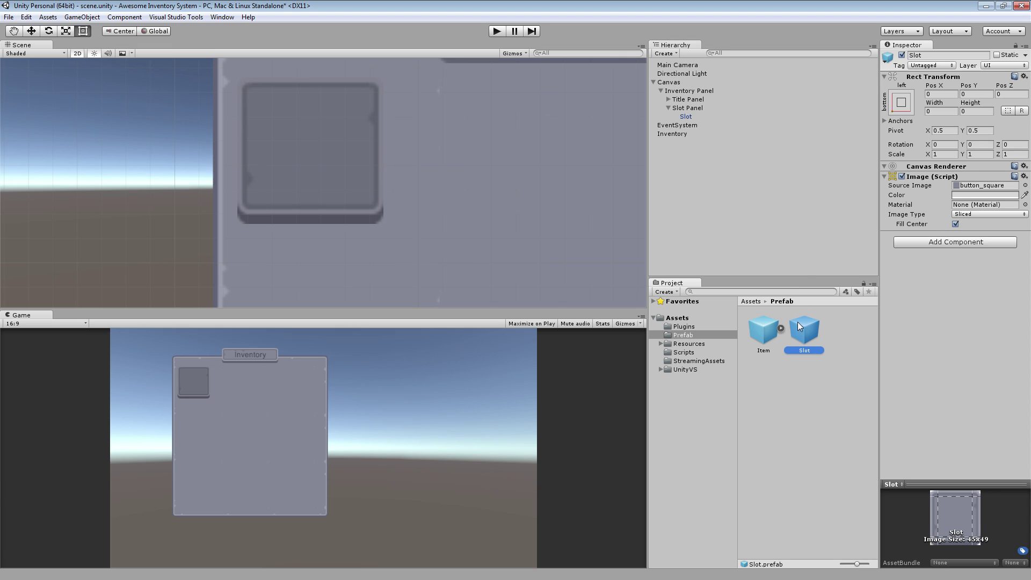
{"action": "mouse_move", "coordinate": [760, 393]}
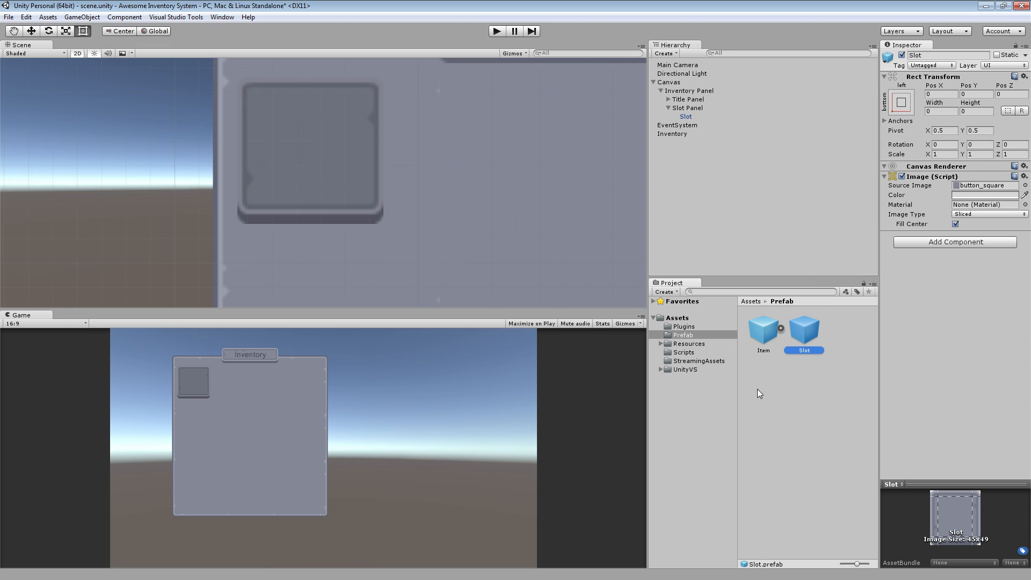
{"action": "mouse_move", "coordinate": [755, 389]}
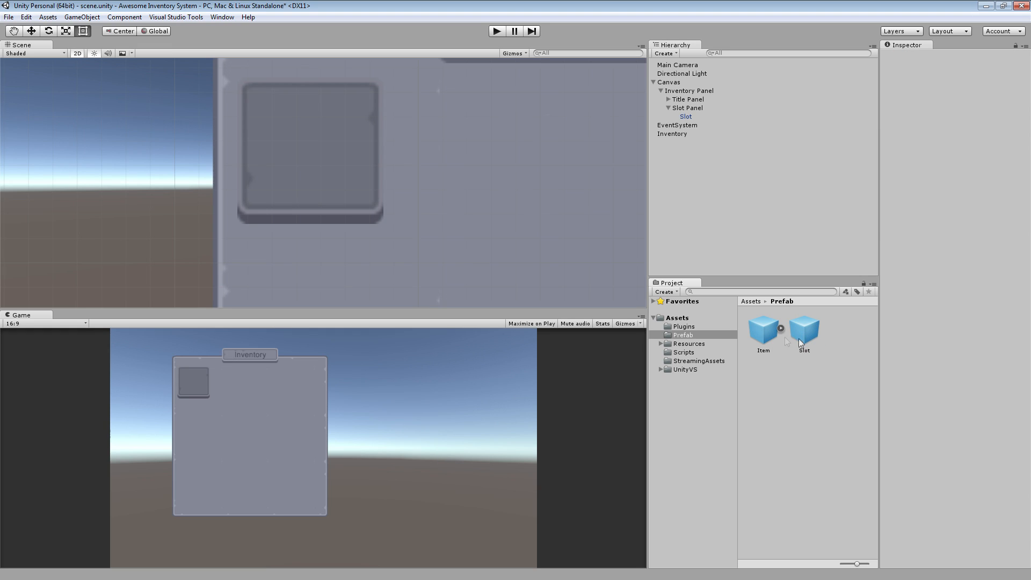
{"action": "left_click", "coordinate": [685, 116]}
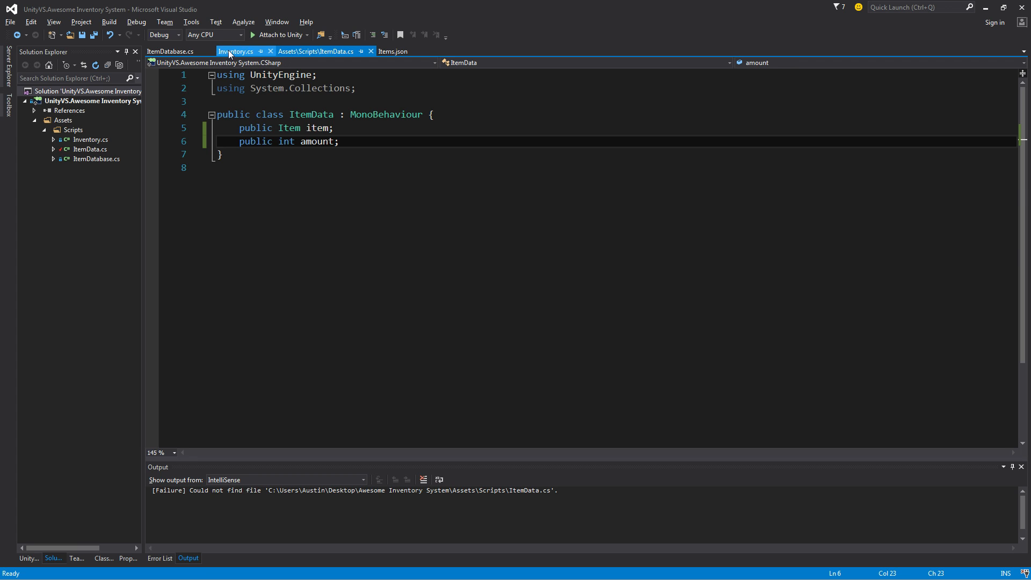
Step: In Inventory.cs AddItem, after FetchItemByID, begin 'if (itemToAdd.Stackable)' and look up Stackable
{"action": "left_click", "coordinate": [236, 52]}
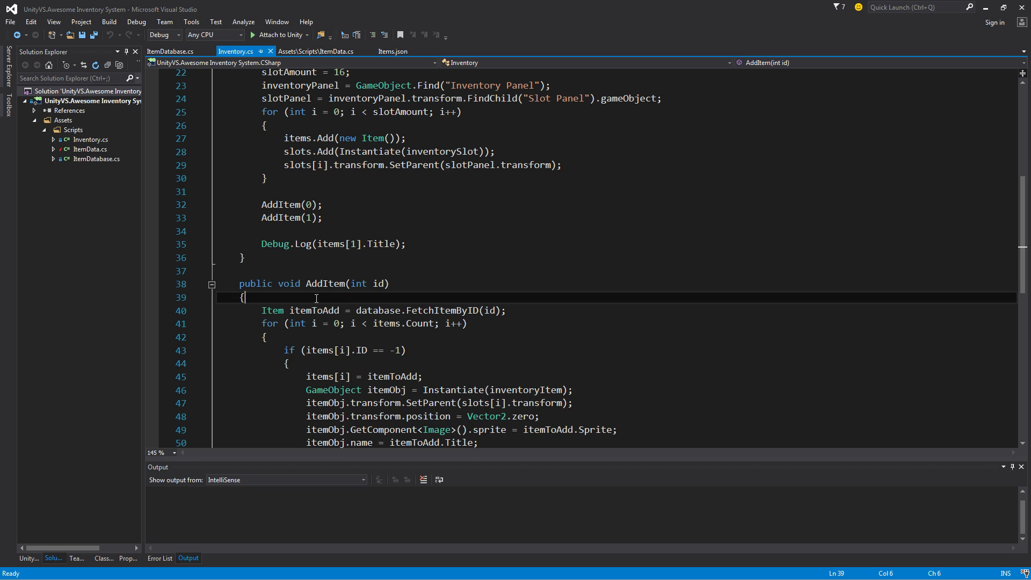
{"action": "key", "text": "Return"}
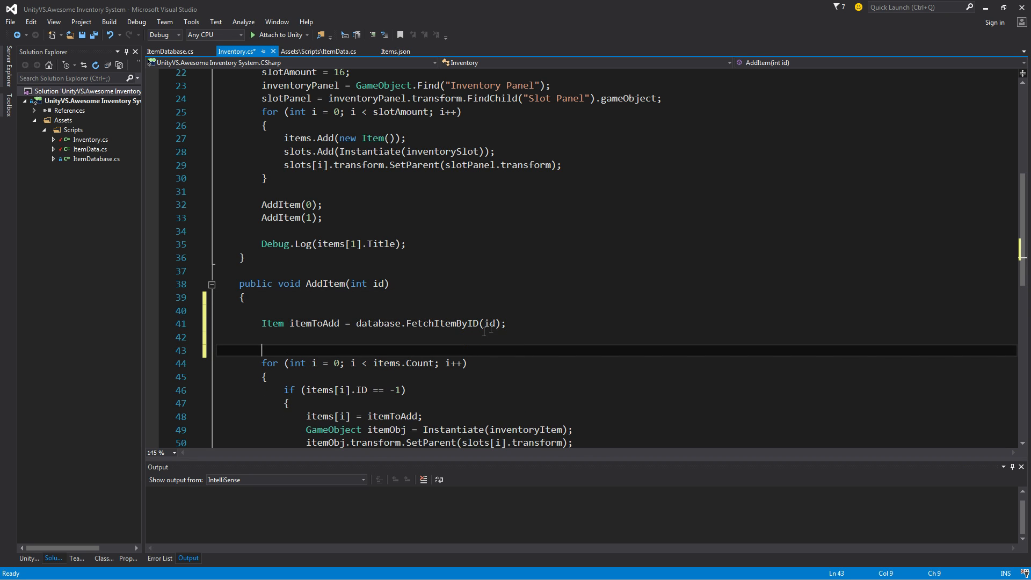
{"action": "type", "text": "if"}
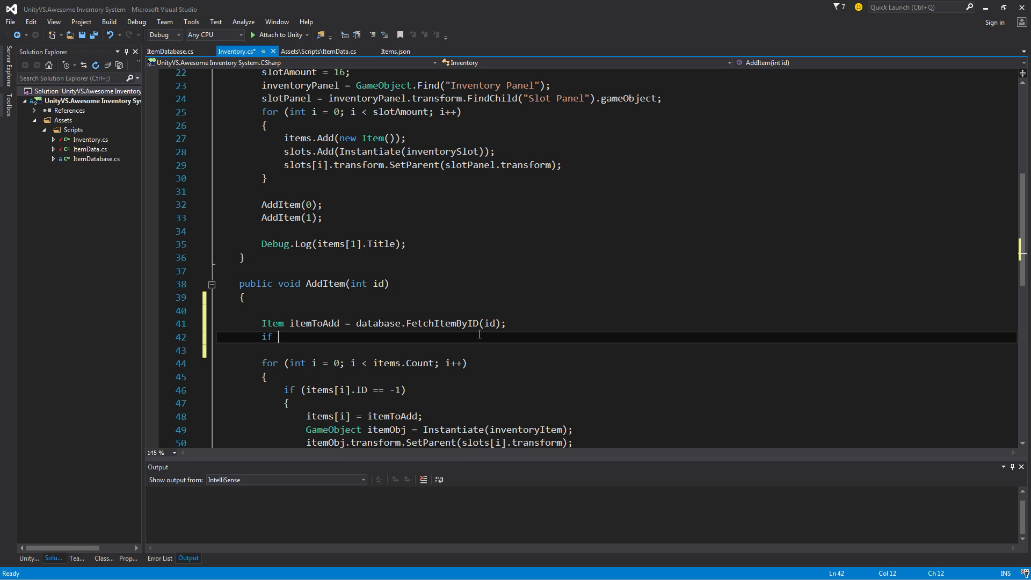
{"action": "type", "text": "("}
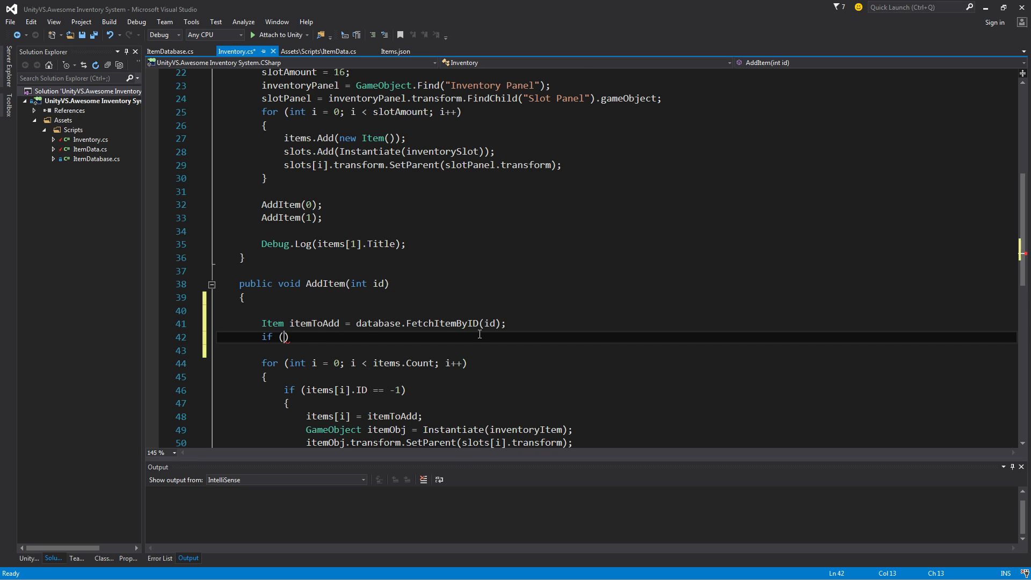
{"action": "type", "text": "itemToAdd."}
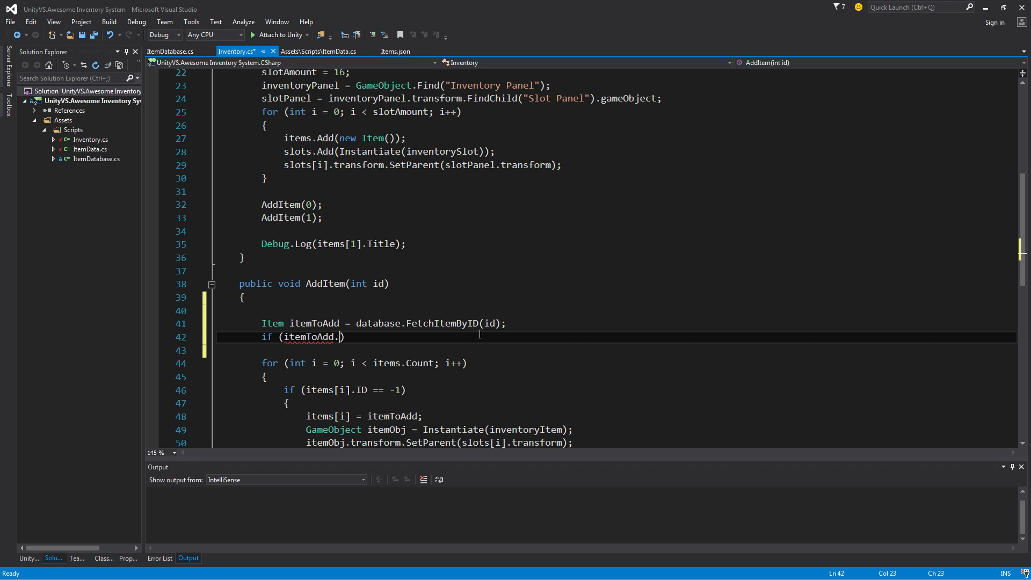
{"action": "type", "text": "Stackable"}
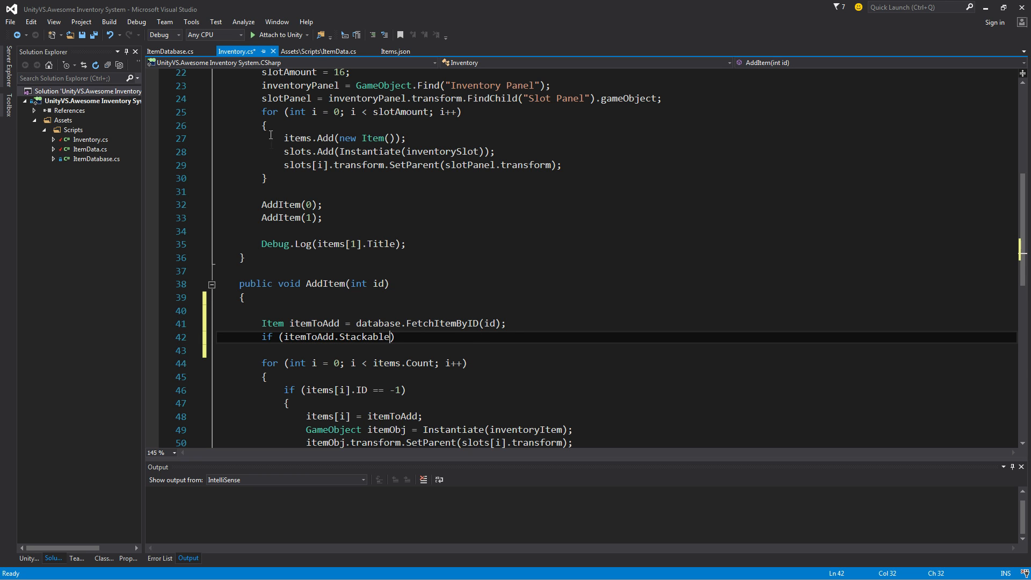
{"action": "left_click", "coordinate": [171, 51]}
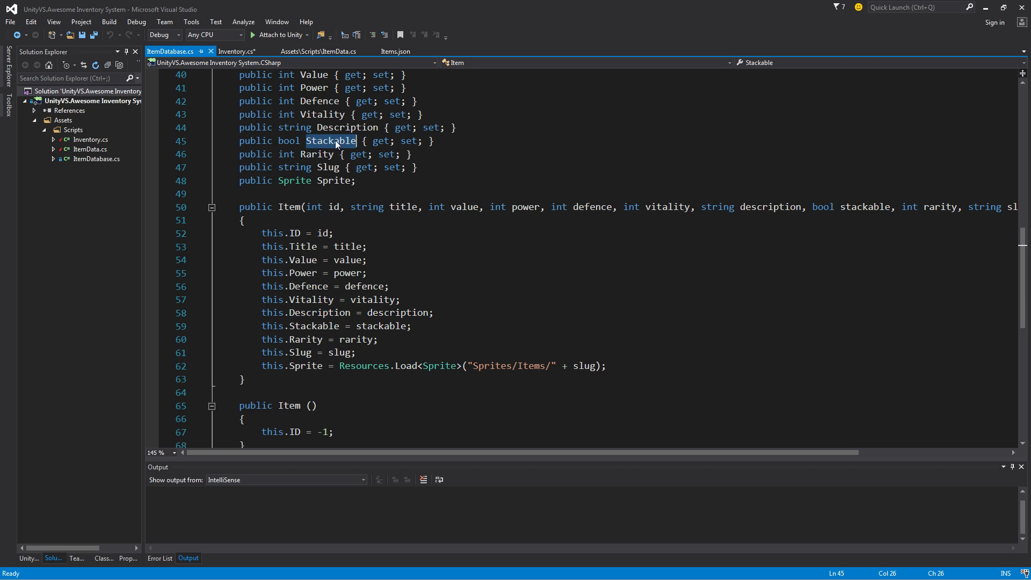
Step: Review Stackable values in Items.json (e.g. Steel Gloves), then return through ItemDatabase.cs to Inventory.cs
{"action": "left_click", "coordinate": [397, 52]}
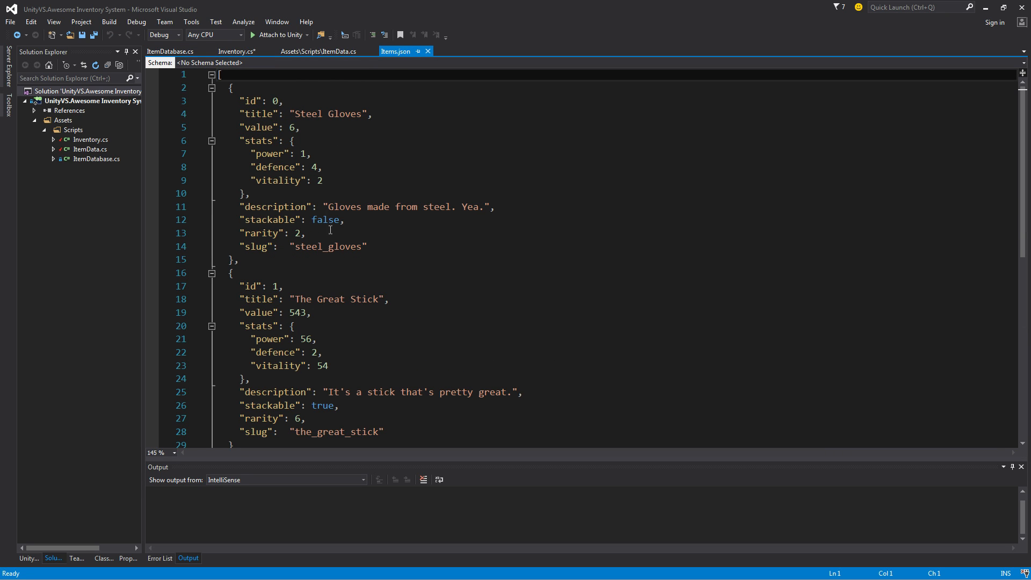
{"action": "double_click", "coordinate": [324, 220]}
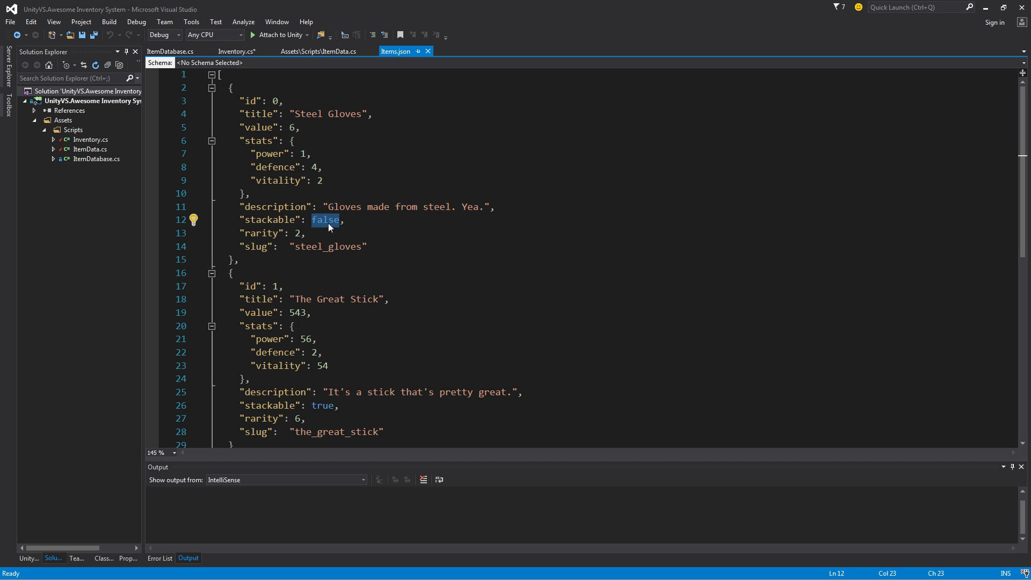
{"action": "scroll", "scroll_direction": "down", "scroll_amount": 3}
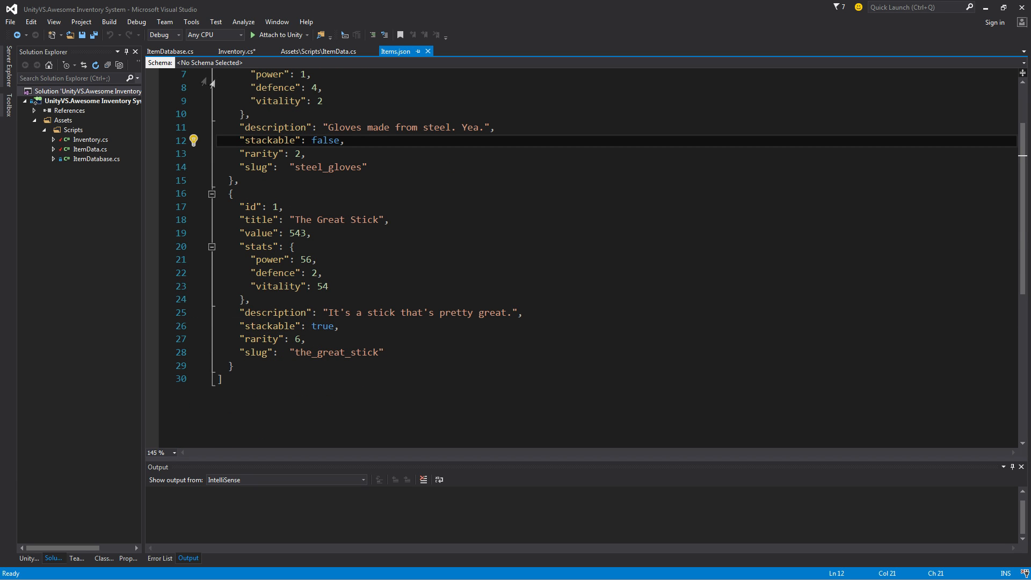
{"action": "left_click", "coordinate": [170, 52]}
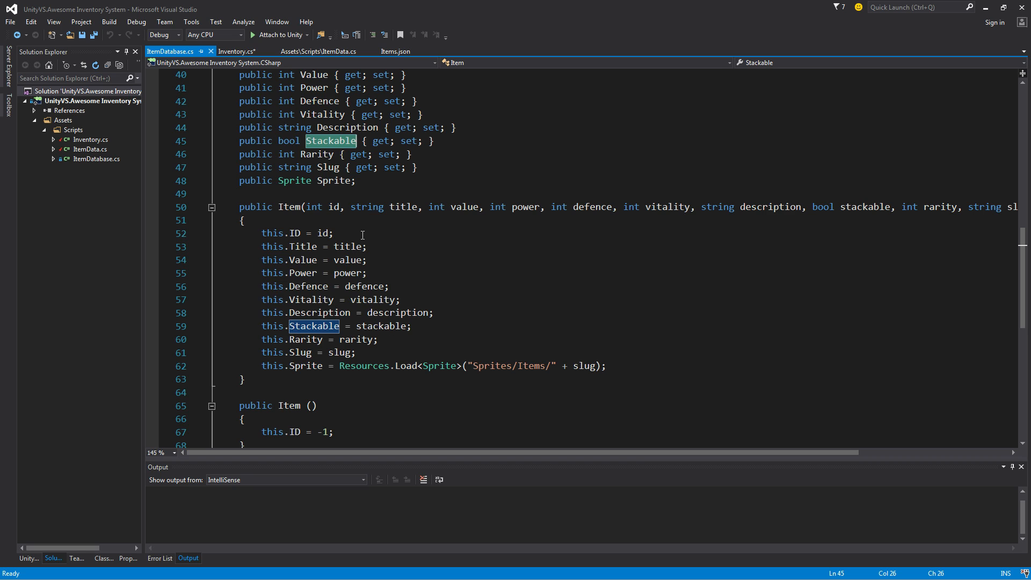
{"action": "left_click", "coordinate": [235, 52]}
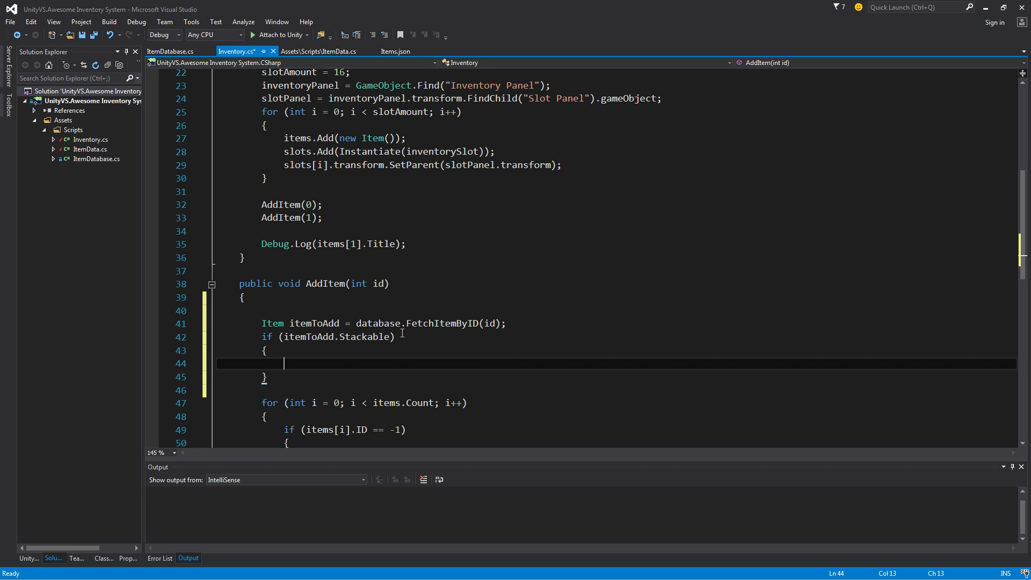
{"action": "mouse_move", "coordinate": [436, 371]}
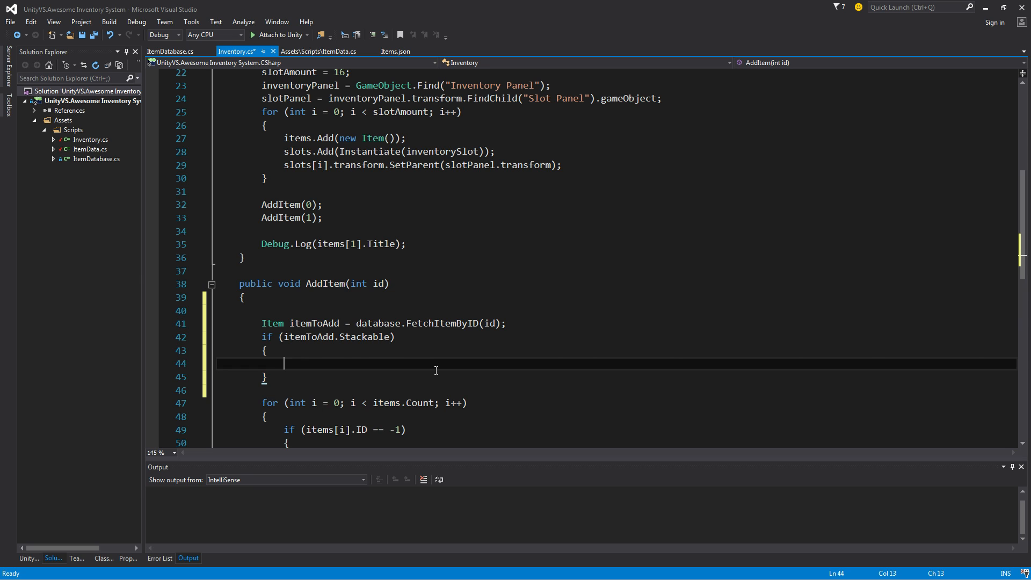
{"action": "mouse_move", "coordinate": [424, 347]}
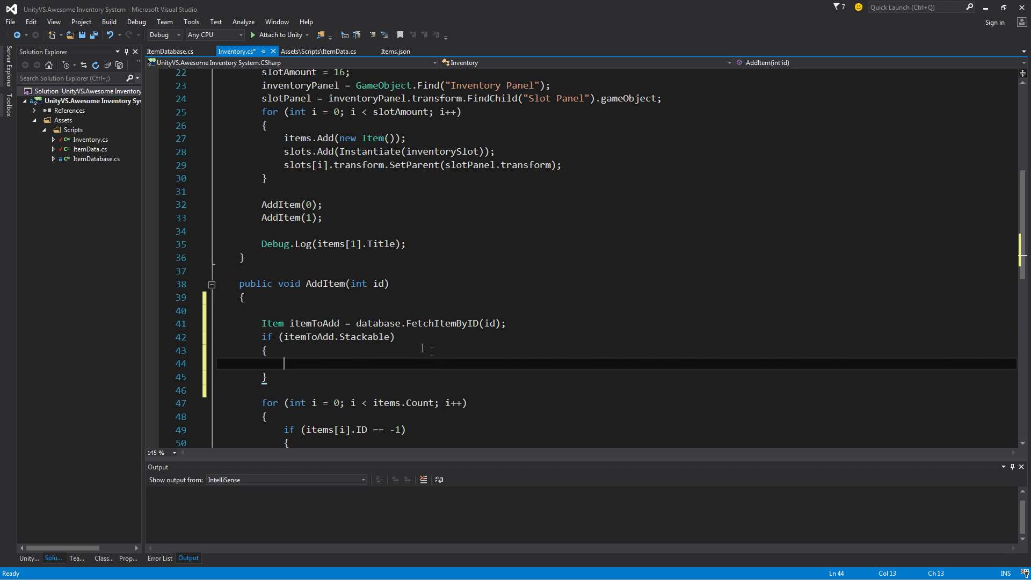
Step: Place the cursor on a fresh line below AddItem's closing brace for a new method
{"action": "scroll", "scroll_direction": "down", "scroll_amount": 3}
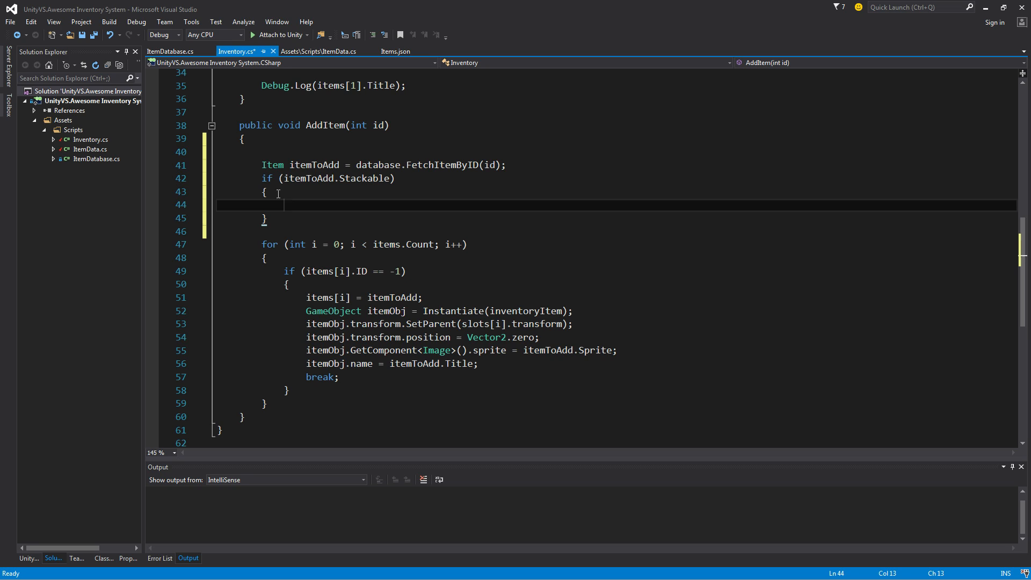
{"action": "left_click", "coordinate": [276, 152]}
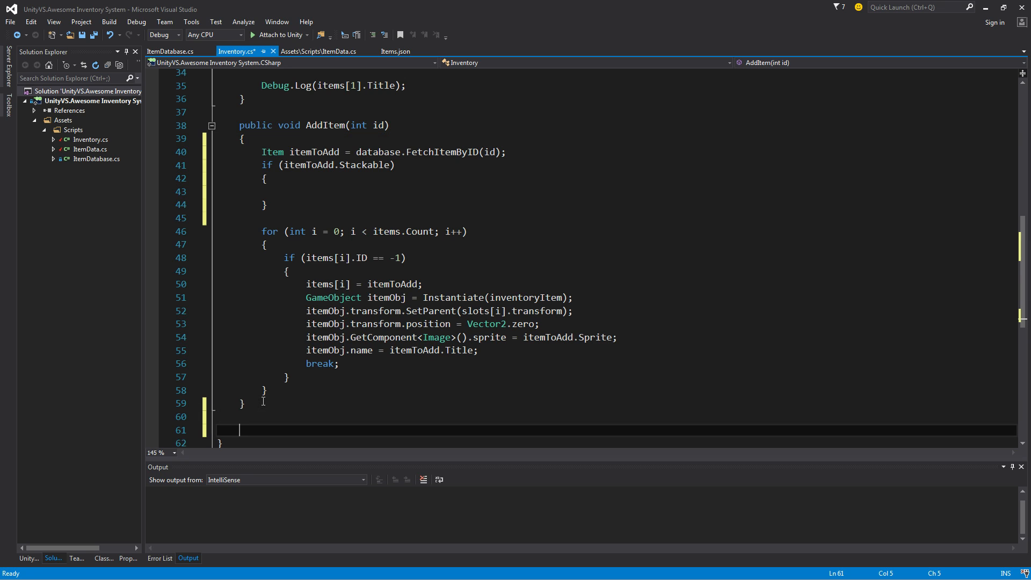
Step: Write the method signature CheckIfItemIsInInventory(Item item) with an empty body
{"action": "type", "text": "pub"}
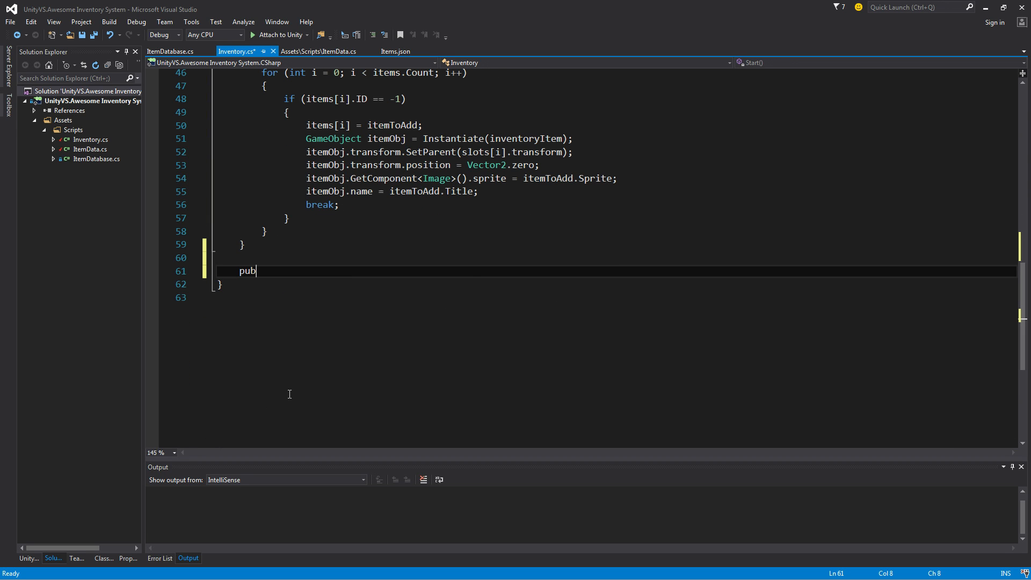
{"action": "type", "text": "void Check"}
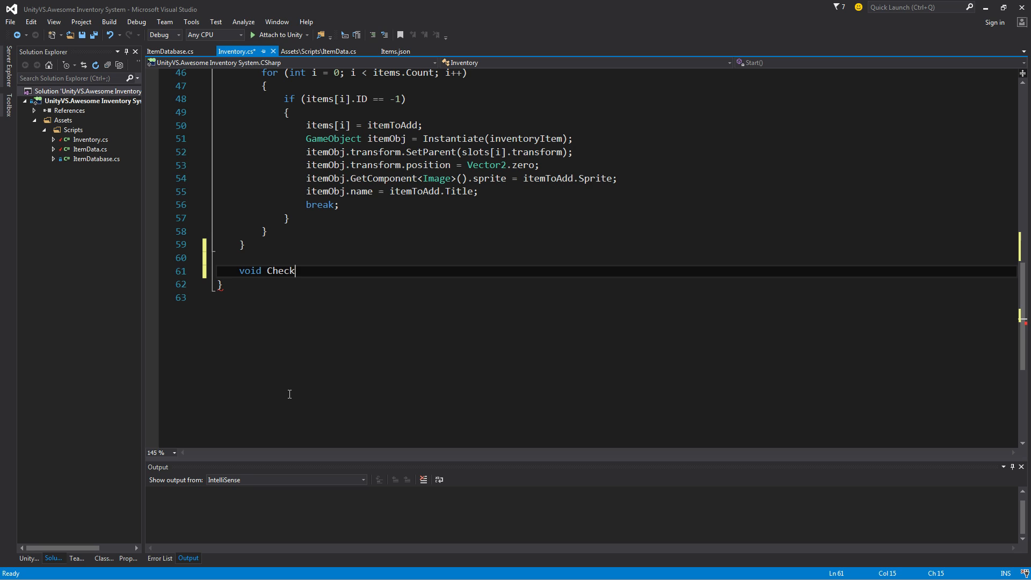
{"action": "type", "text": "IfItemIs"}
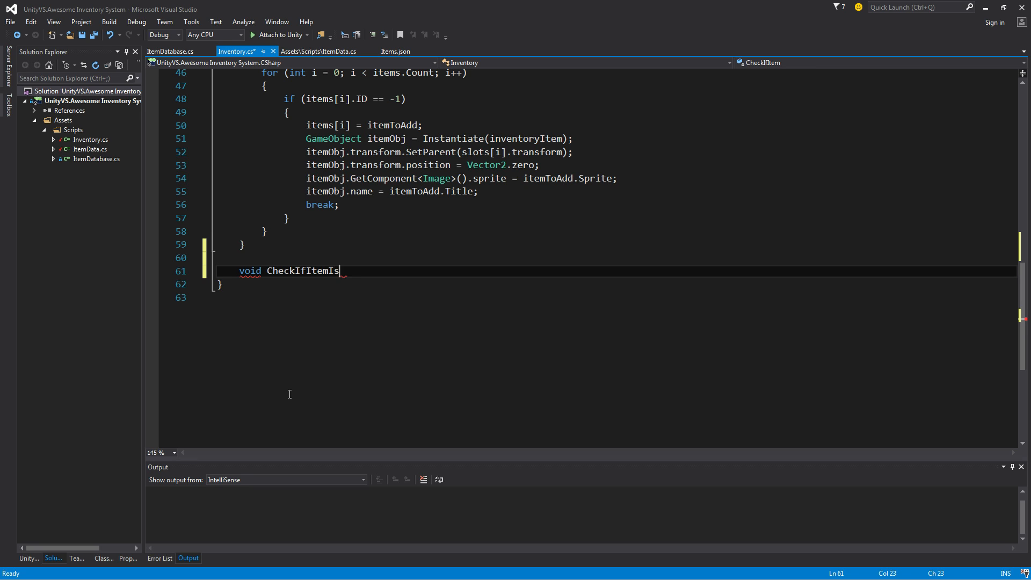
{"action": "type", "text": "InInventor"}
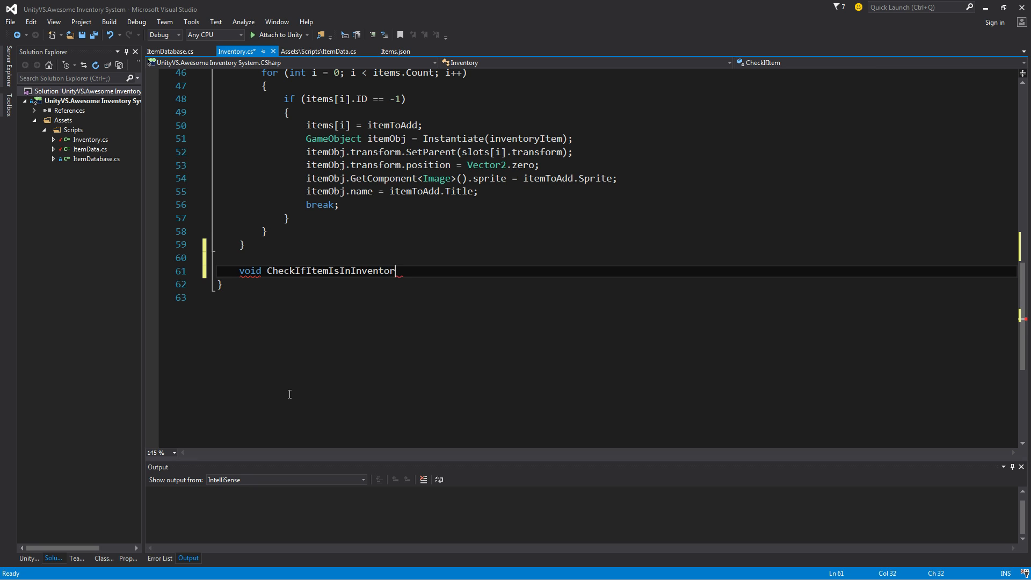
{"action": "type", "text": "()"}
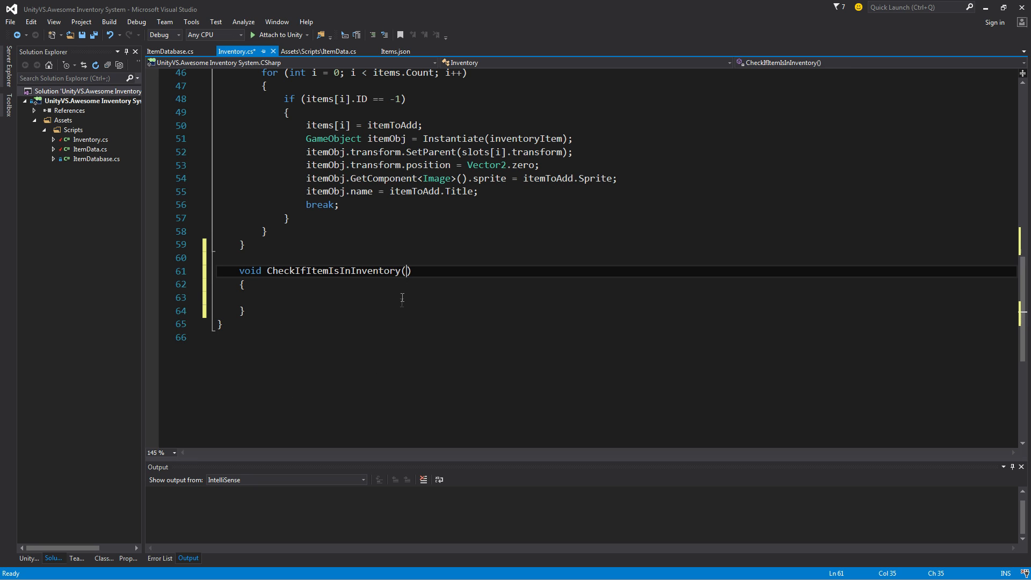
{"action": "type", "text": "It"}
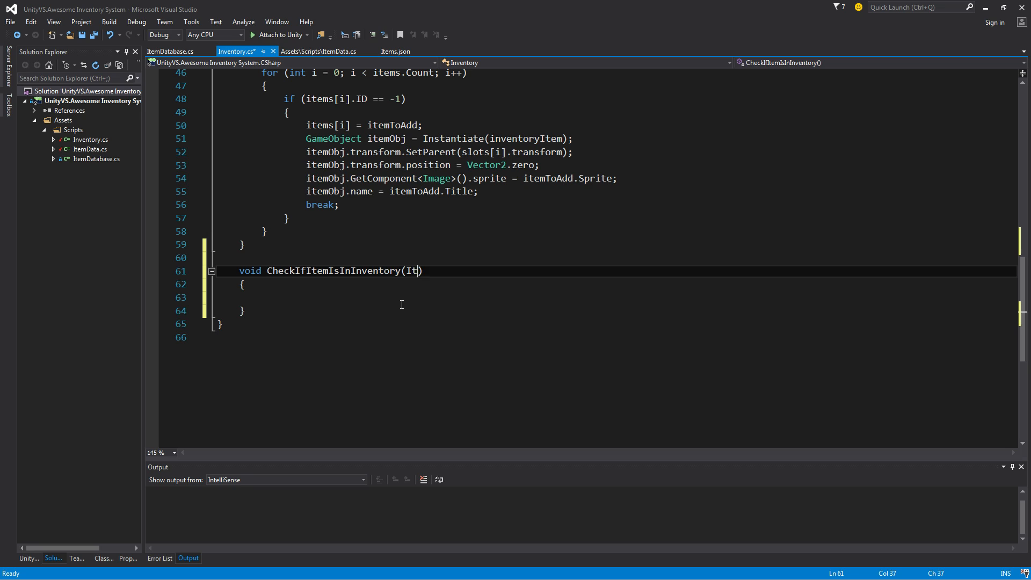
{"action": "type", "text": "em item"}
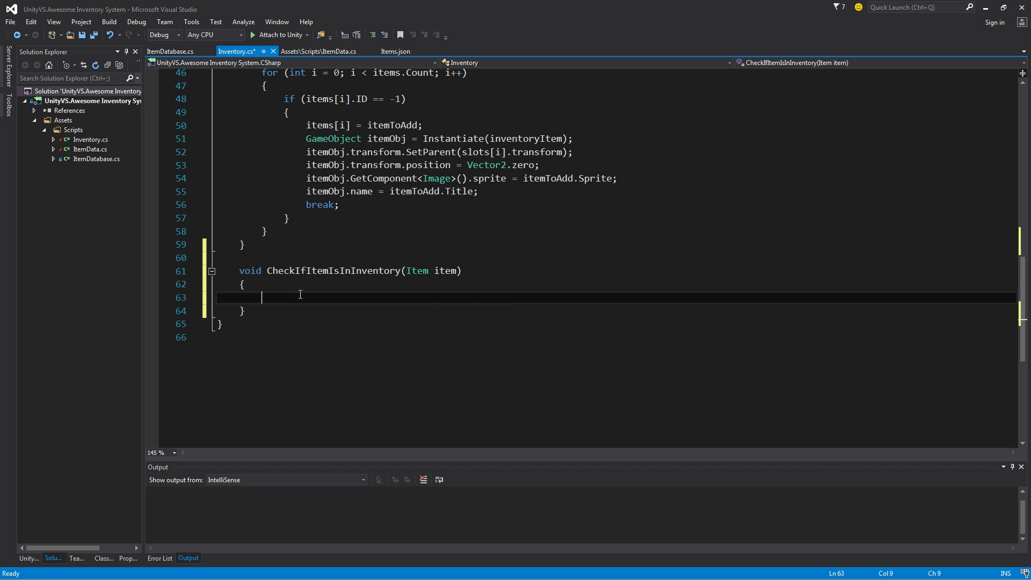
Step: Change the method's return type from void to bool and move into its body
{"action": "double_click", "coordinate": [249, 271]}
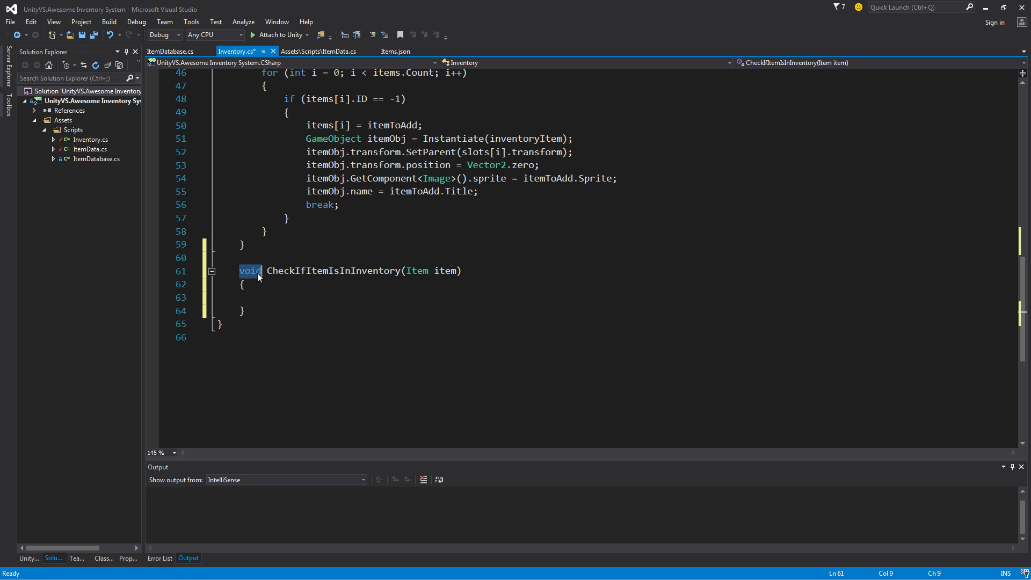
{"action": "type", "text": "bool"}
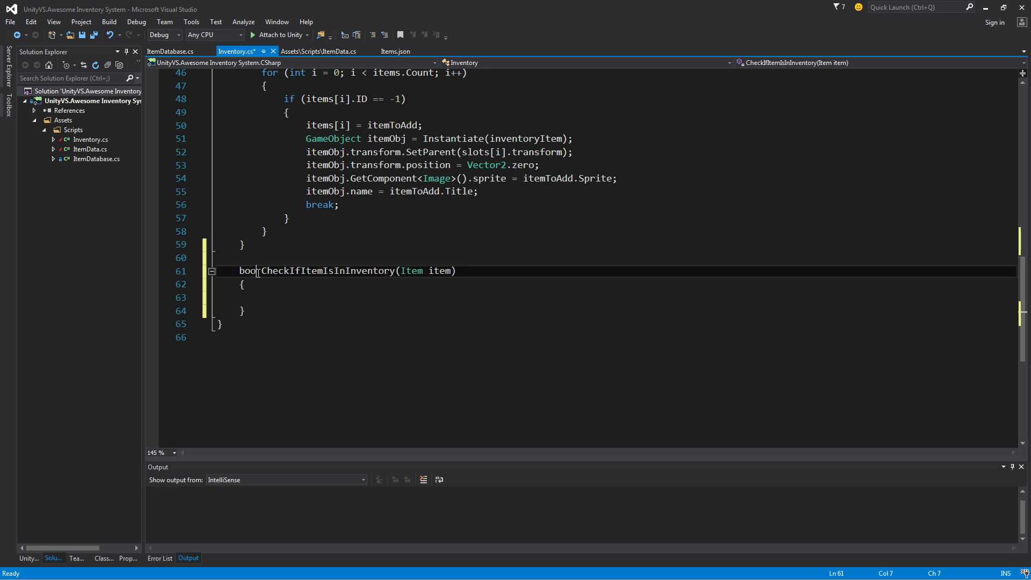
{"action": "double_click", "coordinate": [248, 270]}
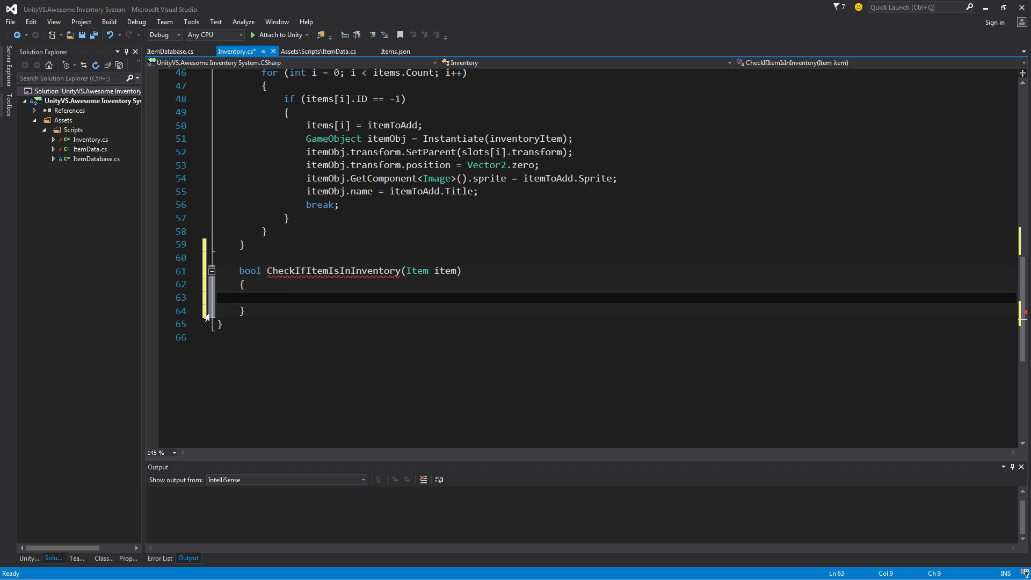
Step: Loop over items.Count and return true when items[i].ID equals item.ID
{"action": "type", "text": "for (int i = 0; i < length; i++)"}
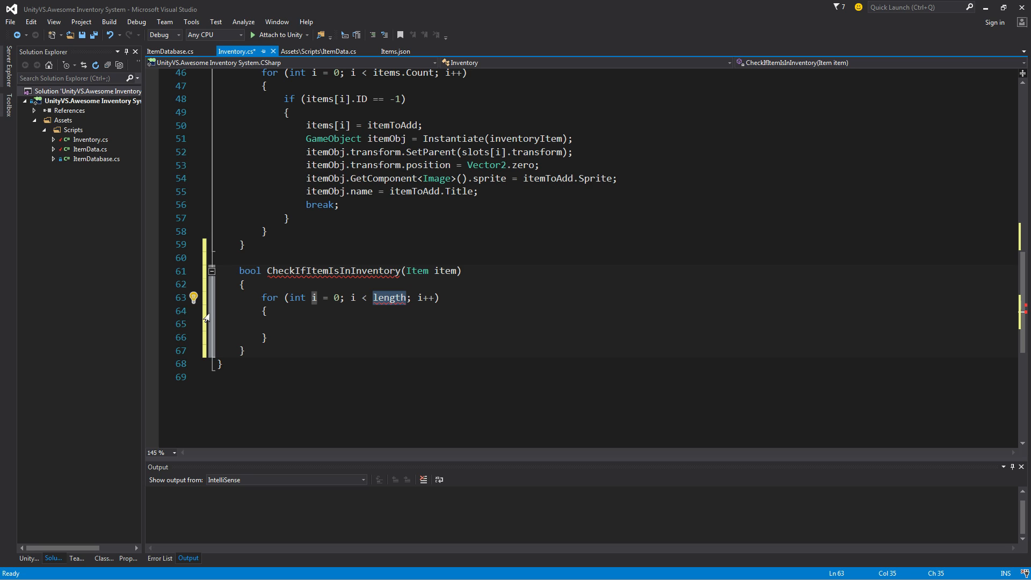
{"action": "type", "text": "items.co"}
{"action": "left_click", "coordinate": [616, 324]}
{"action": "type", "text": "if (items["}
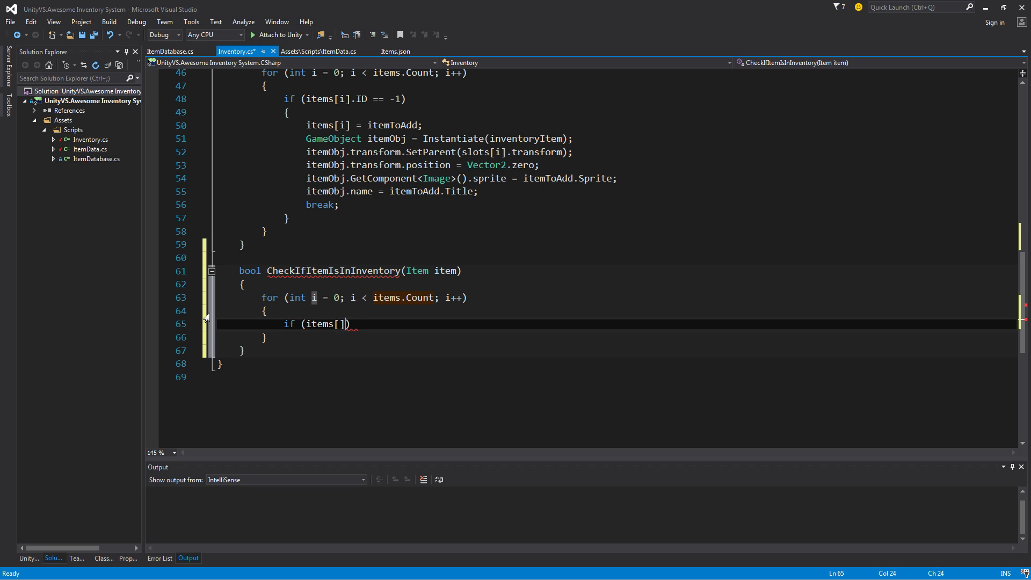
{"action": "type", "text": "i].id"}
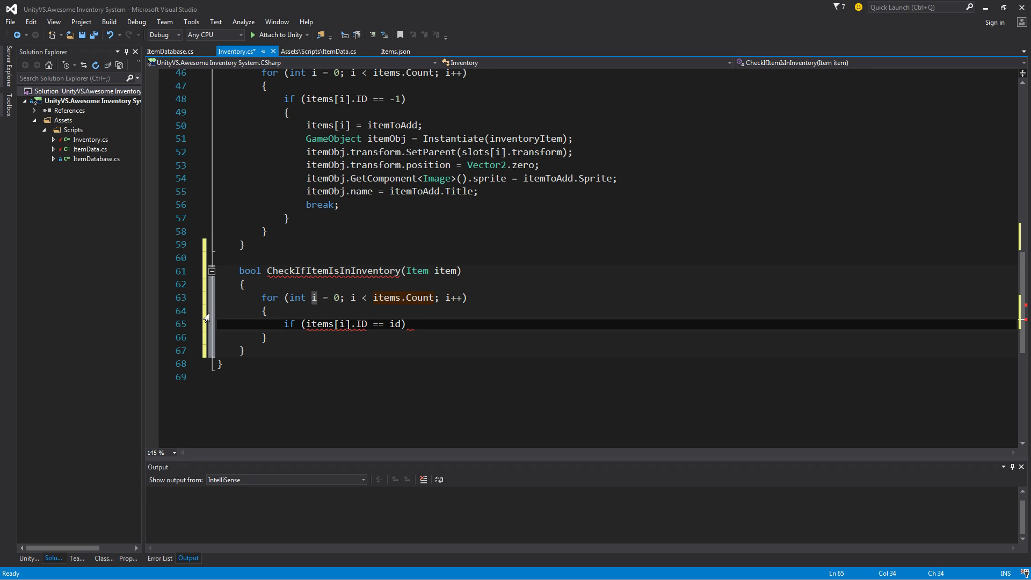
{"action": "type", "text": "item.ID"}
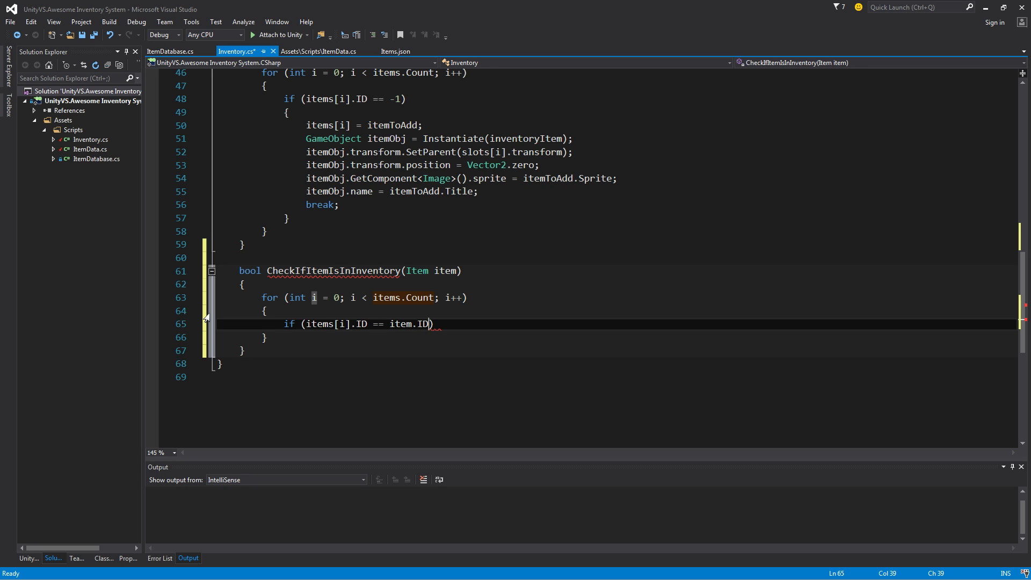
{"action": "key", "text": "Backspace"}
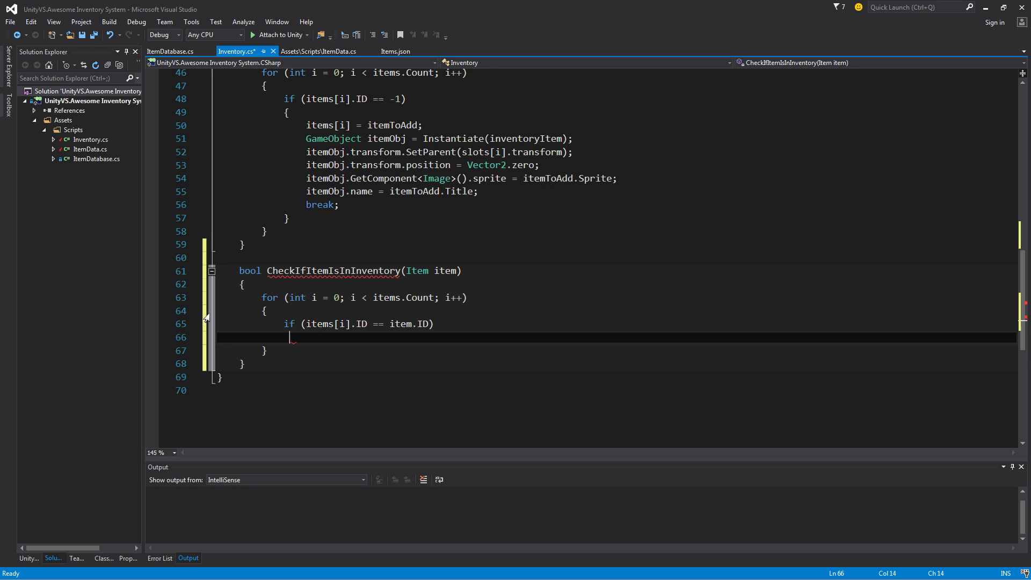
{"action": "type", "text": "return true;"}
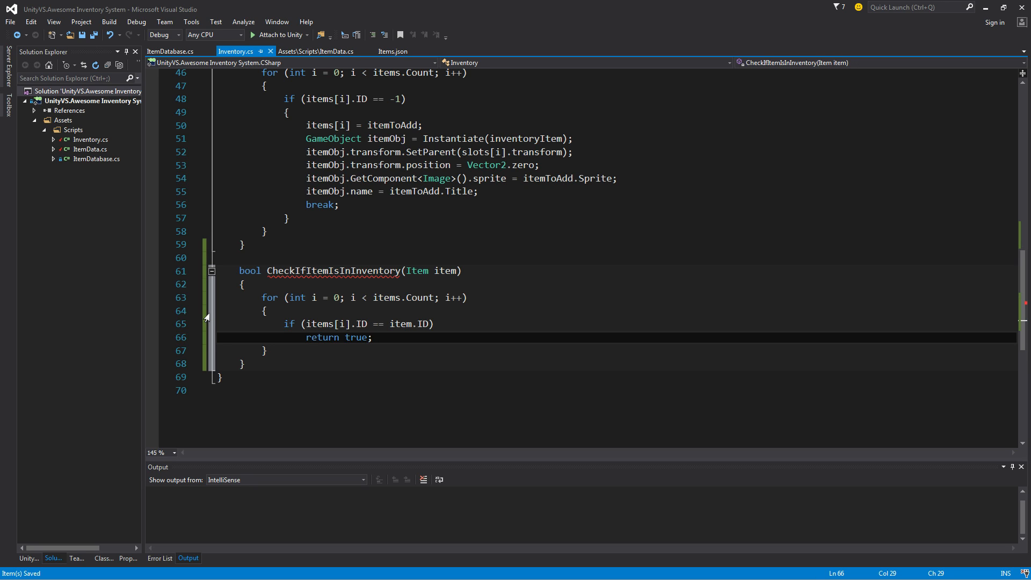
Step: Return false after the loop and drop the unneeded loop braces
{"action": "double_click", "coordinate": [323, 337]}
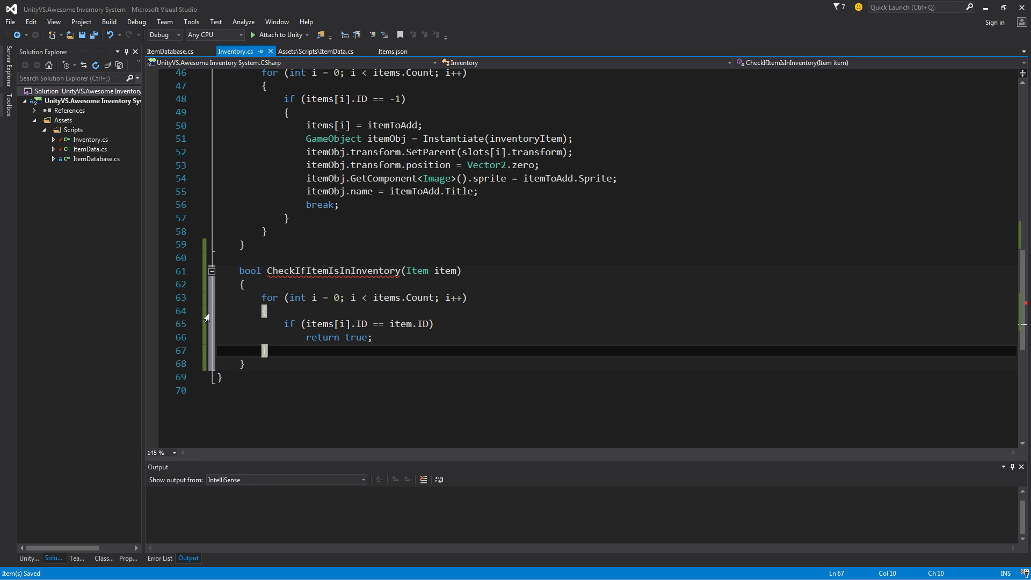
{"action": "type", "text": "return false;"}
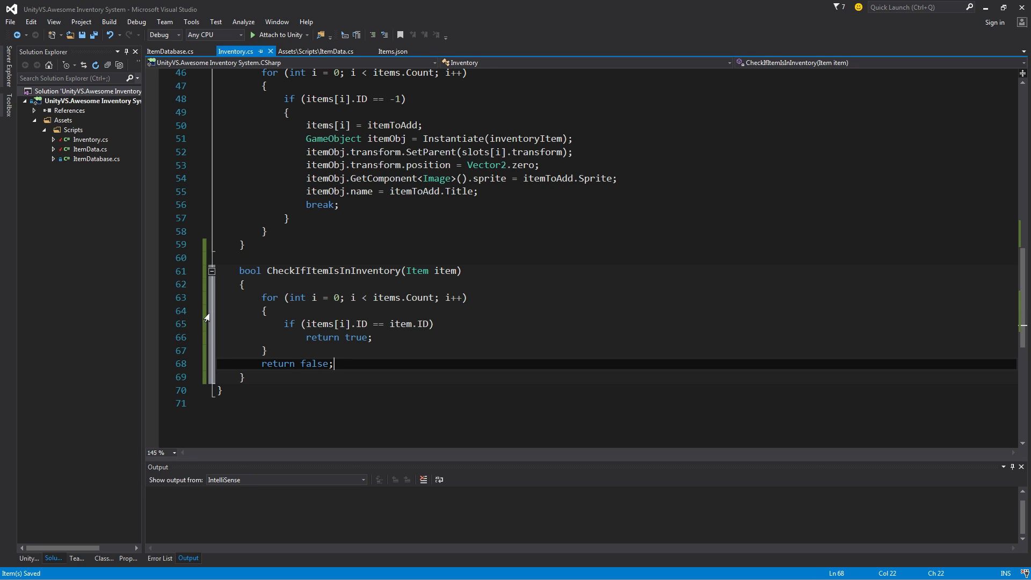
{"action": "double_click", "coordinate": [277, 364]}
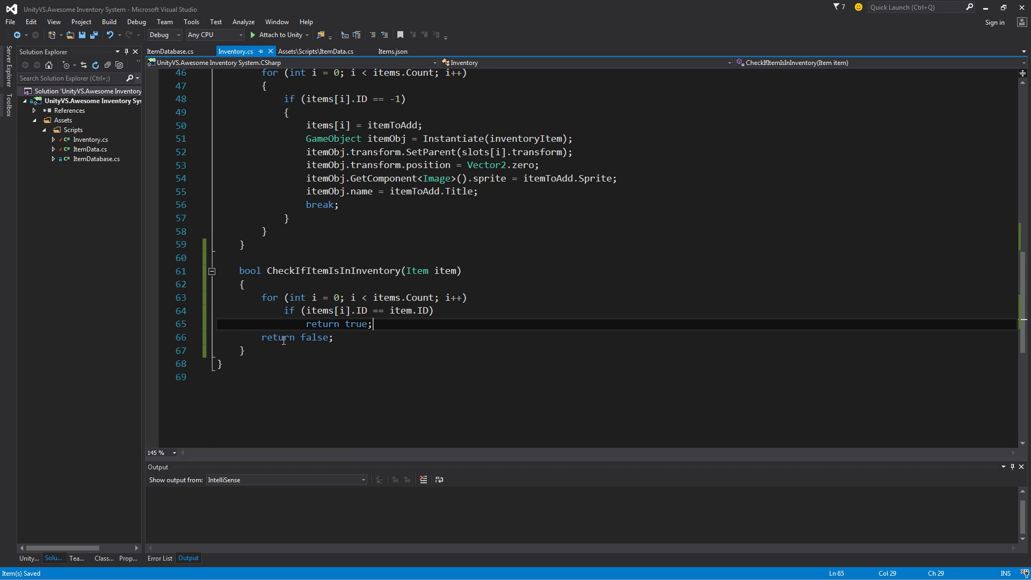
Step: Extend AddItem's stackable condition with && CheckIfItemIsInInventory(itemToAdd)
{"action": "scroll", "scroll_direction": "up", "scroll_amount": 3}
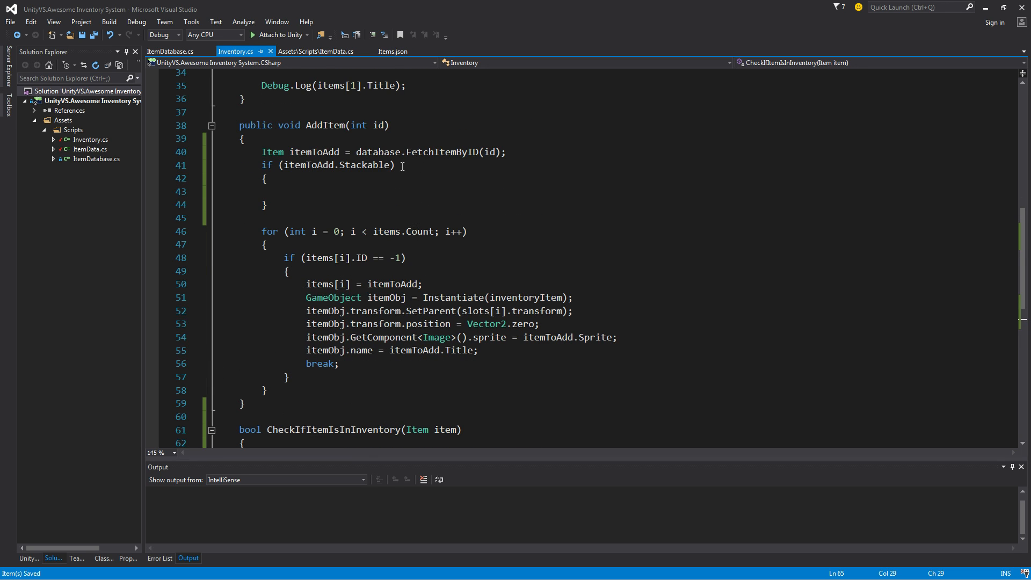
{"action": "double_click", "coordinate": [364, 165]}
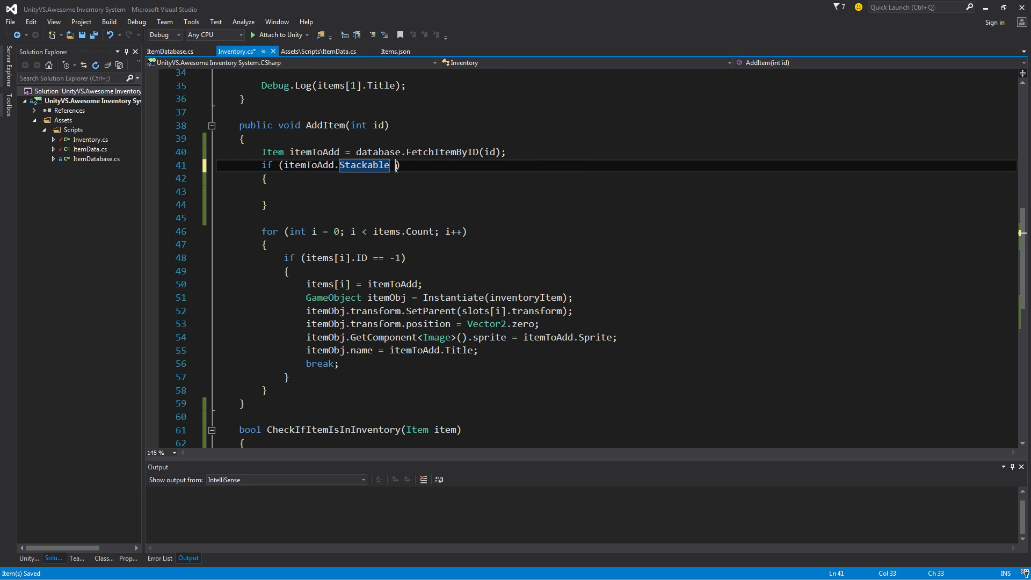
{"action": "type", "text": "&&"}
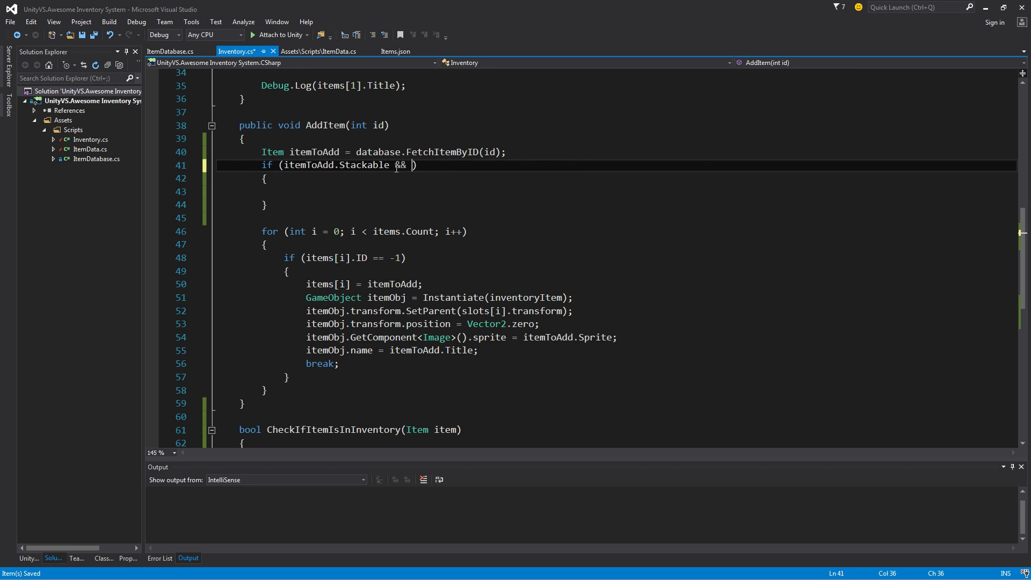
{"action": "type", "text": "Chev"}
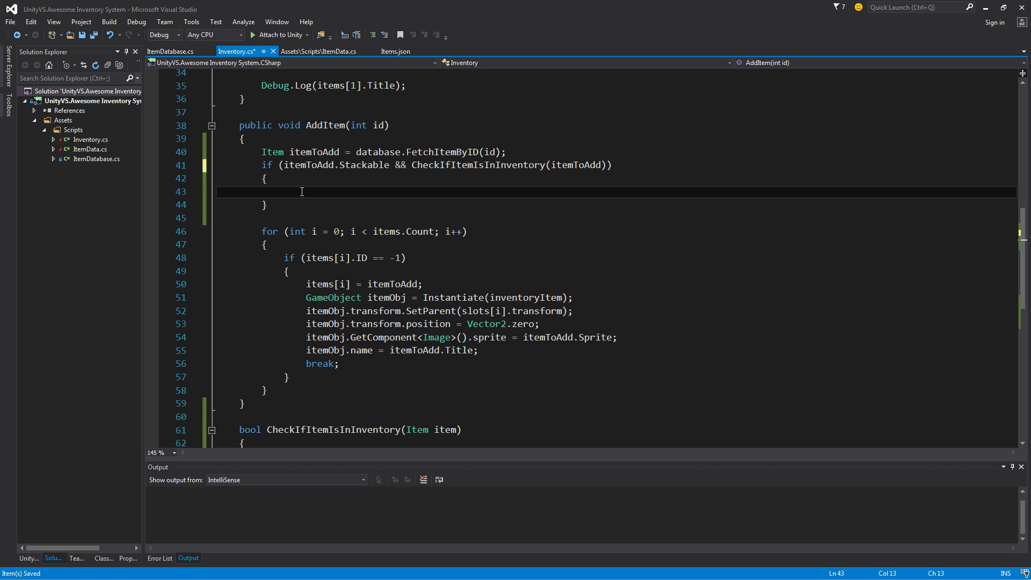
{"action": "scroll", "scroll_direction": "up", "scroll_amount": 3}
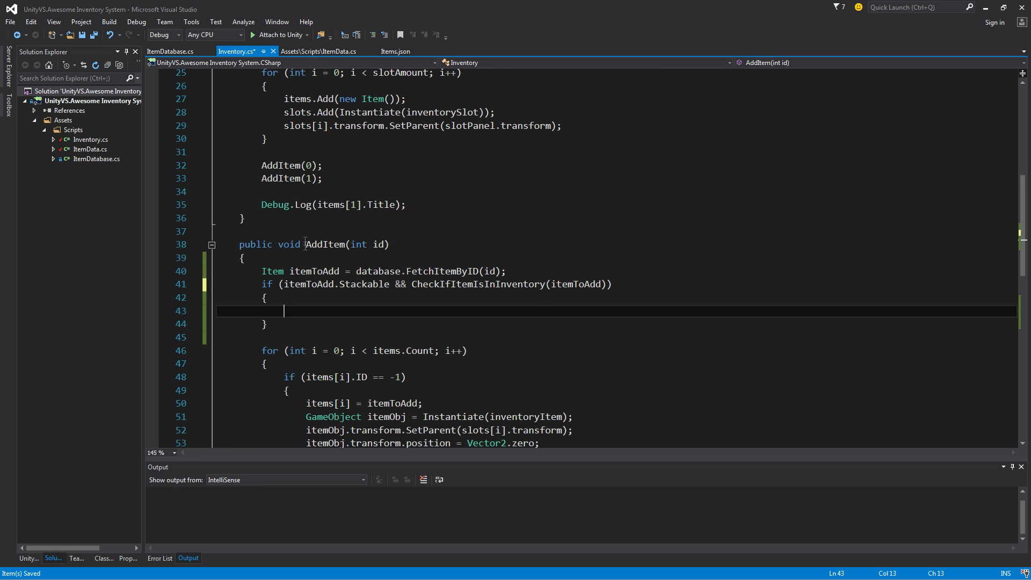
{"action": "scroll", "scroll_direction": "down", "scroll_amount": 3}
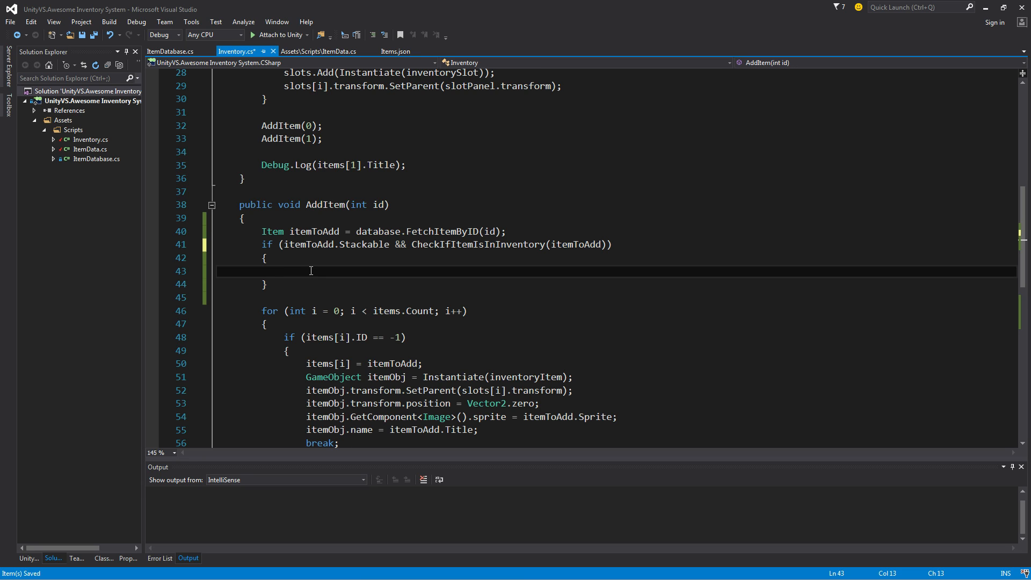
Step: Inside the stackable branch, loop over items with an empty 'if (items[i].ID == id)' block
{"action": "type", "text": "if"}
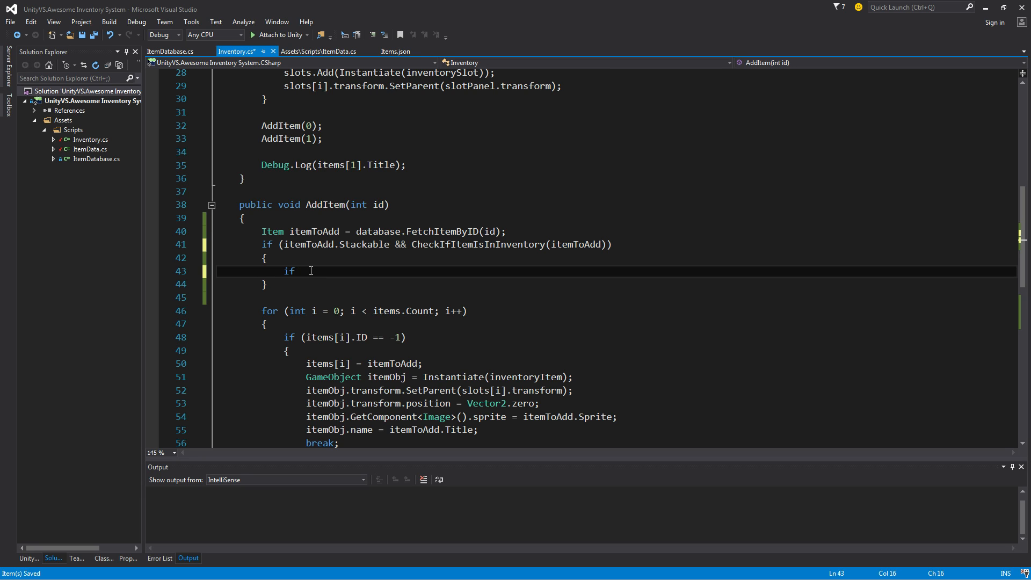
{"action": "type", "text": "for (int i = 0; i < length; i++)"}
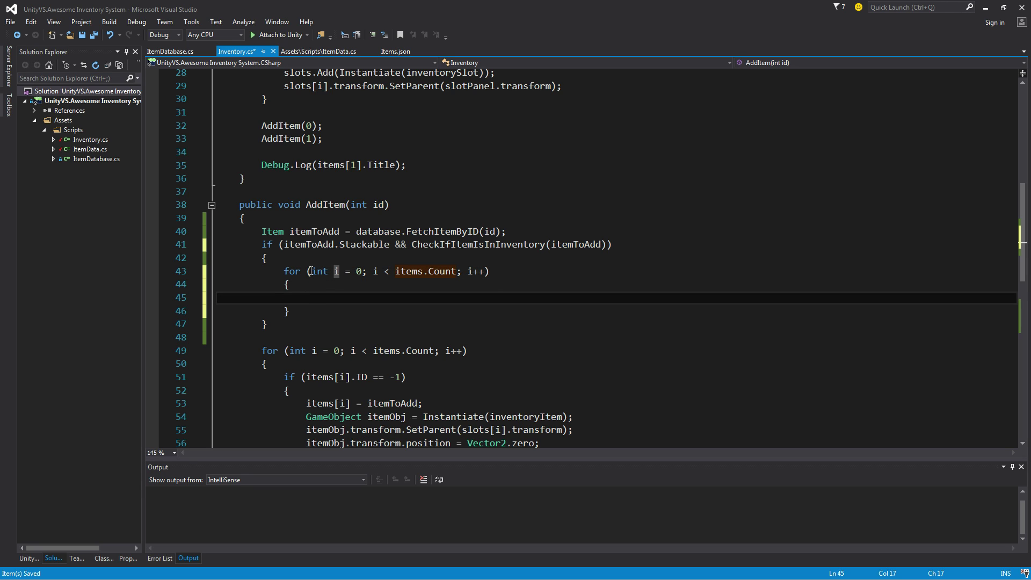
{"action": "type", "text": "if ("}
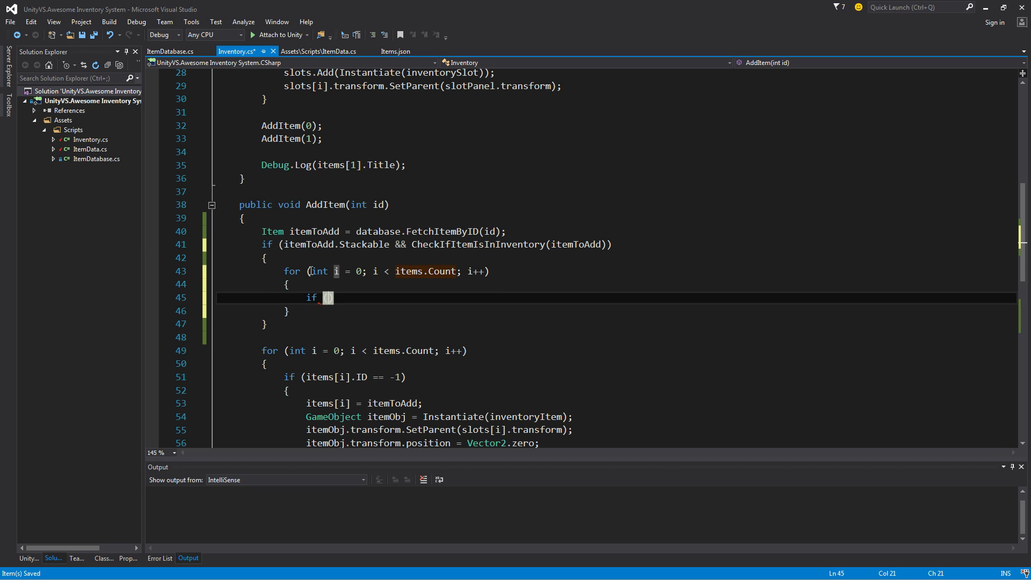
{"action": "type", "text": "items["}
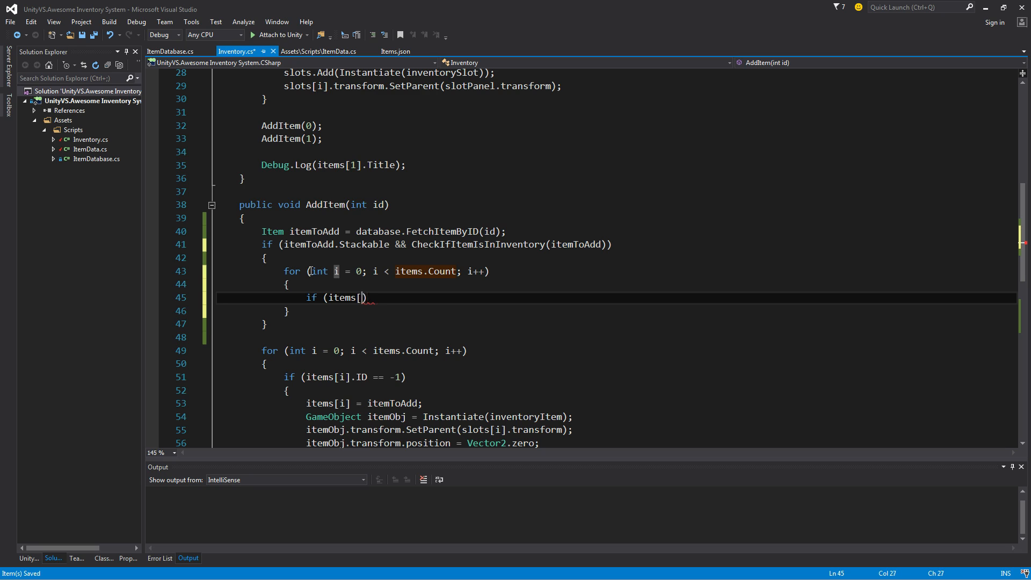
{"action": "type", "text": "i].ID = i"}
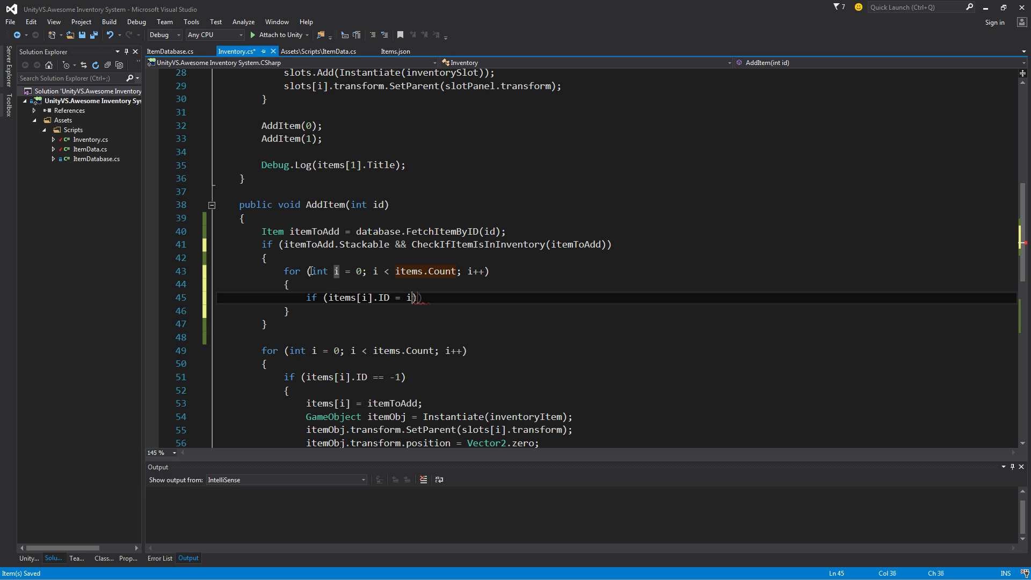
{"action": "type", "text": "temToAdd.id"}
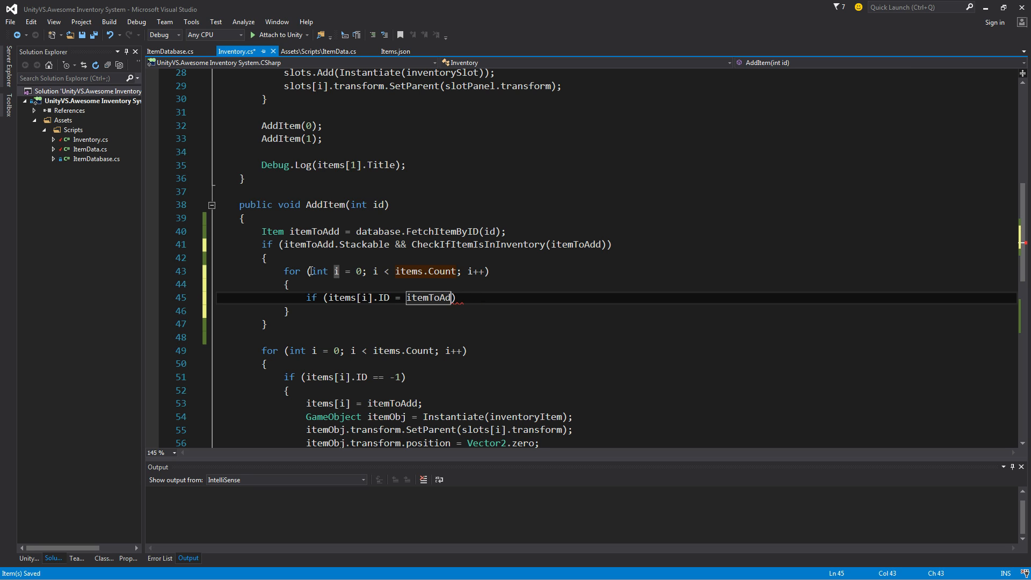
{"action": "type", "text": "id"}
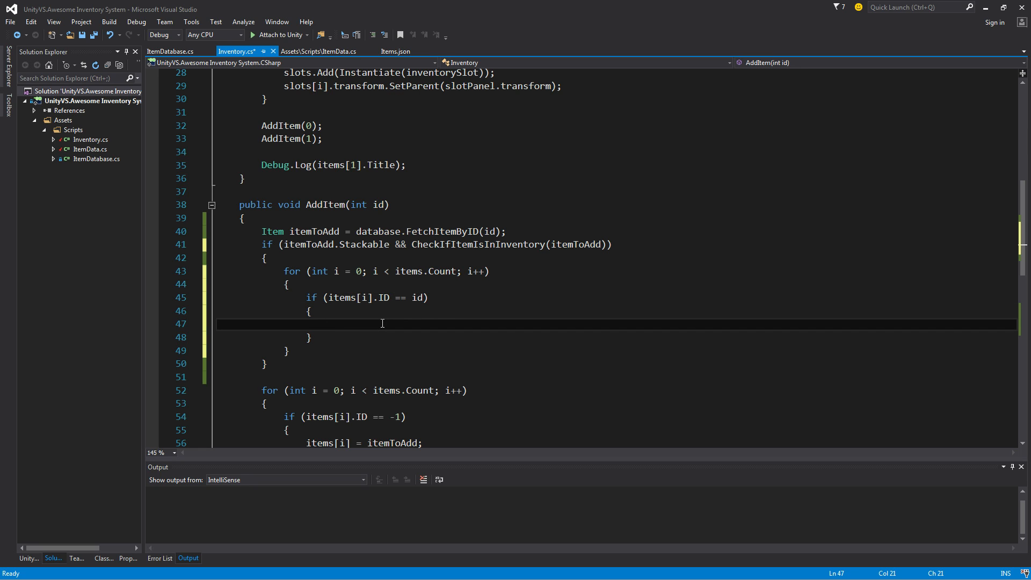
Step: Fetch ItemData data from slots[i].transform.GetChild(0).GetComponent<ItemData>()
{"action": "type", "text": "Item"}
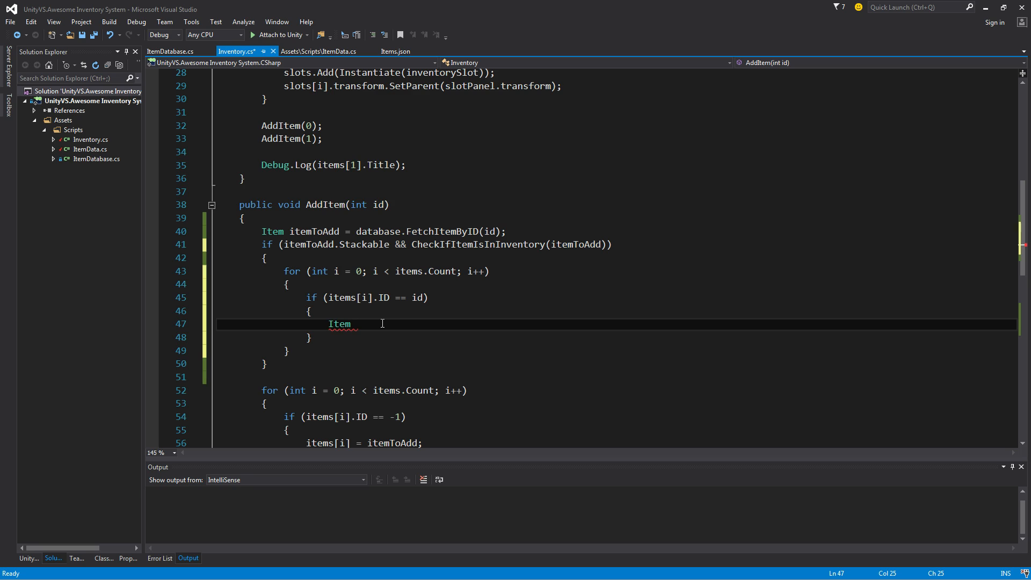
{"action": "type", "text": "Data data = s"}
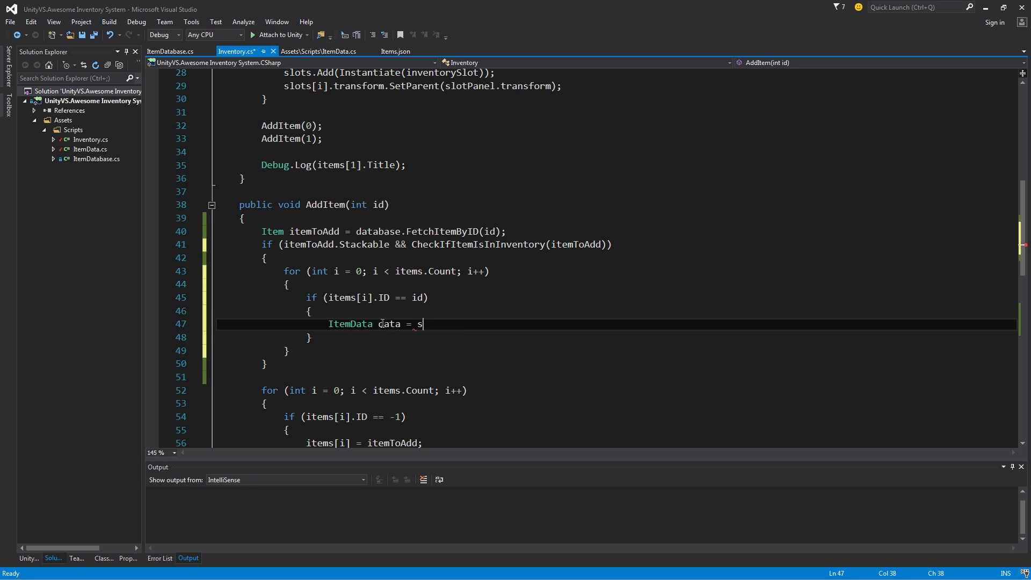
{"action": "type", "text": "lots[i],"}
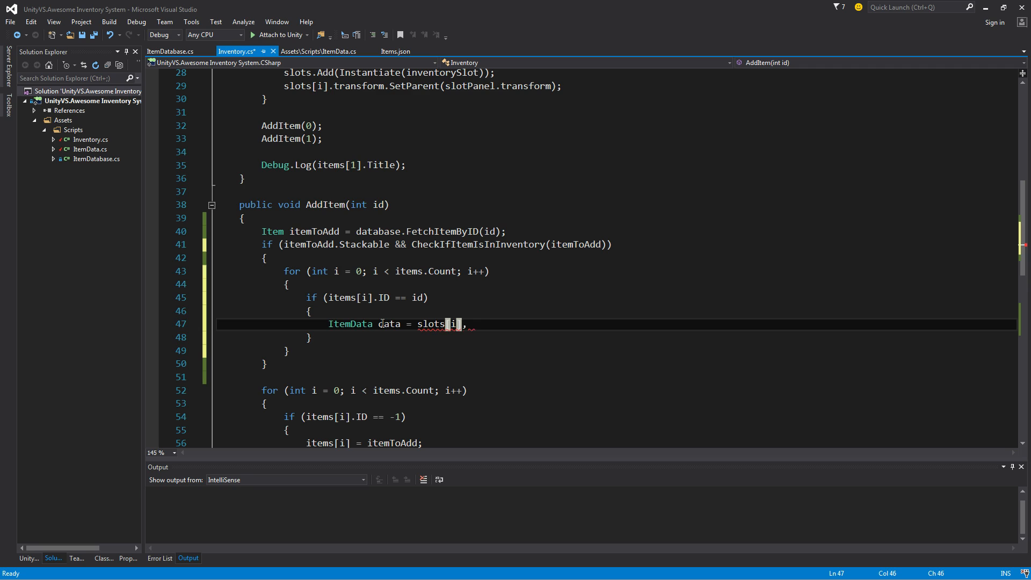
{"action": "type", "text": ".transform."}
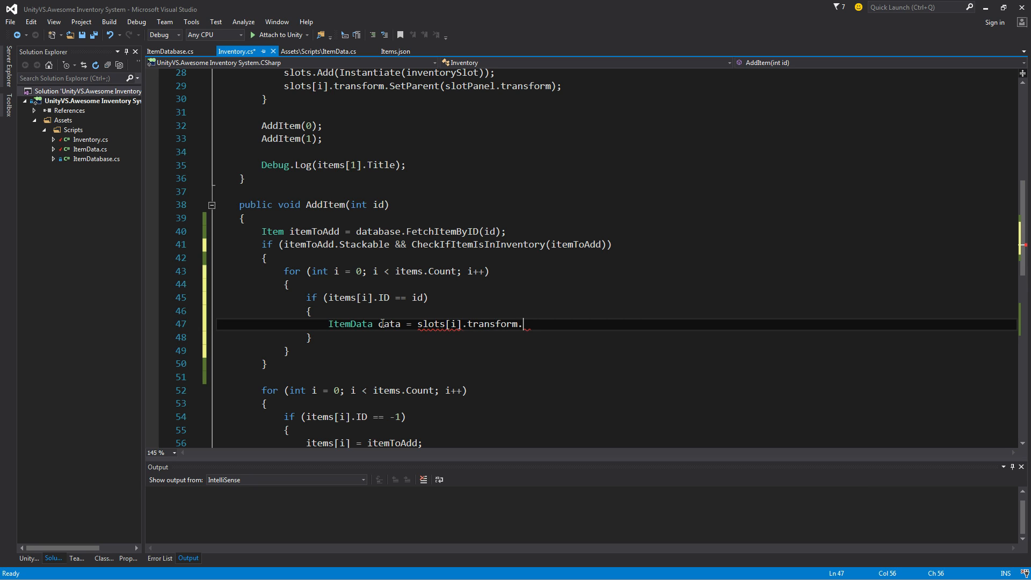
{"action": "type", "text": "GetChild"}
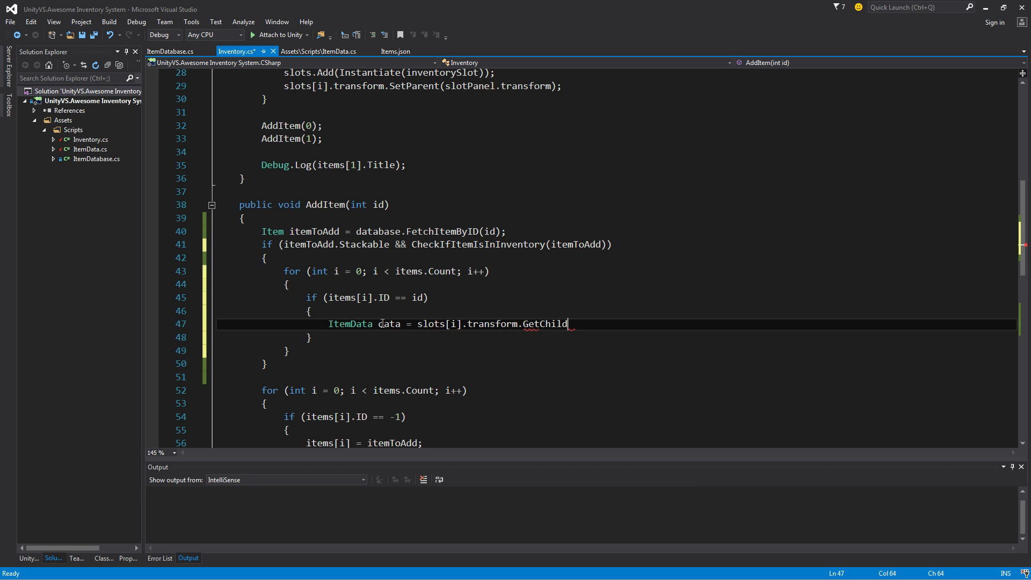
{"action": "type", "text": "(0)"}
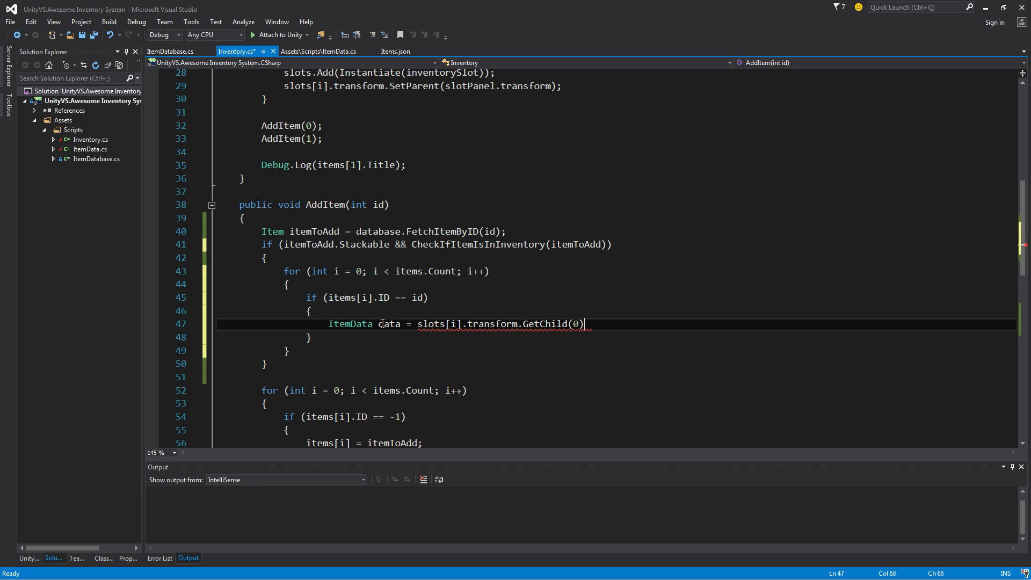
{"action": "key", "text": "Right"}
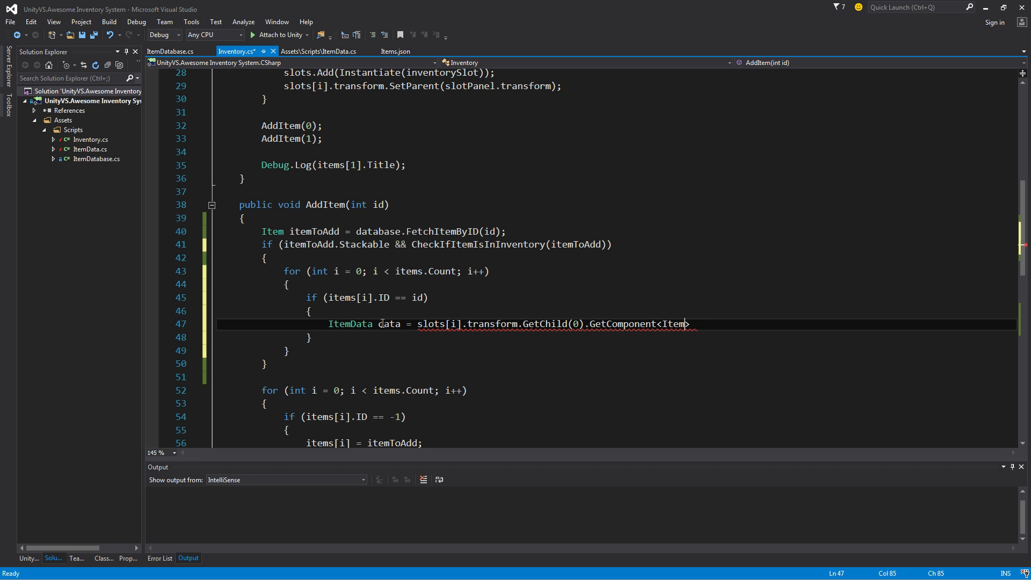
{"action": "type", "text": "Data>();"}
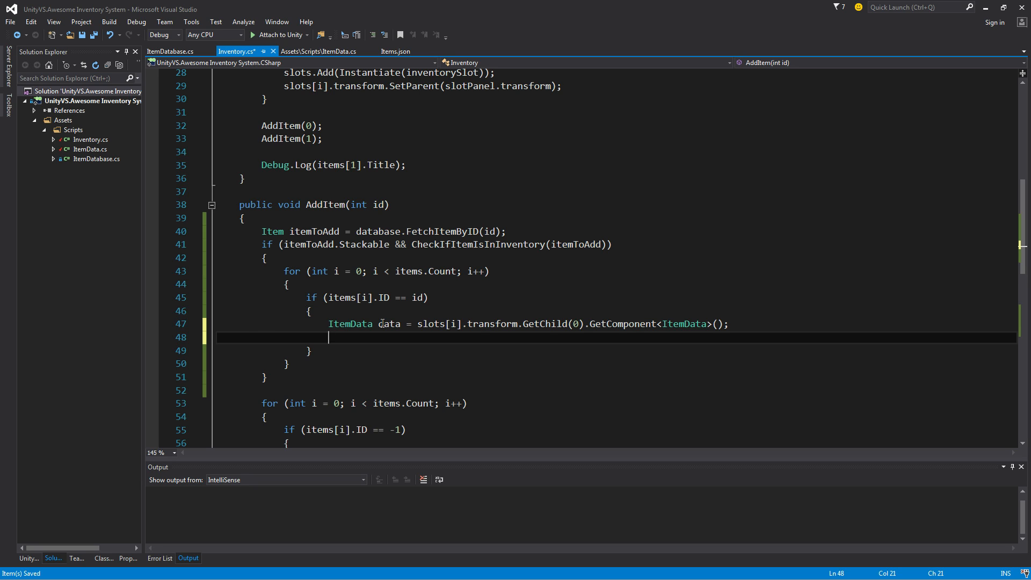
Step: Increment data.amount and begin the data.transform line for the text update
{"action": "type", "text": "data.amount"}
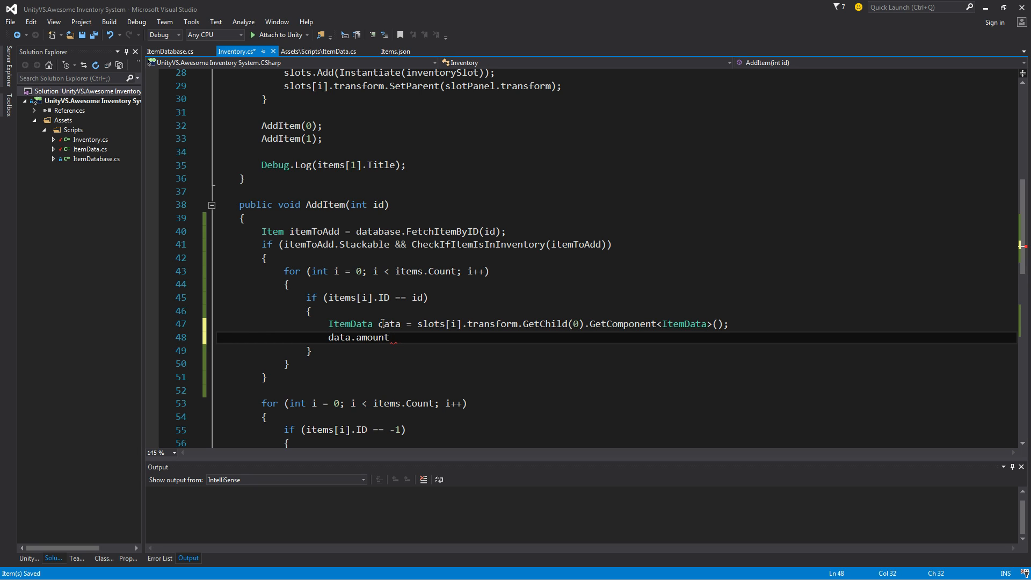
{"action": "type", "text": "++;"}
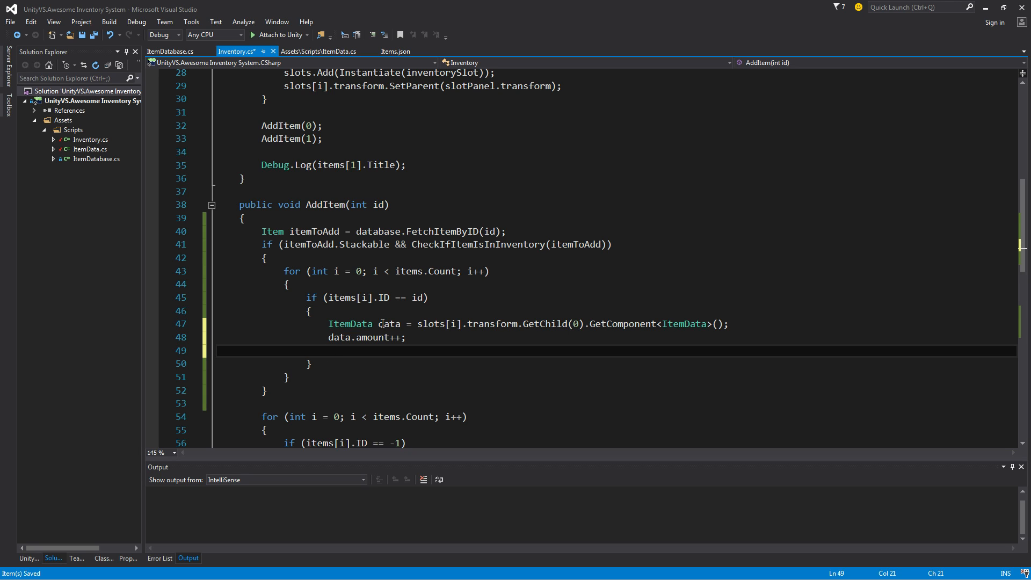
{"action": "type", "text": "data.transform"}
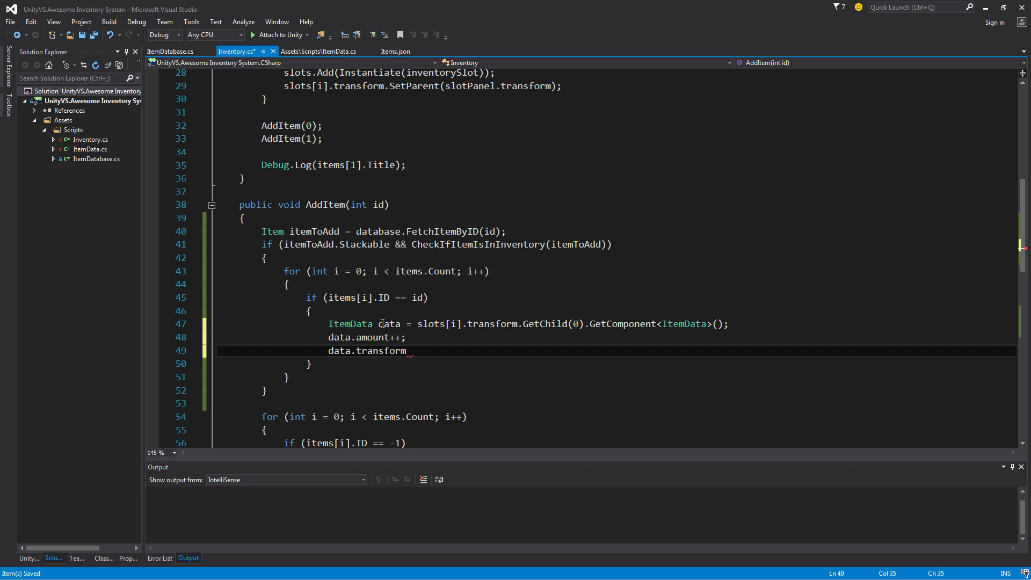
Step: Set the child Text component's text to data.amount.ToString() and save Inventory.cs
{"action": "type", "text": ".get"}
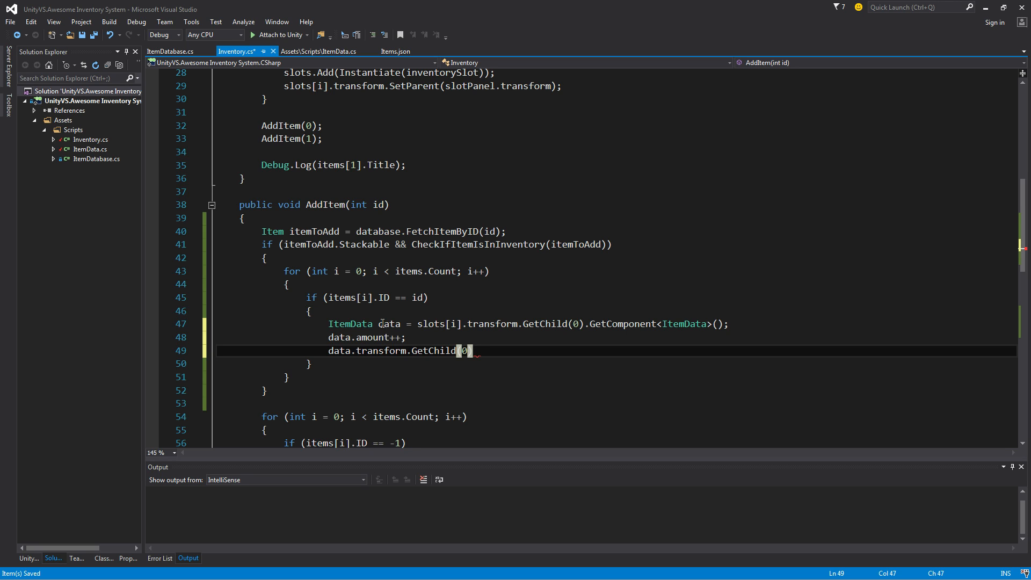
{"action": "type", "text": "."}
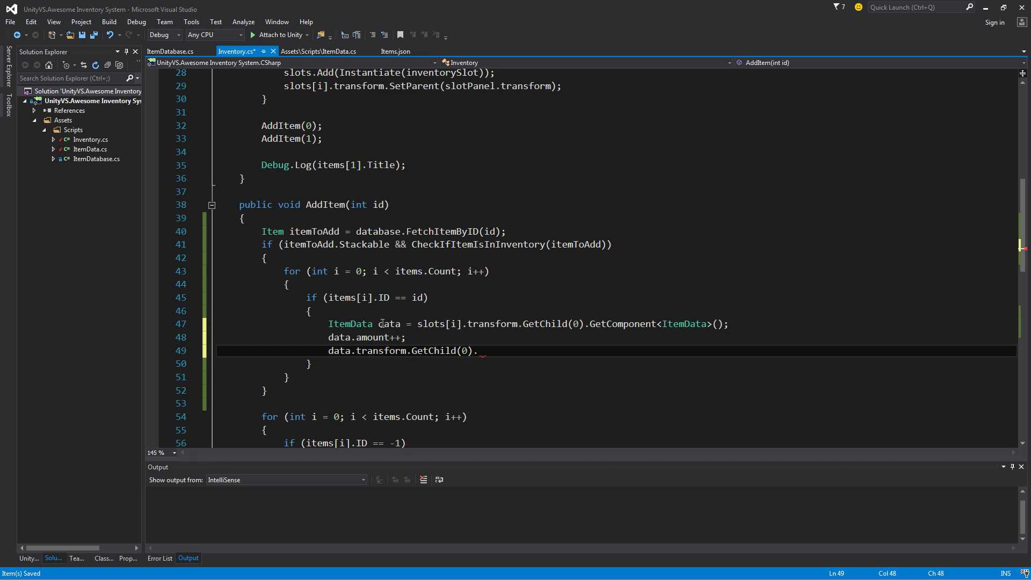
{"action": "type", "text": "GetComponent<>"}
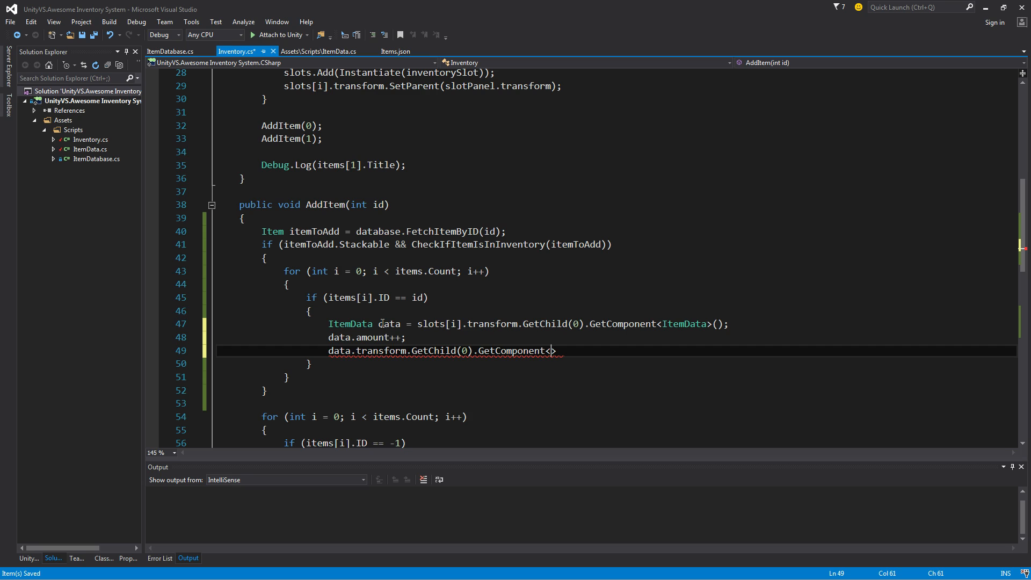
{"action": "type", "text": "Text"}
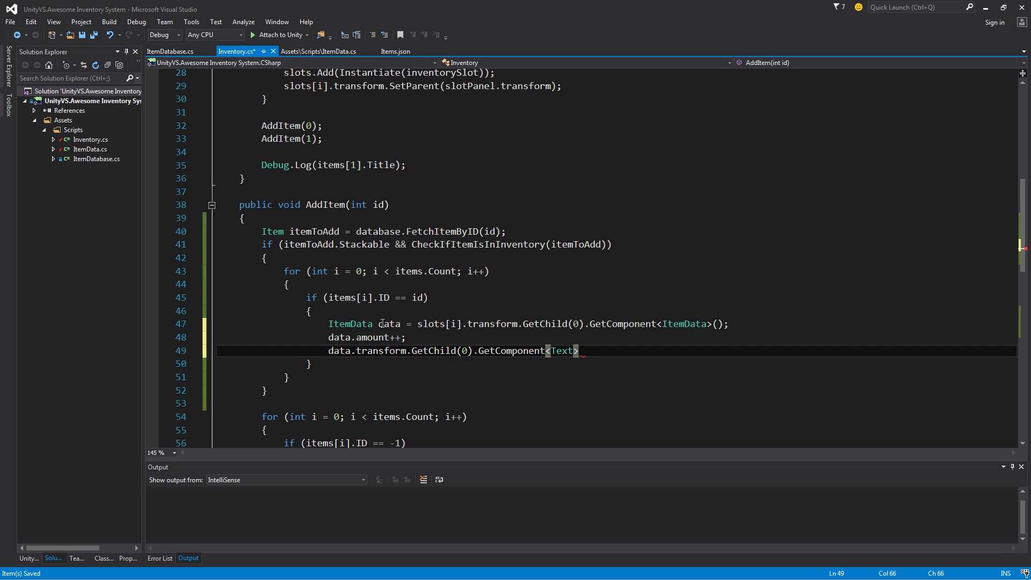
{"action": "type", "text": ".te"}
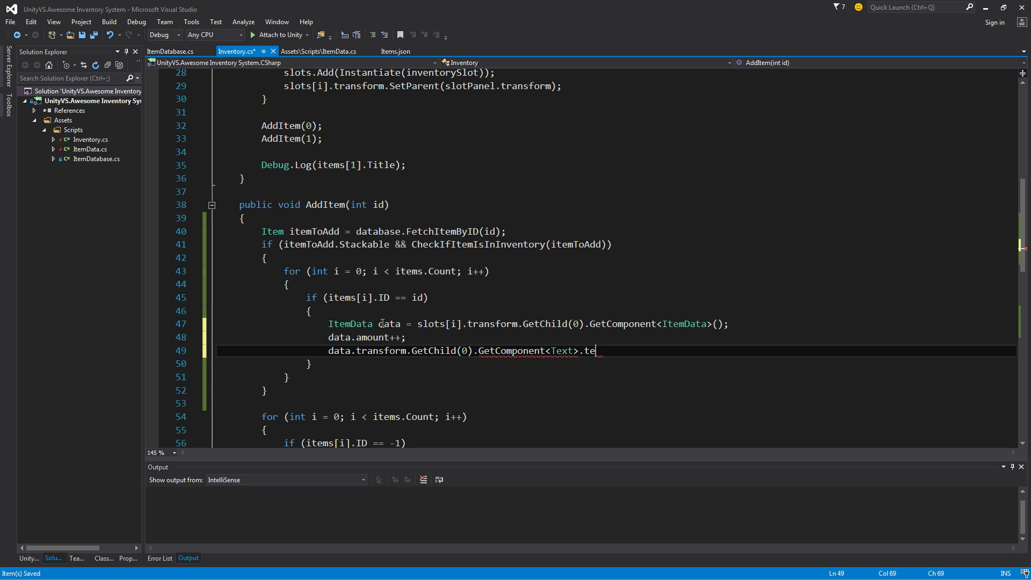
{"action": "type", "text": "()"}
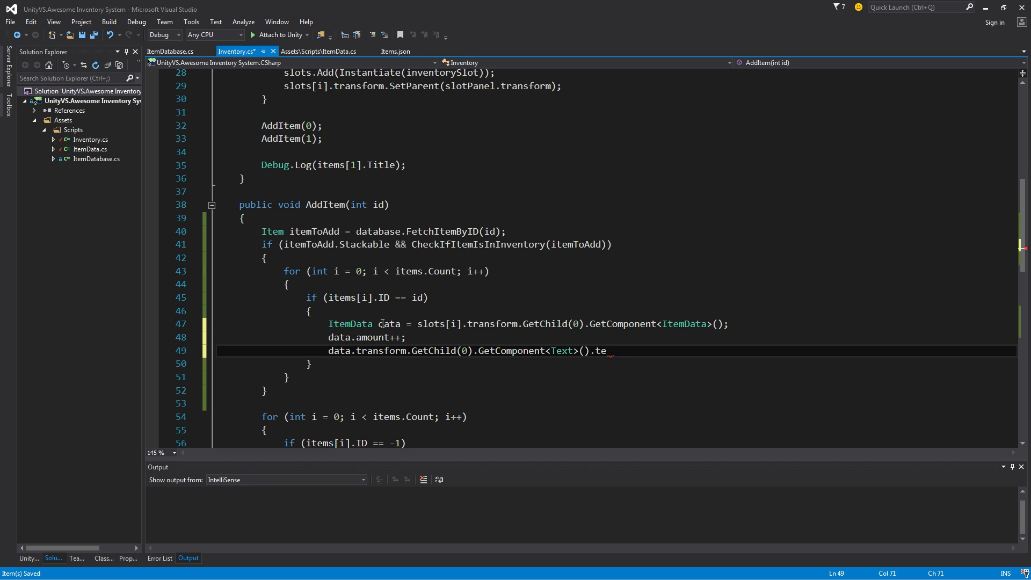
{"action": "type", "text": "xt ="}
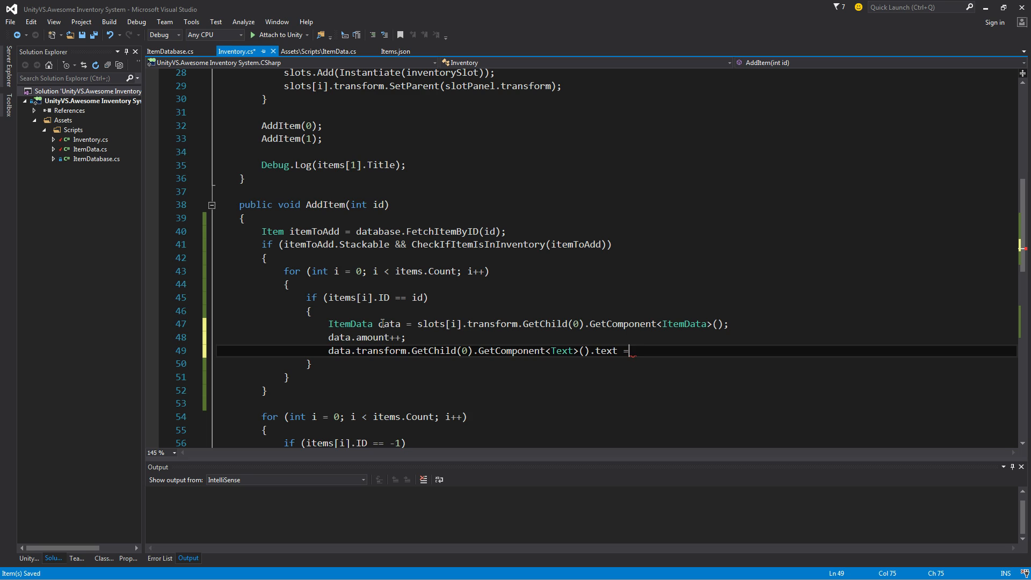
{"action": "type", "text": "data"}
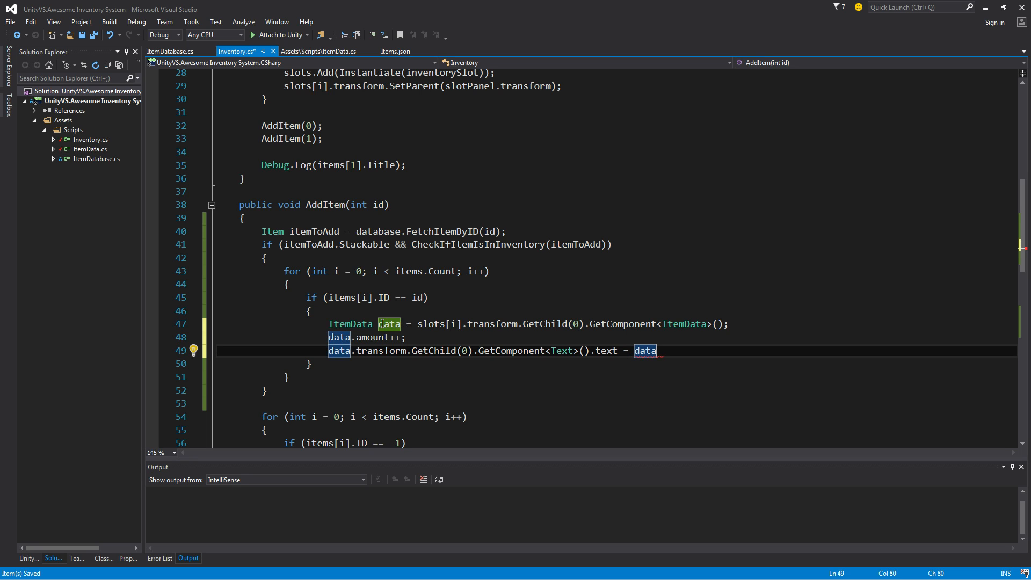
{"action": "type", "text": "."}
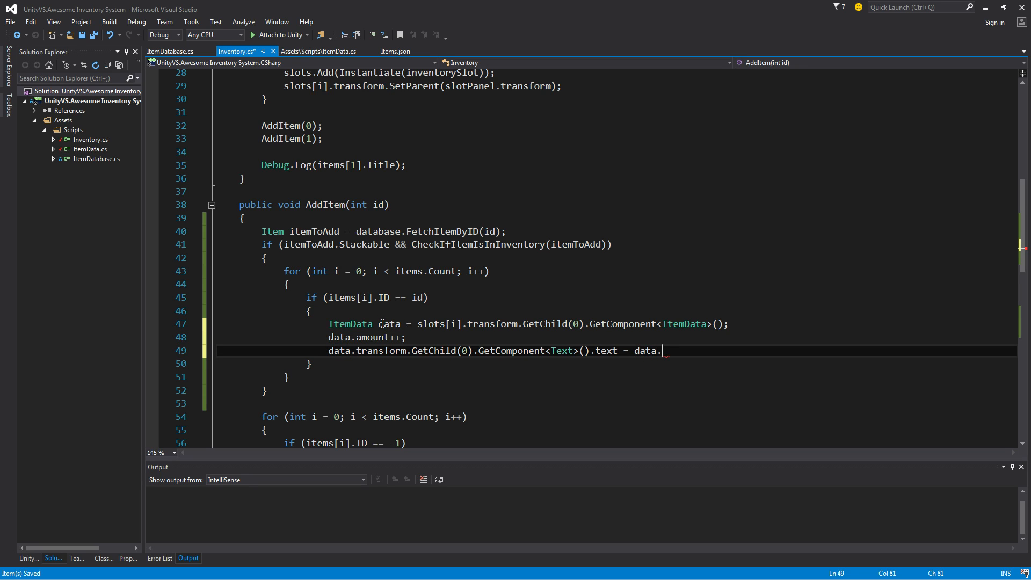
{"action": "type", "text": "amount.tos"}
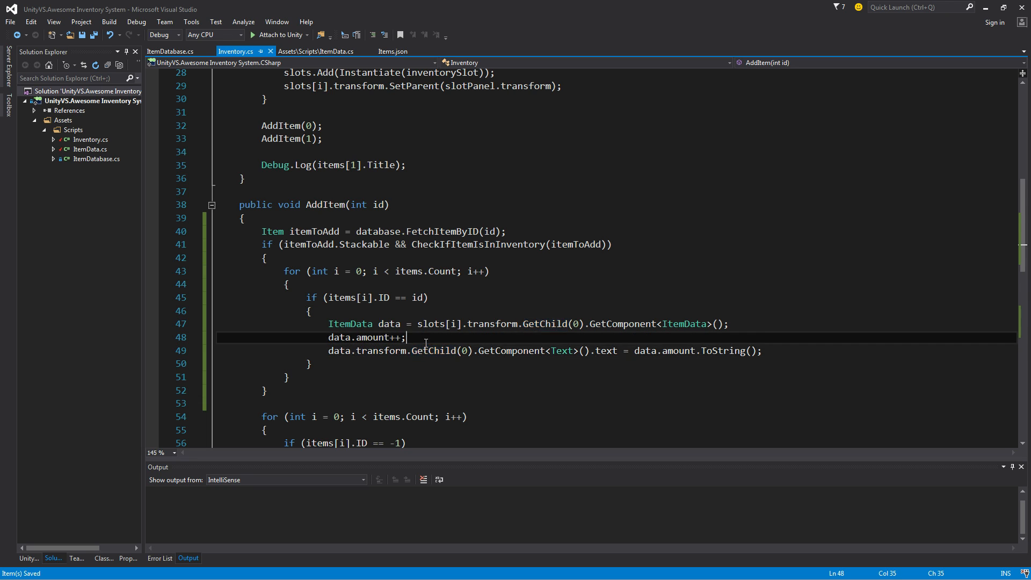
Step: Check Items.json that The Great Stick is stackable, then return to Inventory.cs
{"action": "scroll", "scroll_direction": "down", "scroll_amount": 3}
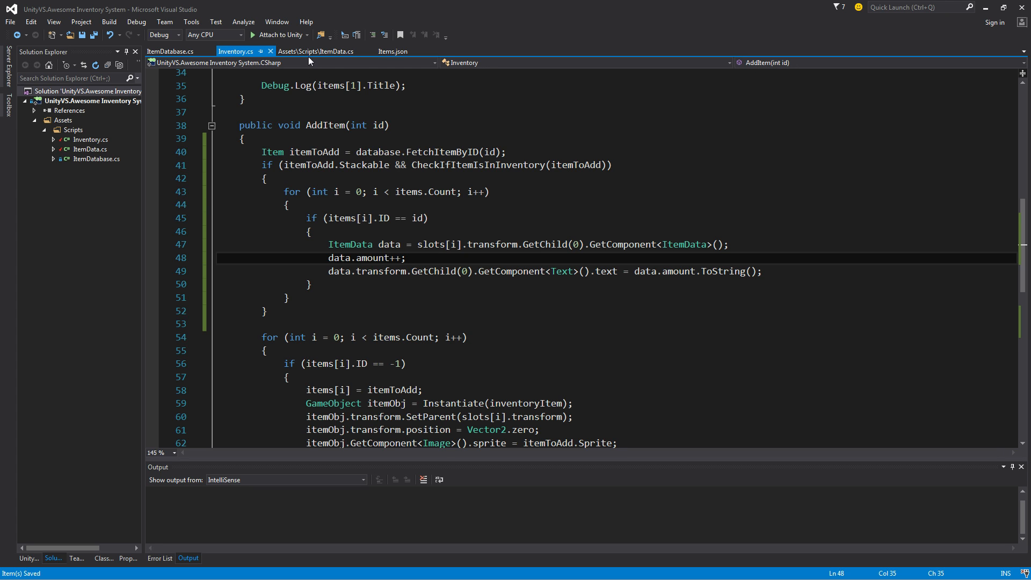
{"action": "scroll", "scroll_direction": "up", "scroll_amount": 3}
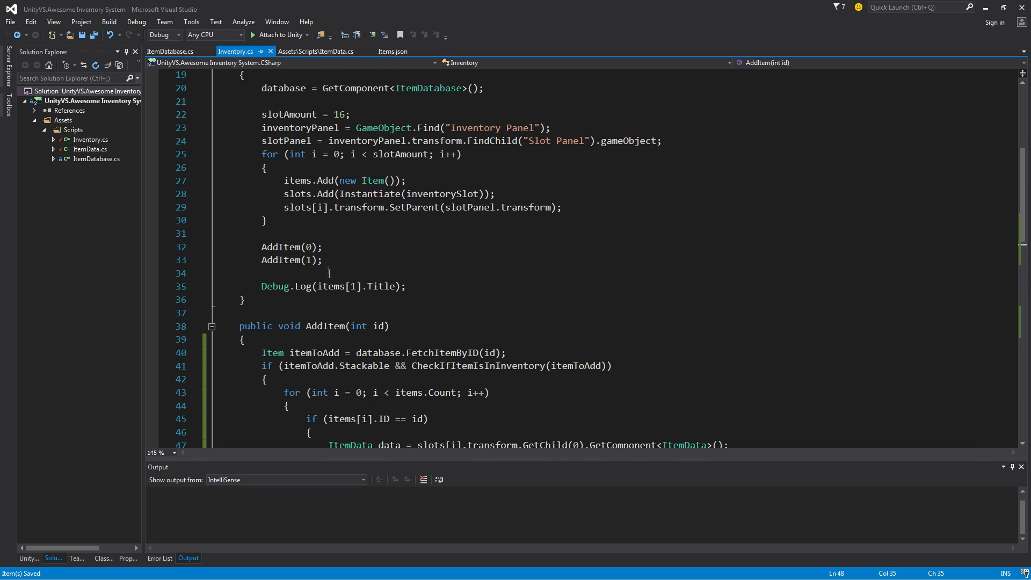
{"action": "left_click", "coordinate": [393, 51]}
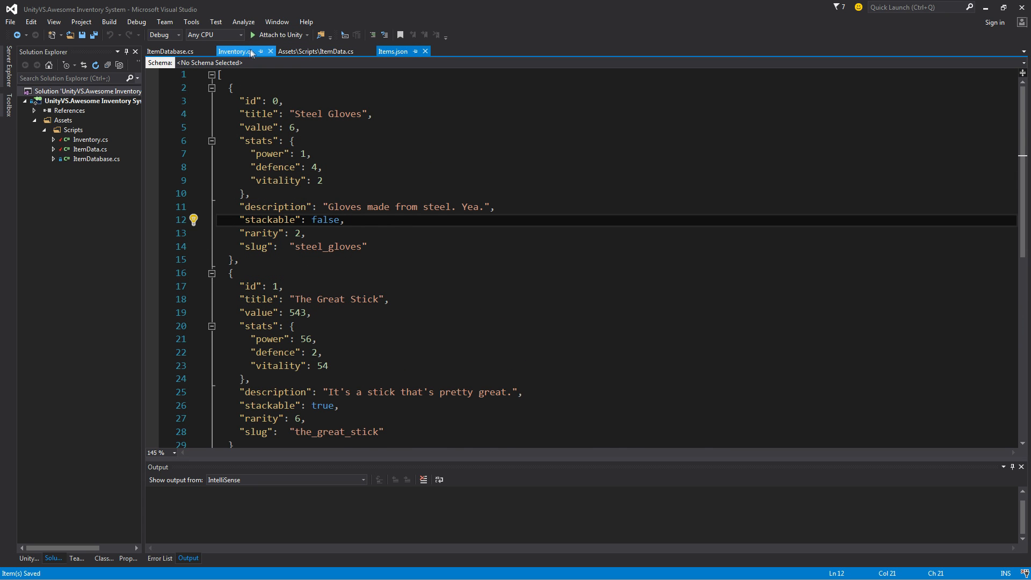
{"action": "left_click", "coordinate": [235, 51]}
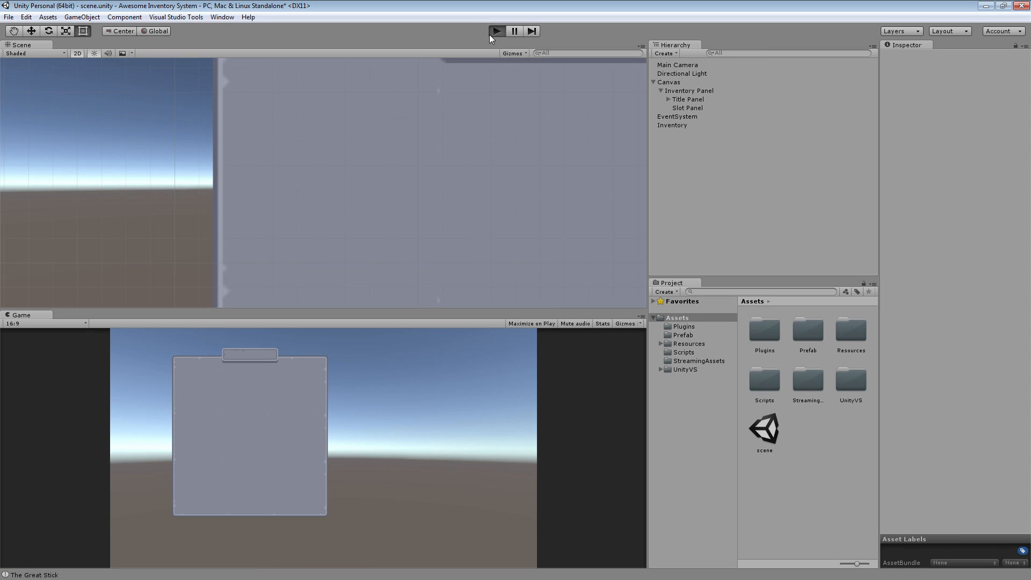
Step: Play-test the stacking, then add 'break;' after the text update so the loop stops at the first match
{"action": "left_click", "coordinate": [495, 31]}
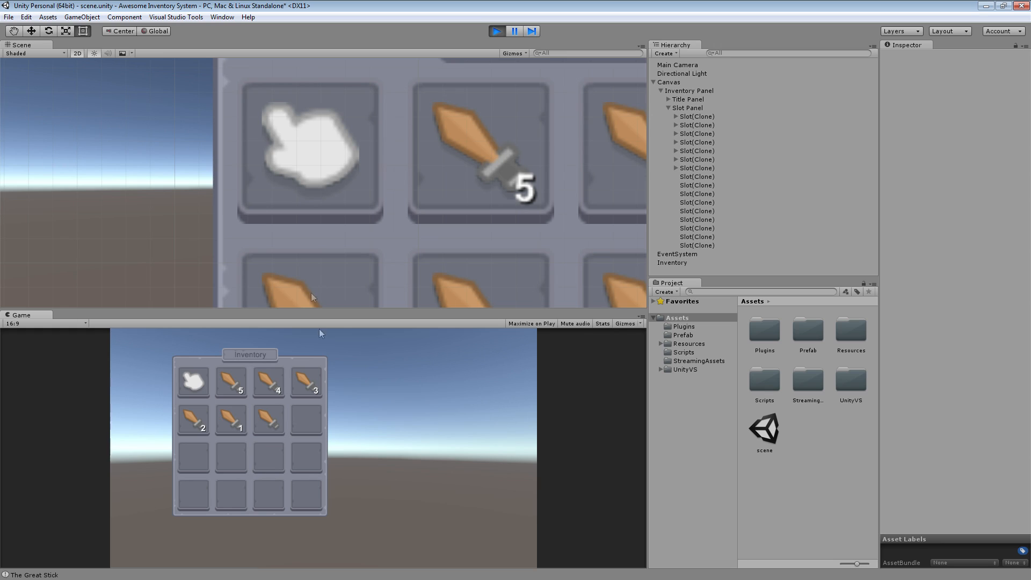
{"action": "mouse_move", "coordinate": [341, 390]}
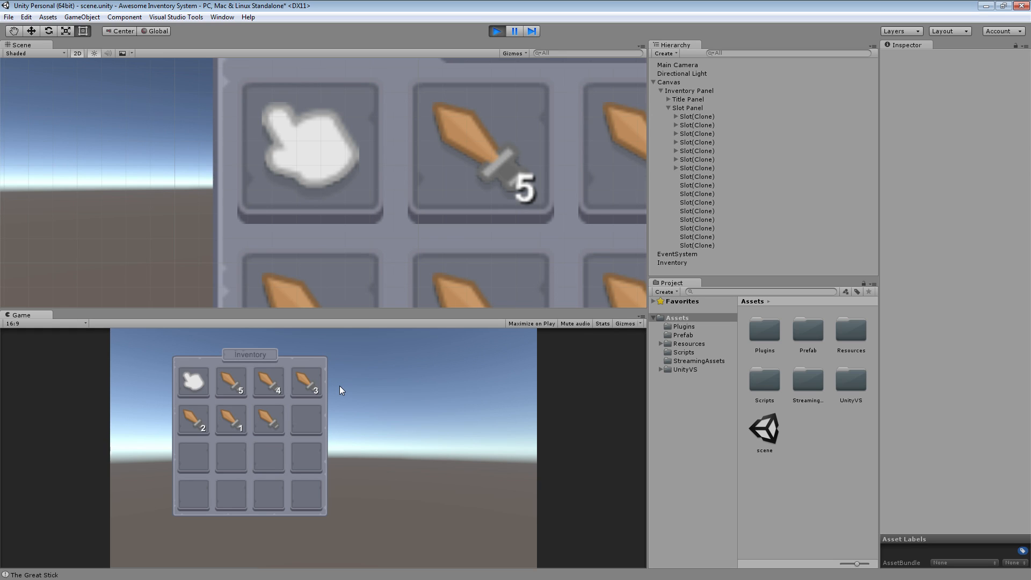
{"action": "mouse_move", "coordinate": [293, 332]}
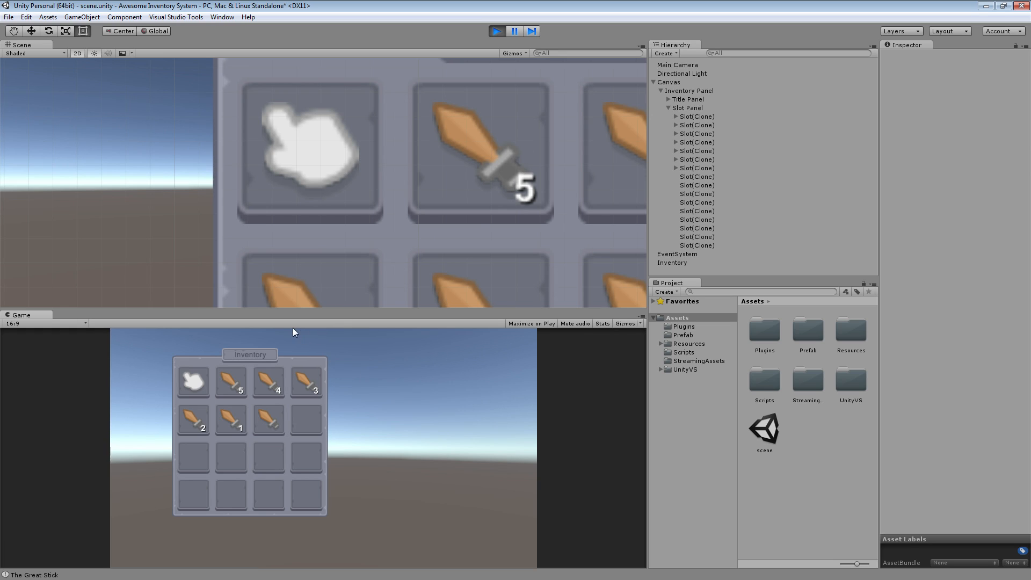
{"action": "mouse_move", "coordinate": [448, 71]}
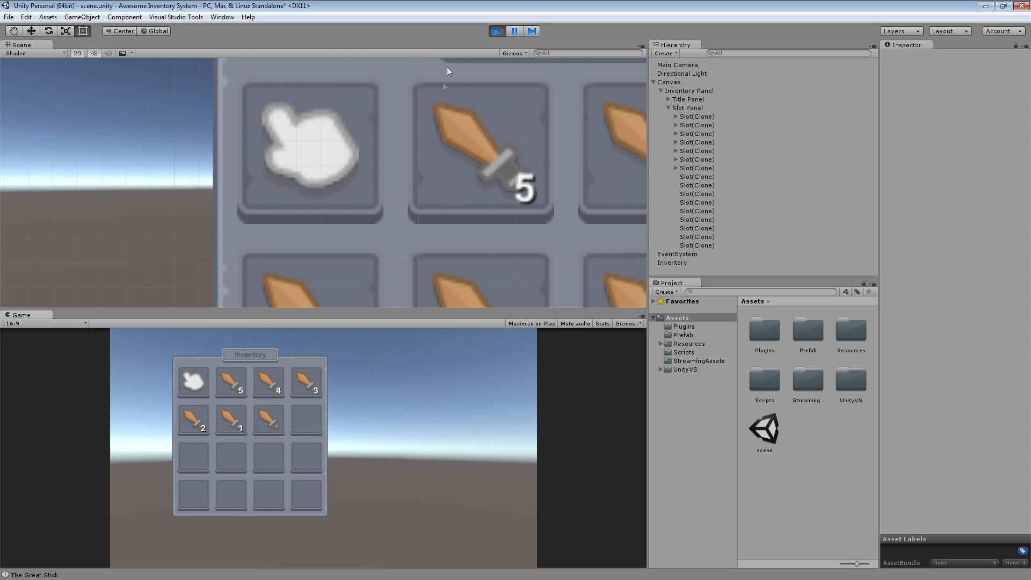
{"action": "left_click", "coordinate": [497, 31]}
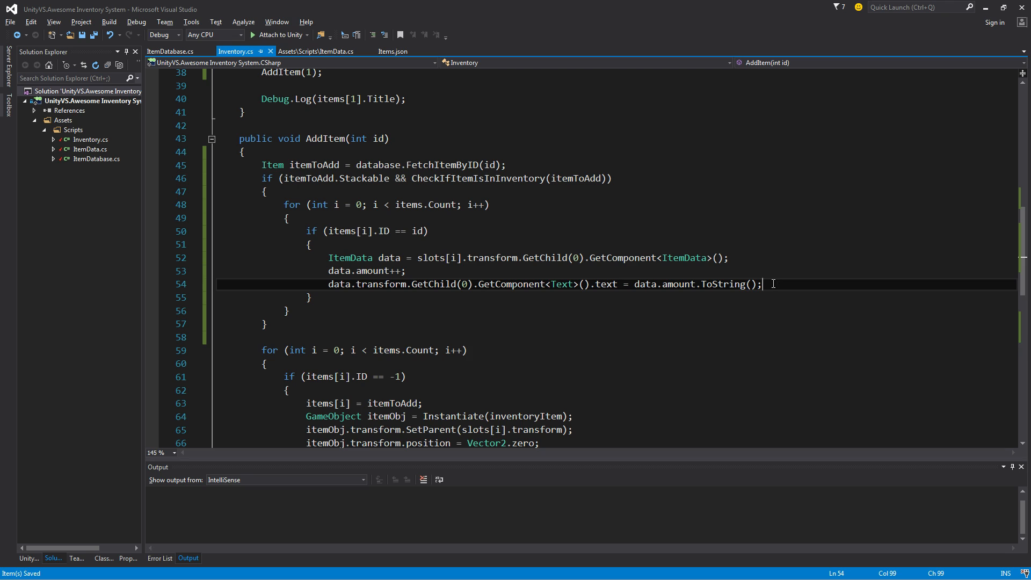
{"action": "type", "text": "break;"}
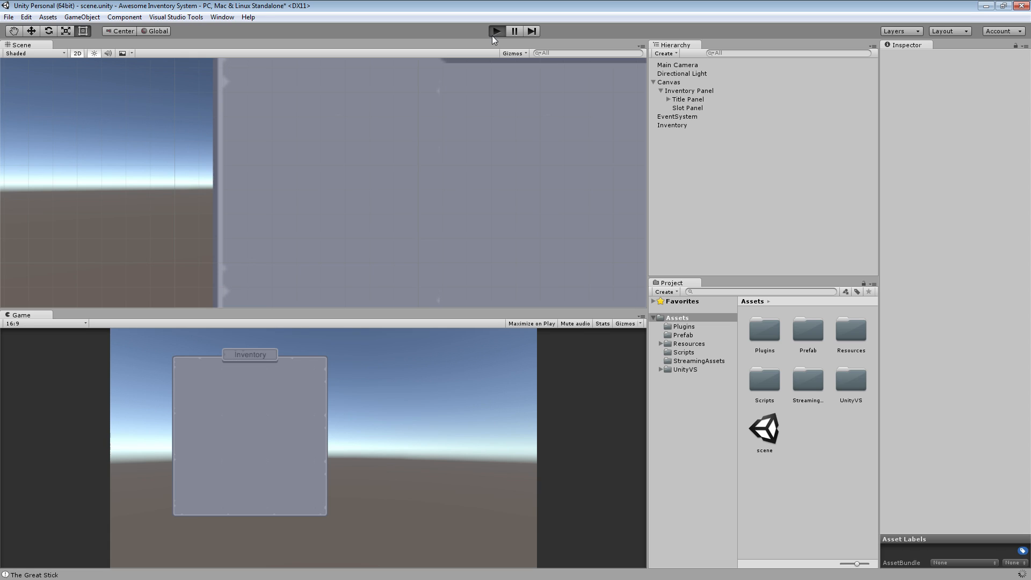
Step: Rerun the game to check that the first stick now shows a count of 5
{"action": "left_click", "coordinate": [496, 31]}
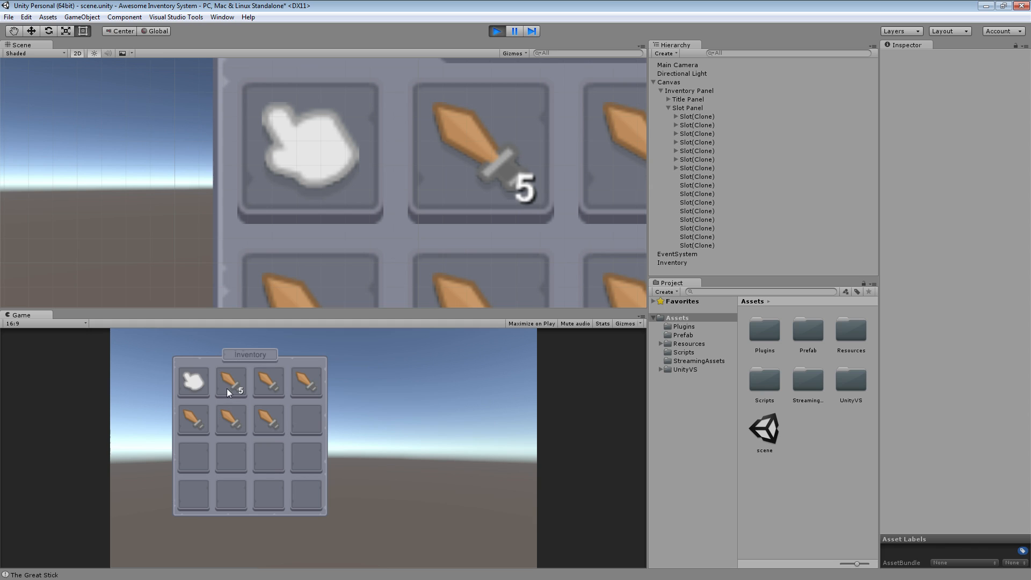
{"action": "mouse_move", "coordinate": [462, 145]}
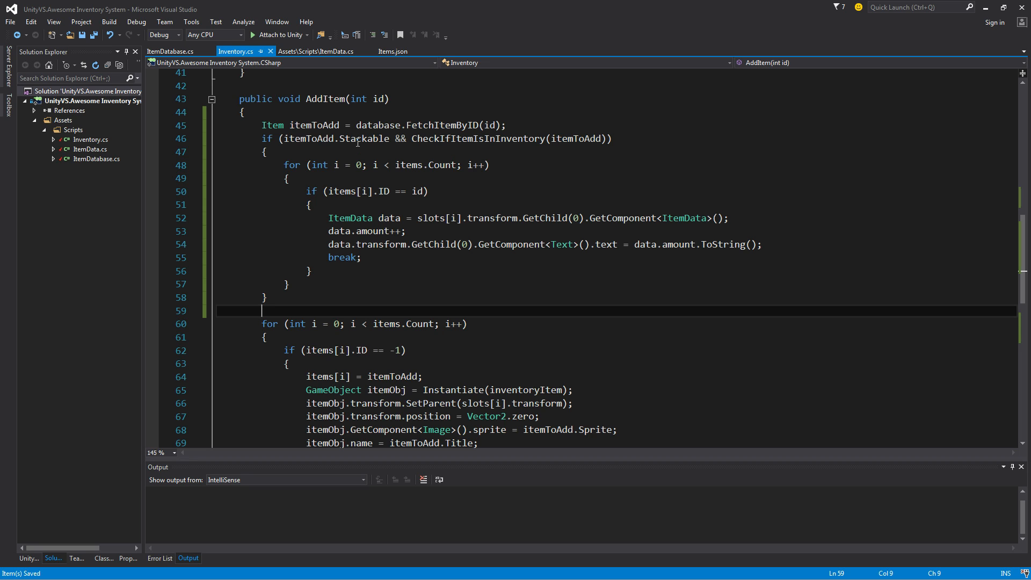
Step: Wrap the new-slot placement loop in an else branch below the Stackable check
{"action": "double_click", "coordinate": [362, 138]}
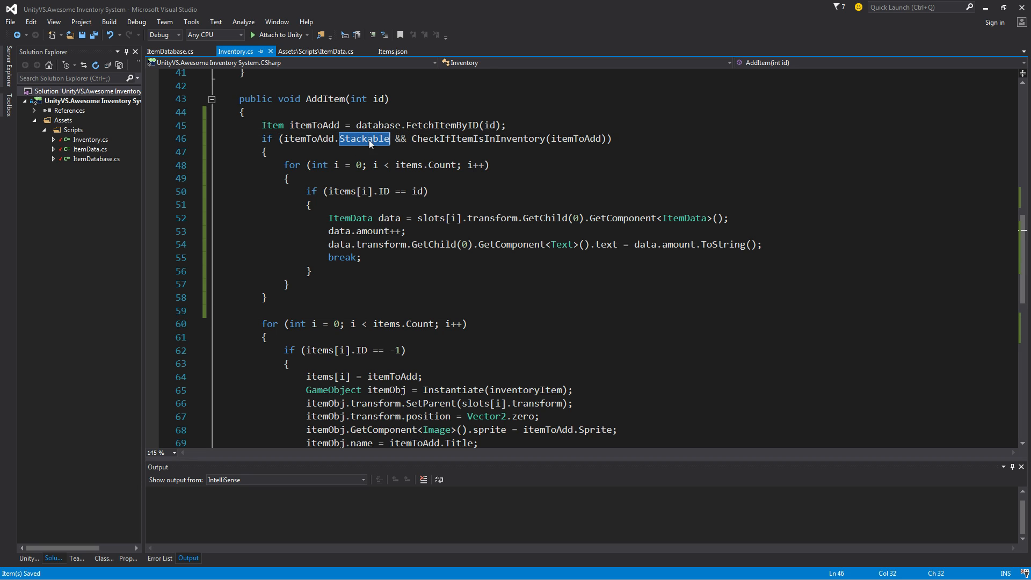
{"action": "left_click", "coordinate": [300, 310]}
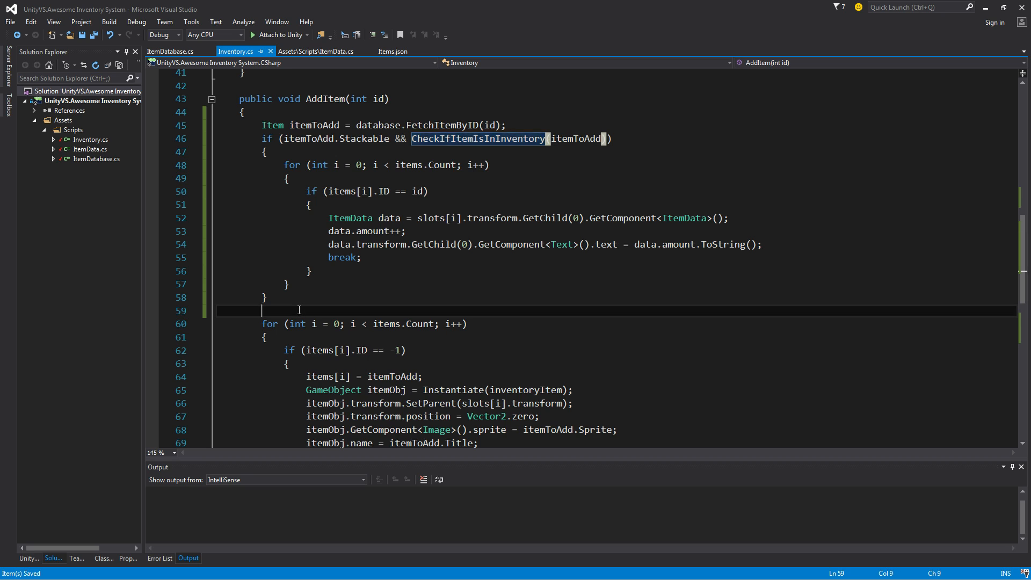
{"action": "type", "text": "else {}"}
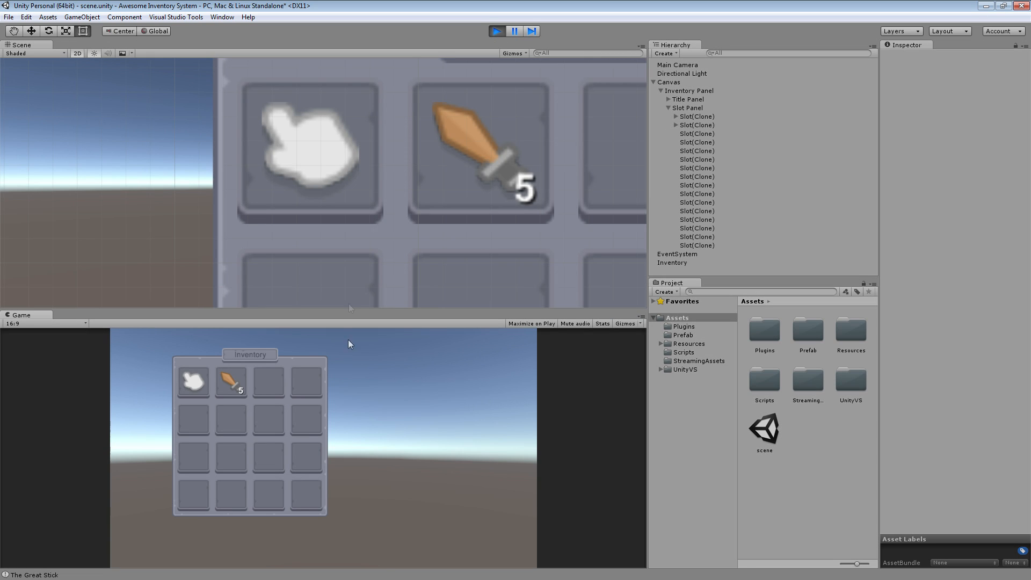
{"action": "mouse_move", "coordinate": [290, 381]}
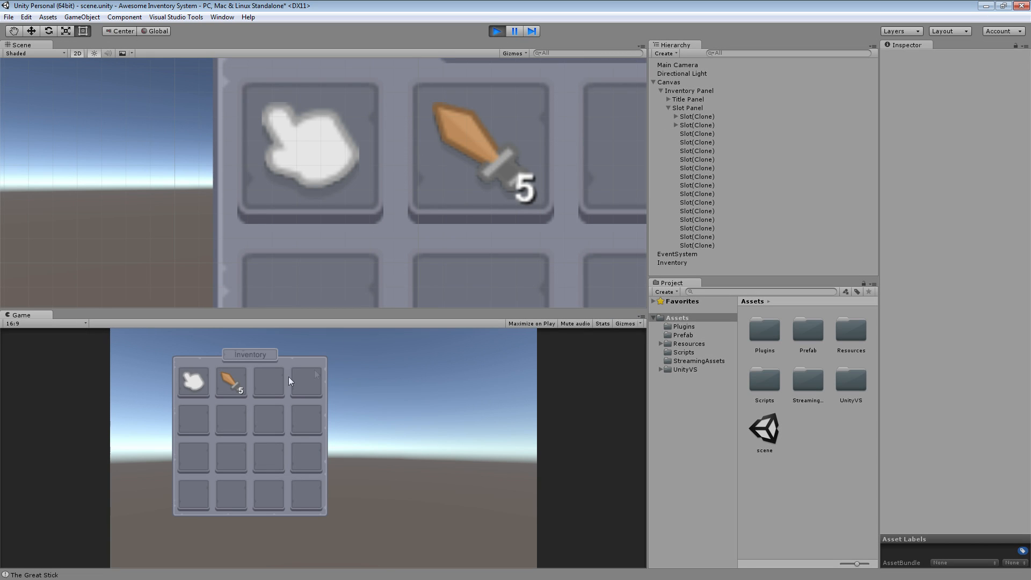
{"action": "mouse_move", "coordinate": [502, 170]}
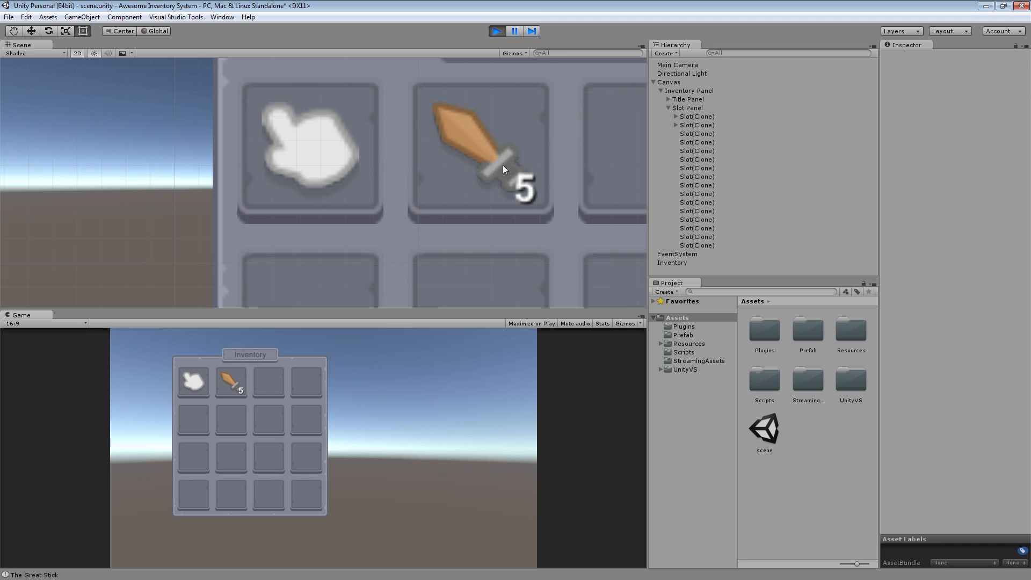
{"action": "mouse_move", "coordinate": [366, 324]}
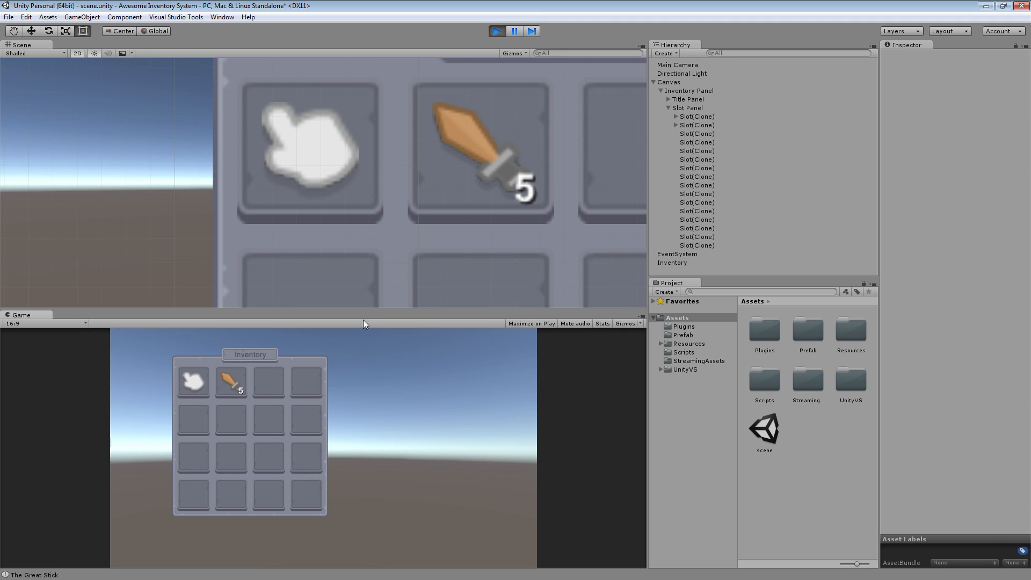
Step: Select The Great Stick under Slot(Clone), verify its ItemData Amount reads 5, then stop Play mode
{"action": "left_click", "coordinate": [675, 125]}
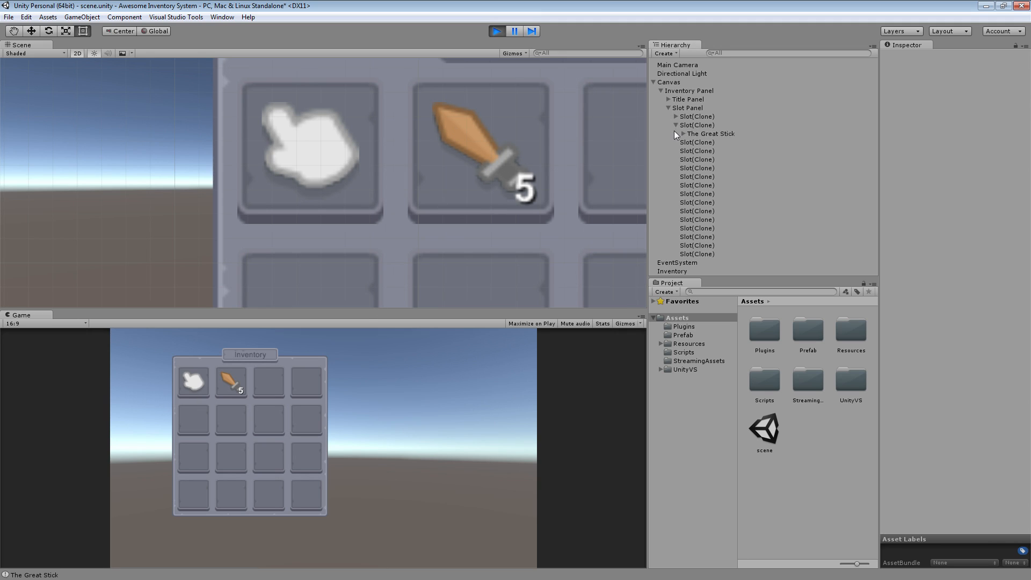
{"action": "left_click", "coordinate": [685, 133]}
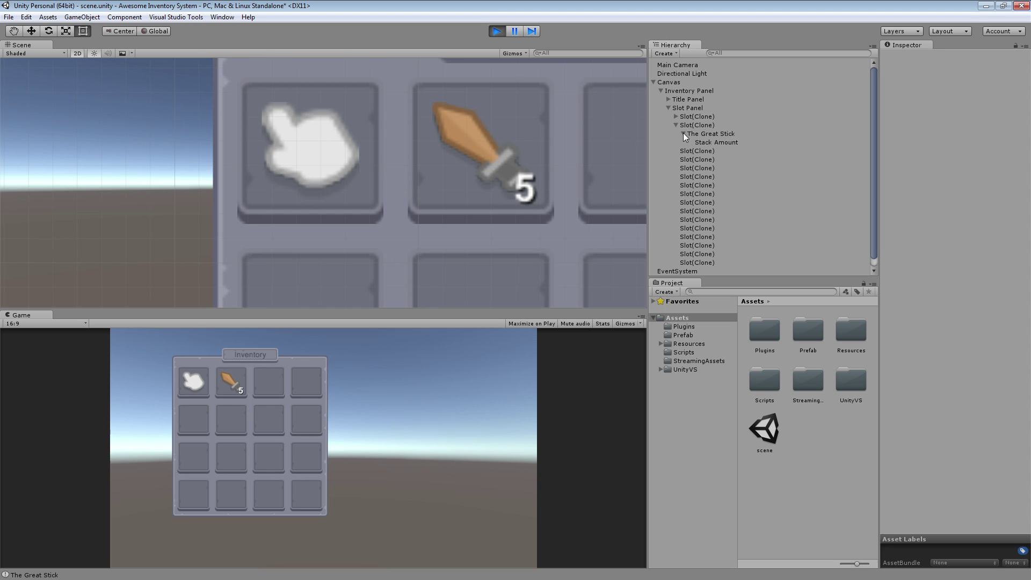
{"action": "left_click", "coordinate": [683, 134]}
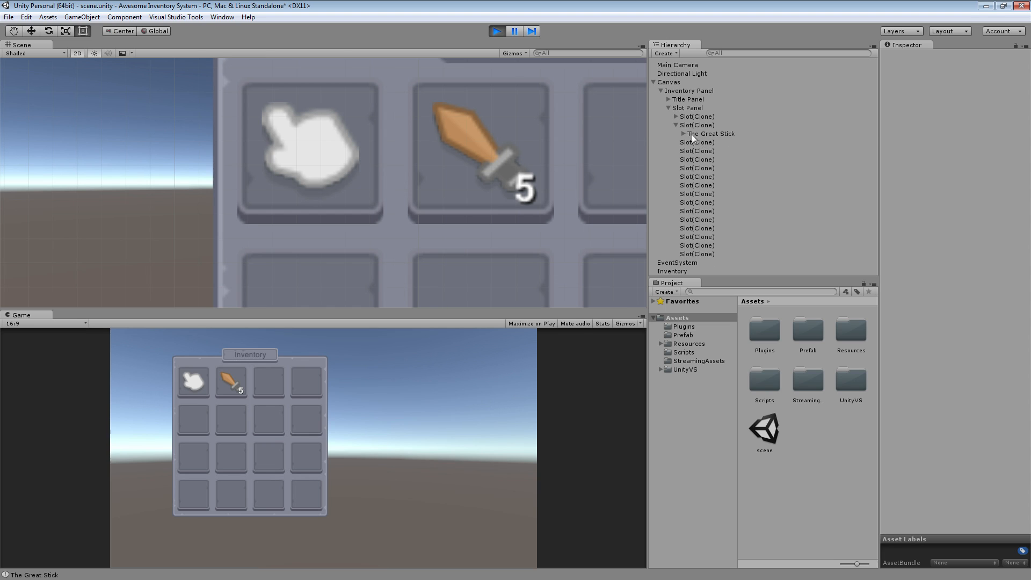
{"action": "left_click", "coordinate": [712, 134]}
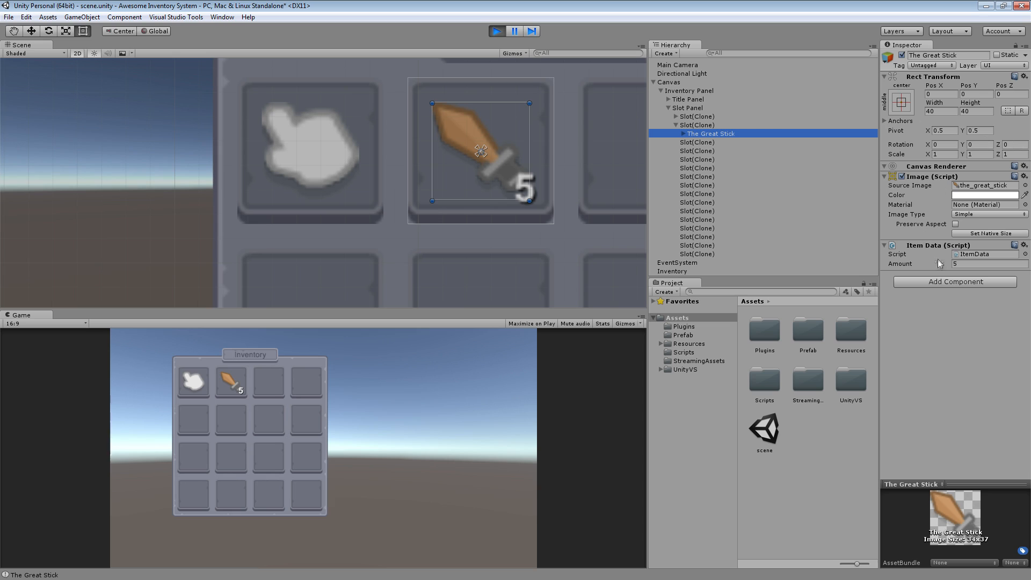
{"action": "mouse_move", "coordinate": [917, 268]}
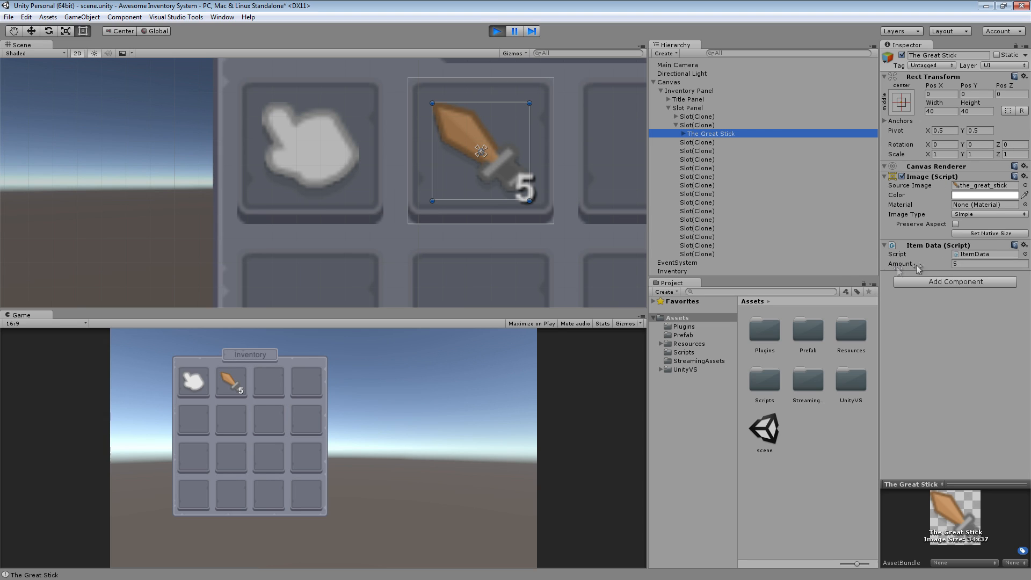
{"action": "mouse_move", "coordinate": [536, 98]}
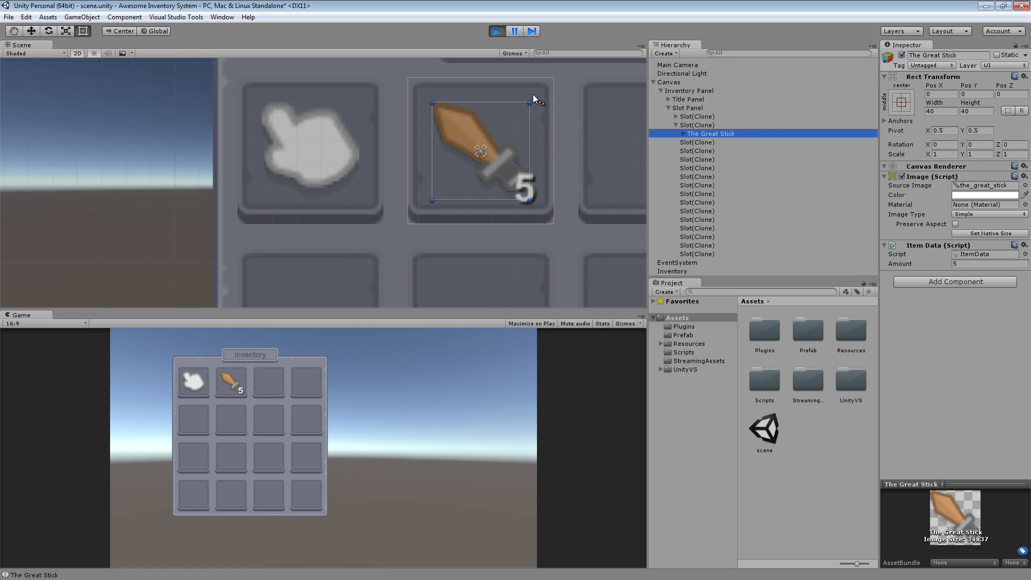
{"action": "left_click", "coordinate": [496, 31]}
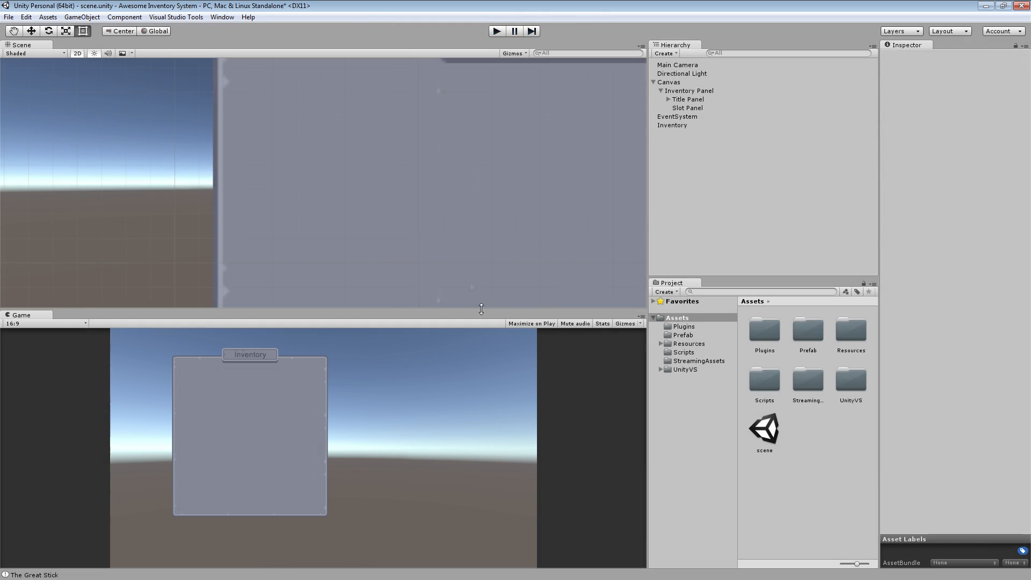
{"action": "mouse_move", "coordinate": [360, 419]}
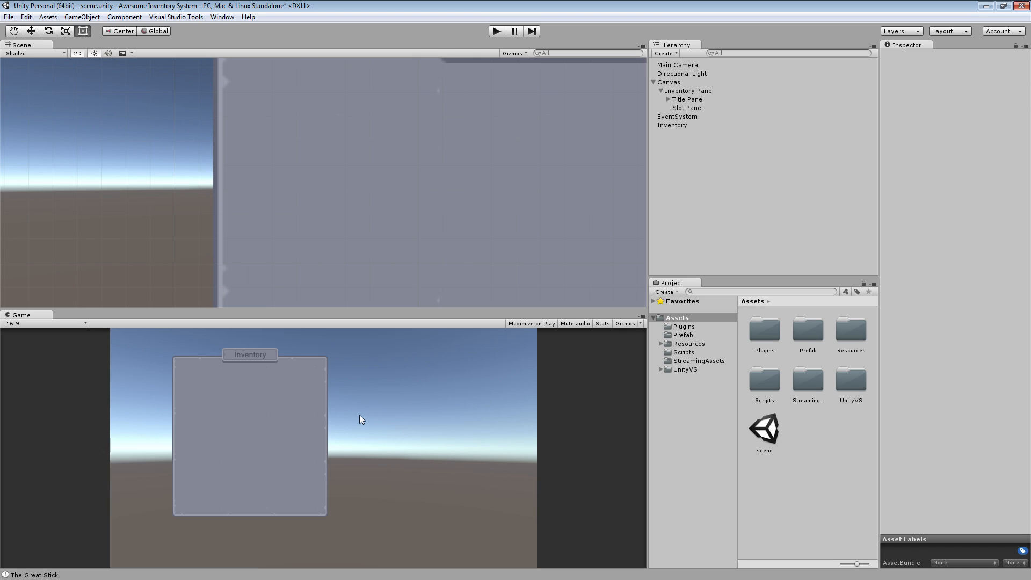
{"action": "mouse_move", "coordinate": [345, 393]}
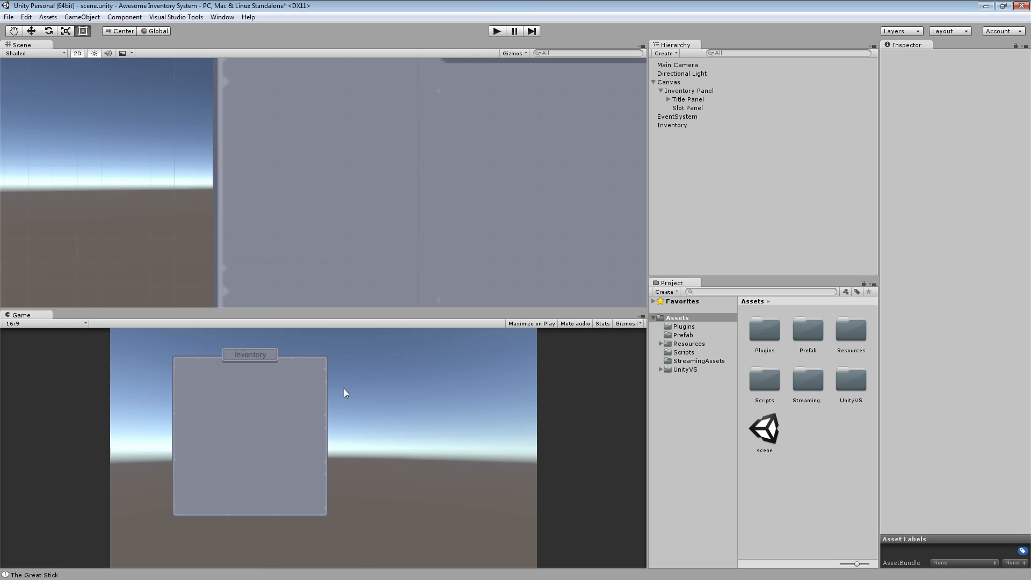
{"action": "mouse_move", "coordinate": [333, 400]}
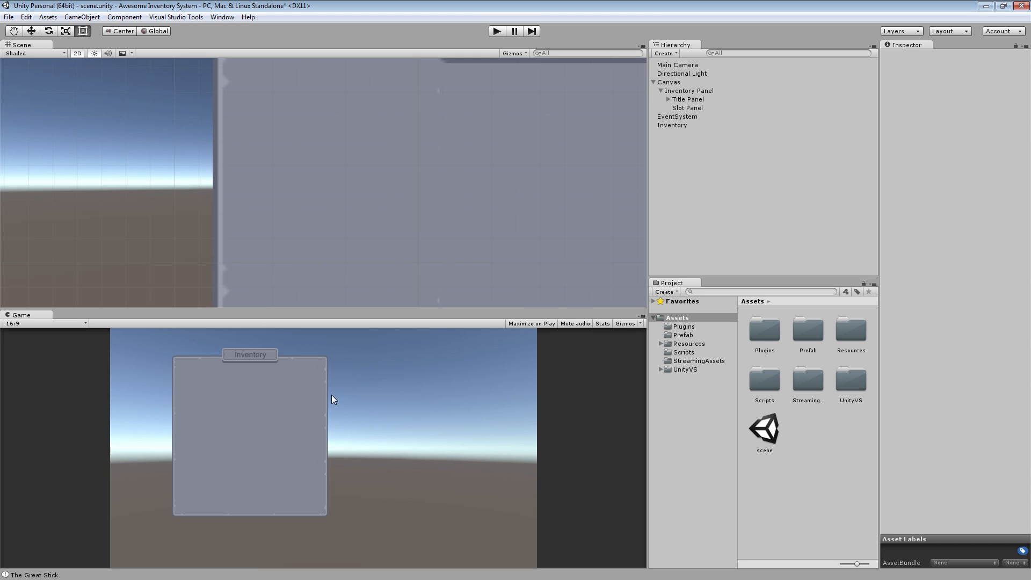
{"action": "mouse_move", "coordinate": [454, 378]}
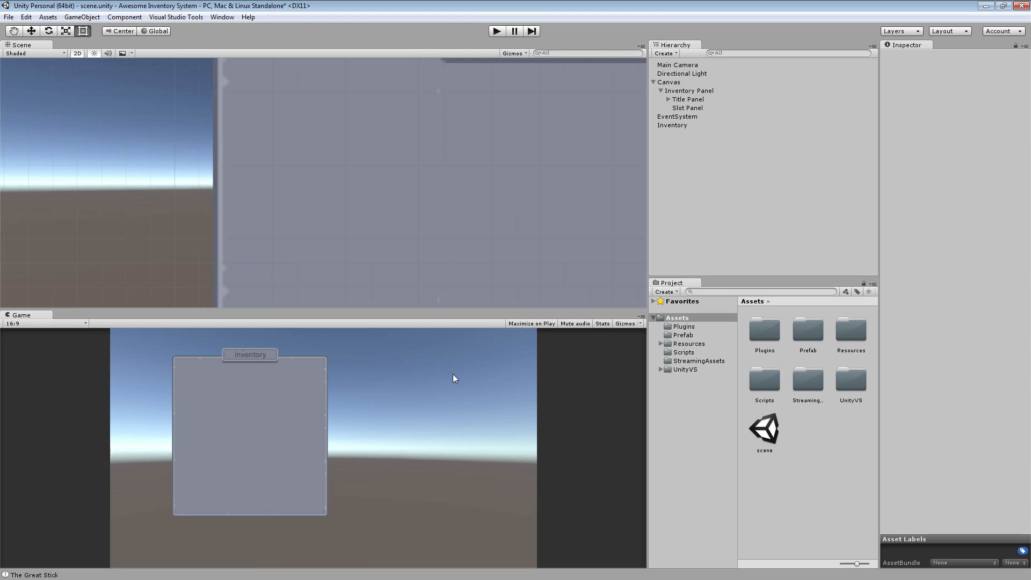